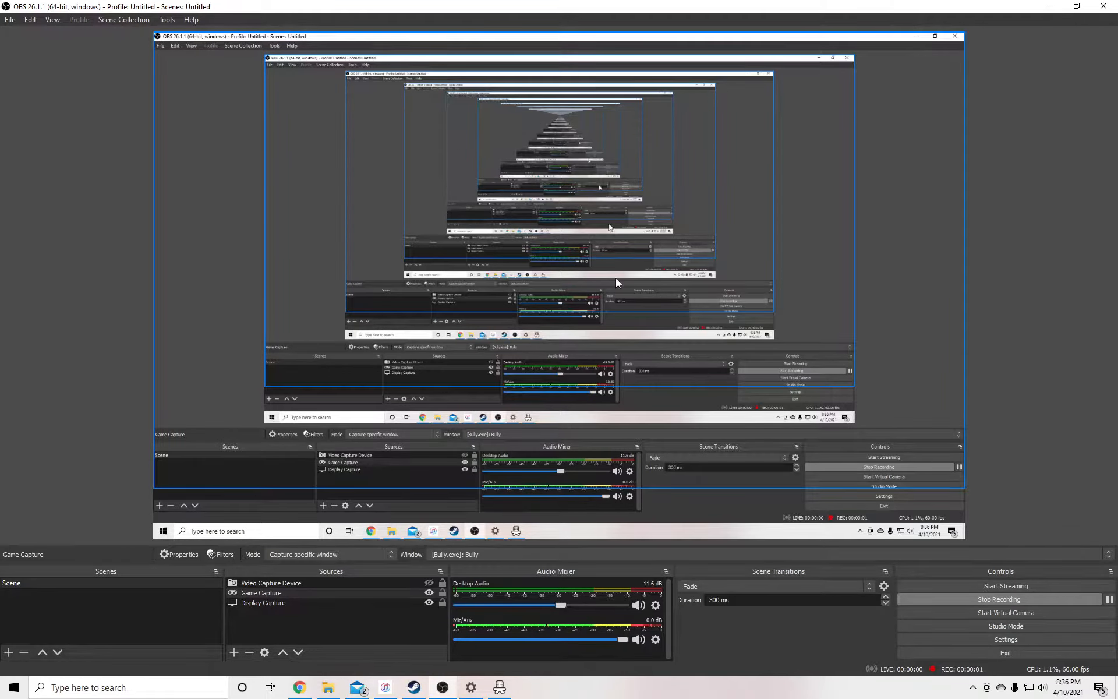
mouse_move(599, 255)
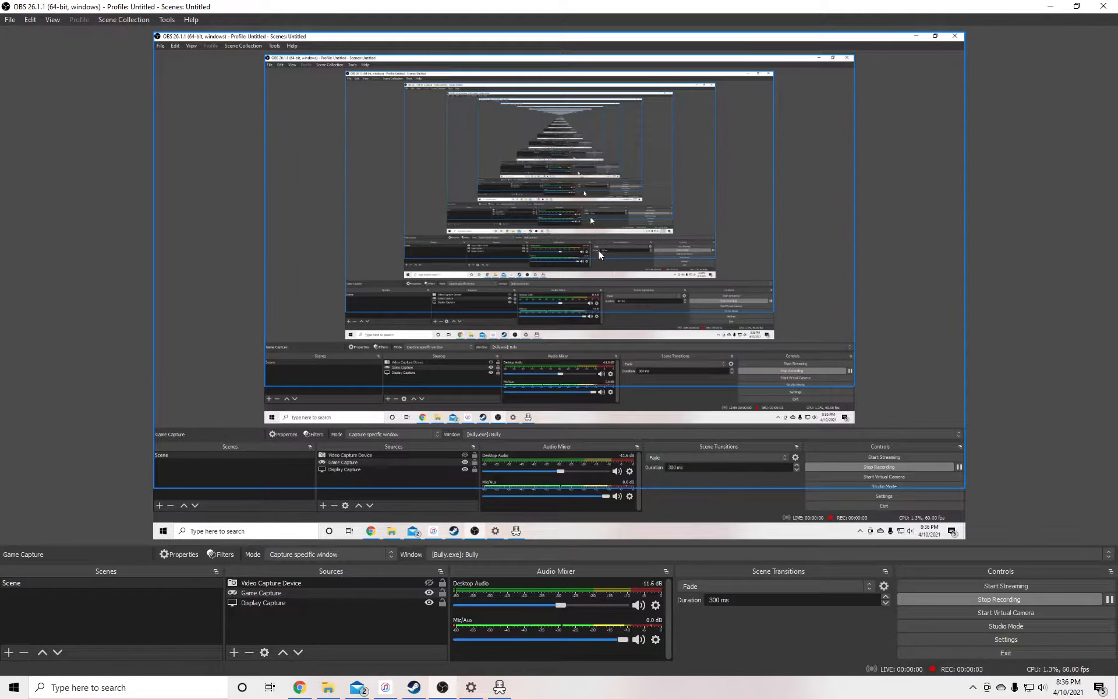
mouse_move(350, 118)
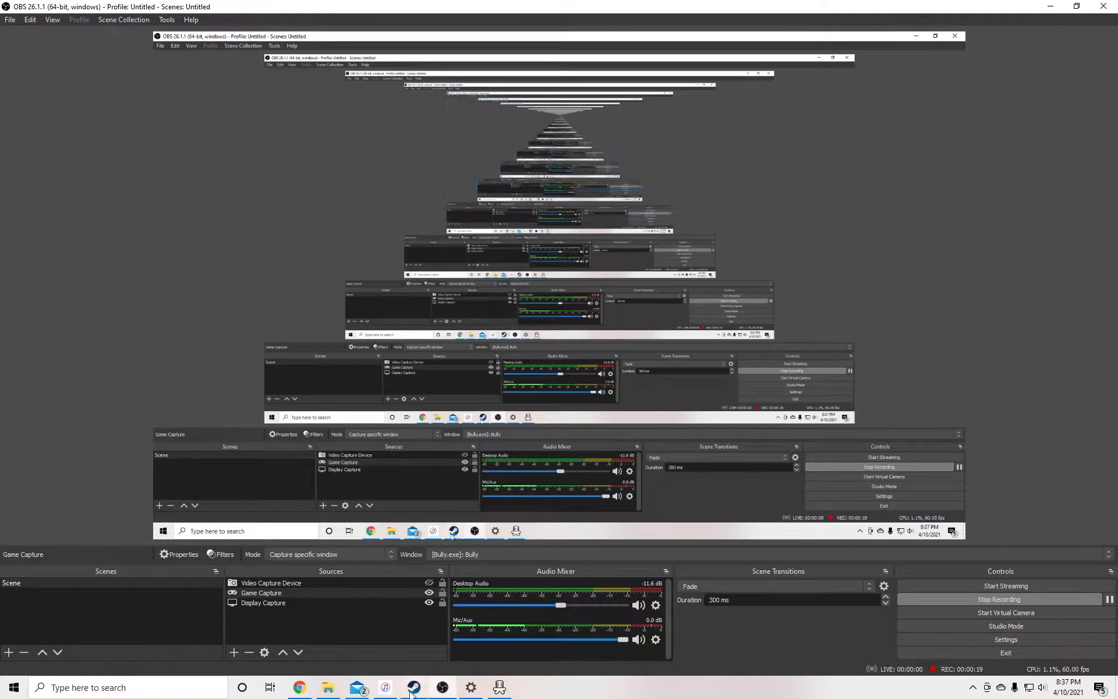
Switch to the Steam window from the taskbar while OBS keeps recording
left_click(412, 686)
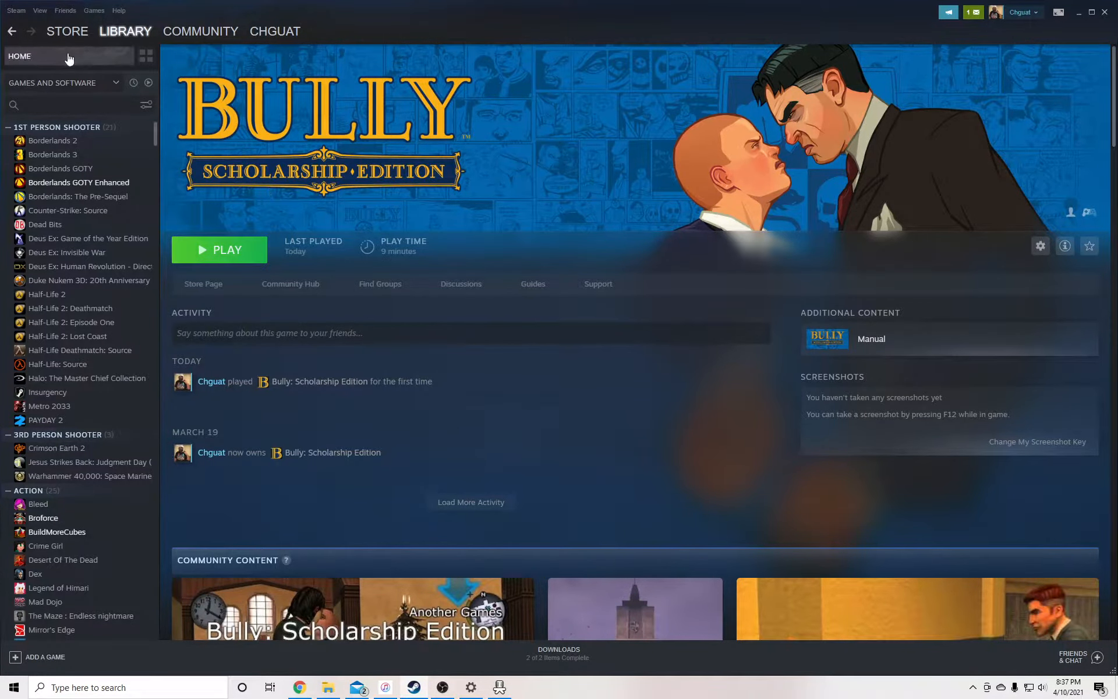
Pick the Bully: Scholarship Edition tile from the library grid and start the game
left_click(146, 57)
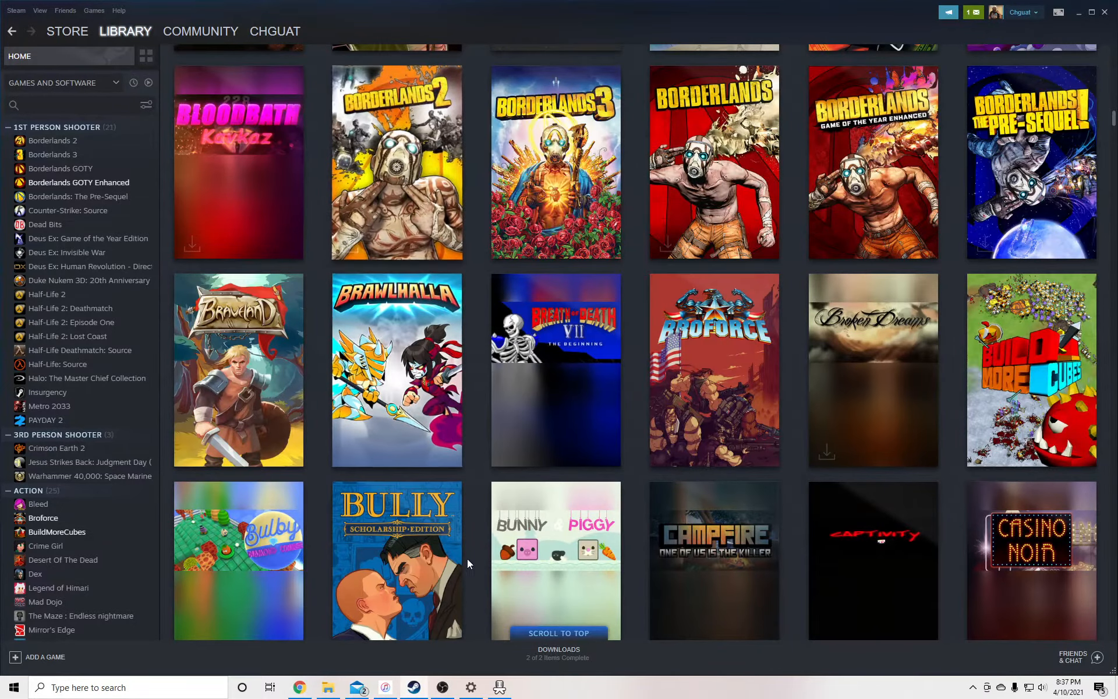
mouse_move(395, 558)
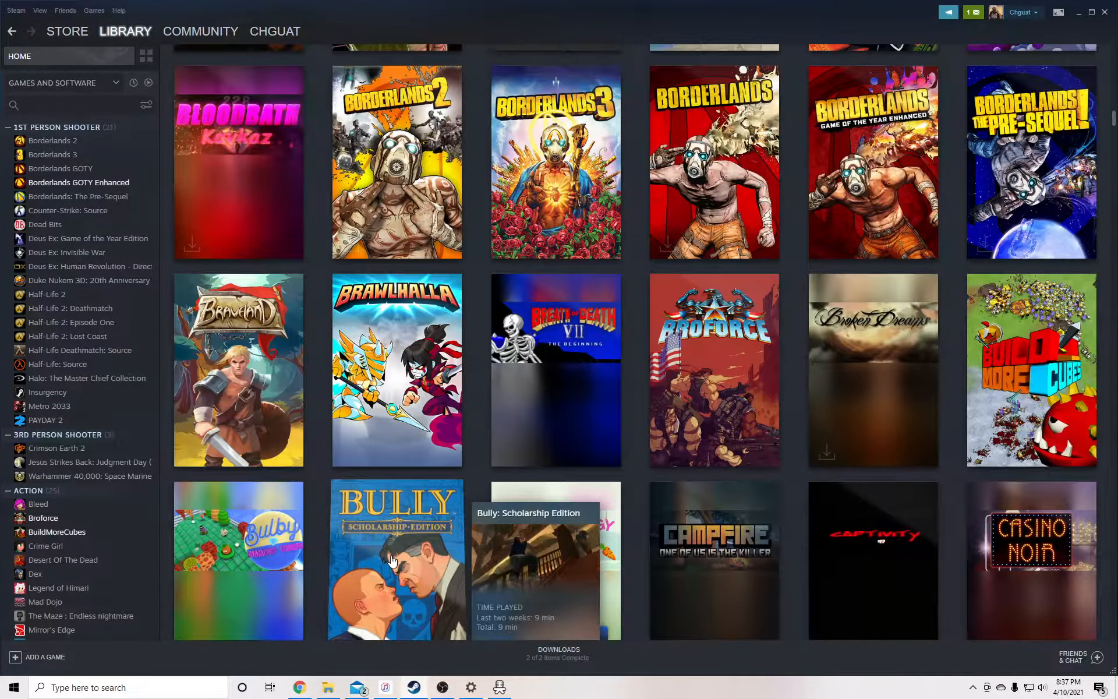
left_click(396, 560)
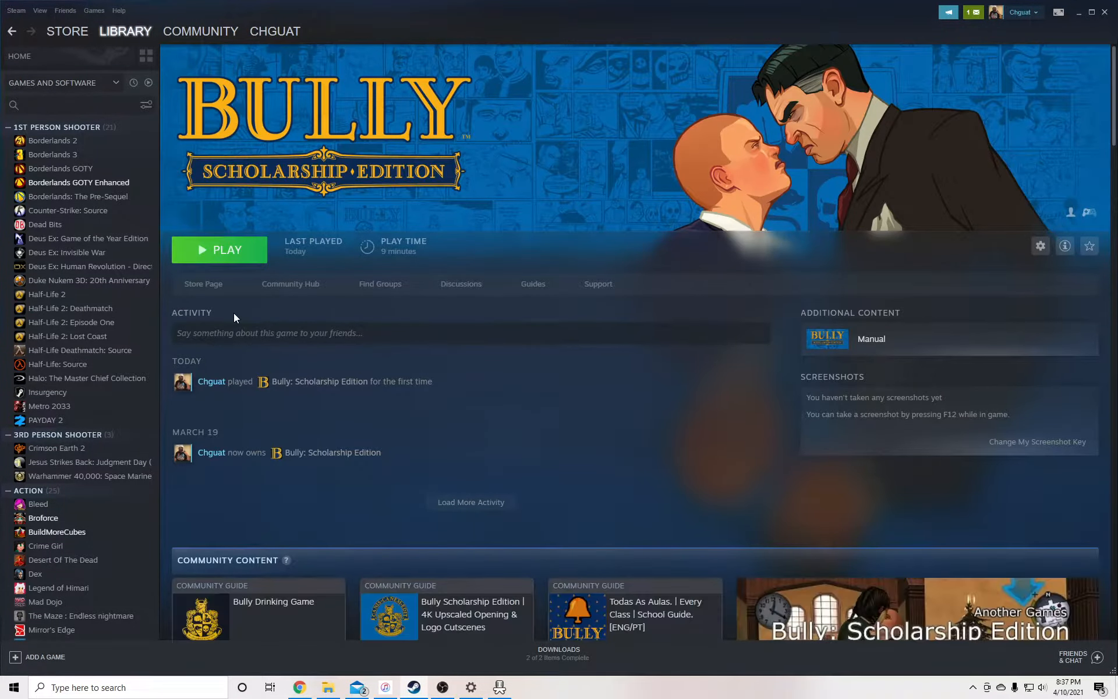
mouse_move(718, 149)
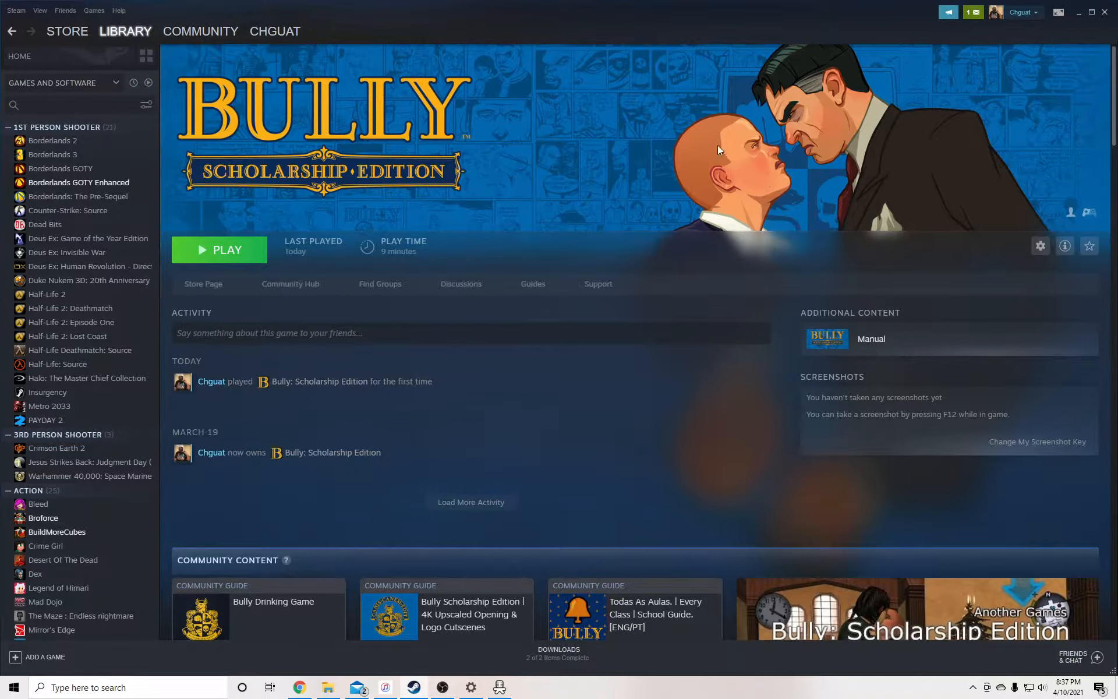
mouse_move(766, 164)
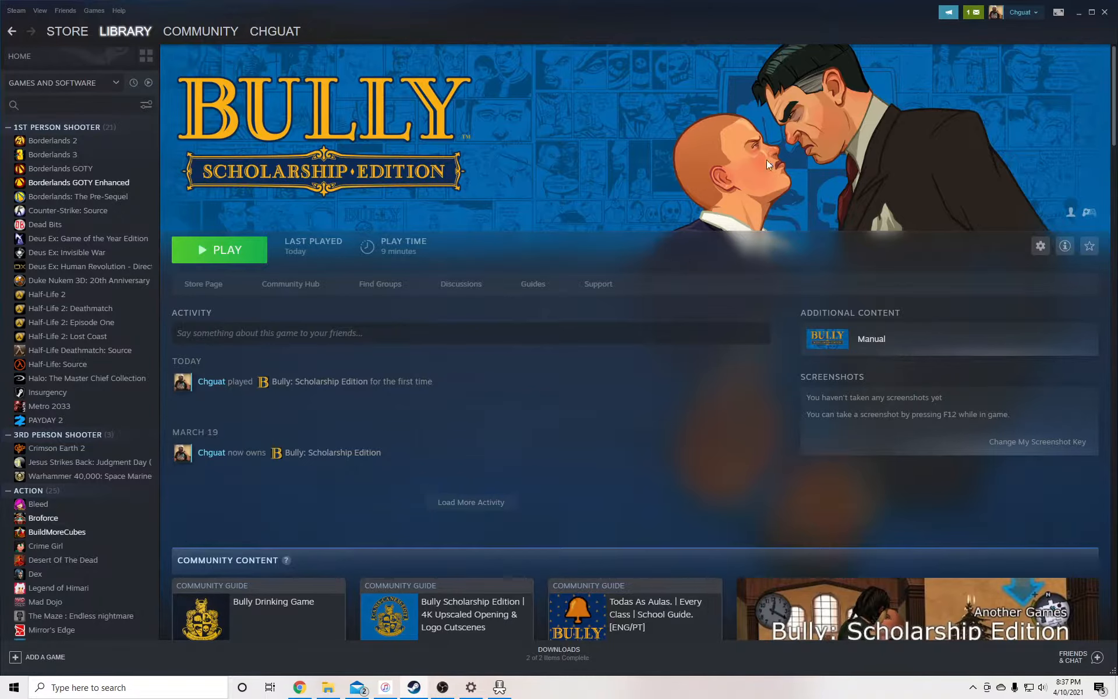
mouse_move(231, 253)
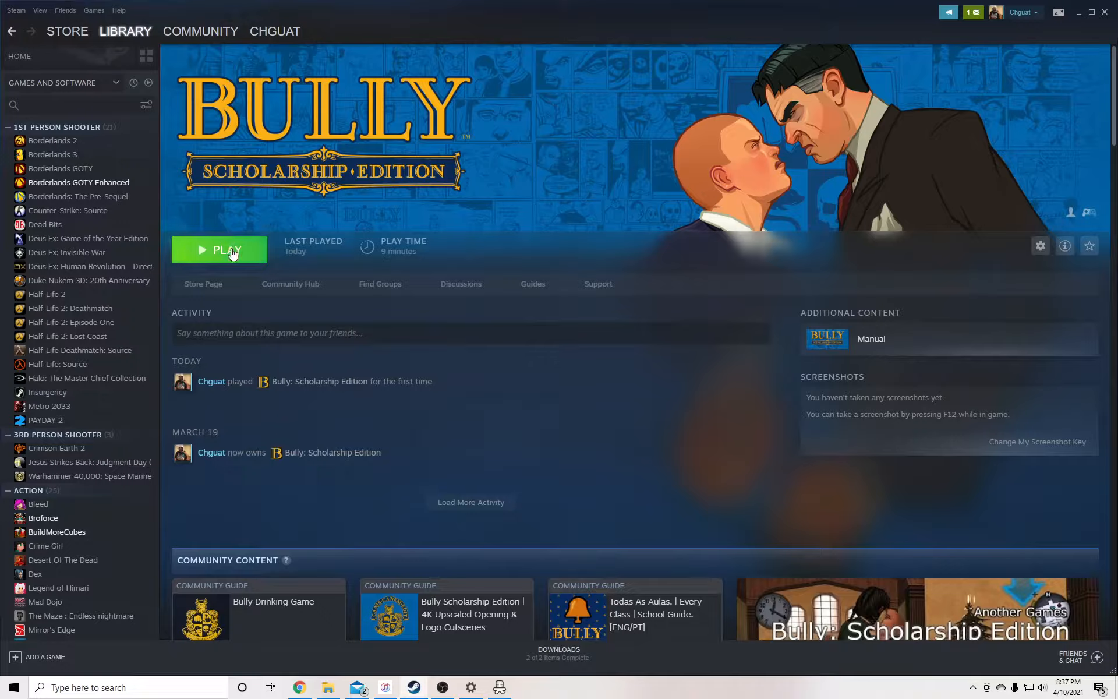
left_click(219, 250)
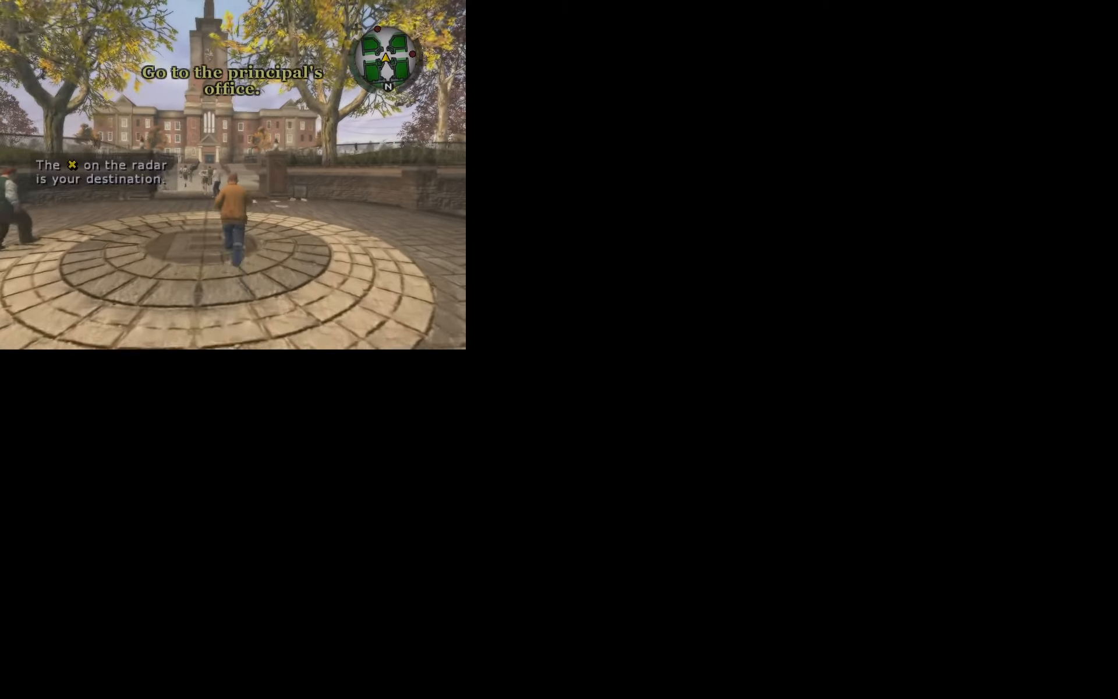
Run Jimmy through the gates, up the school steps and upstairs into the principal's office
key("w")
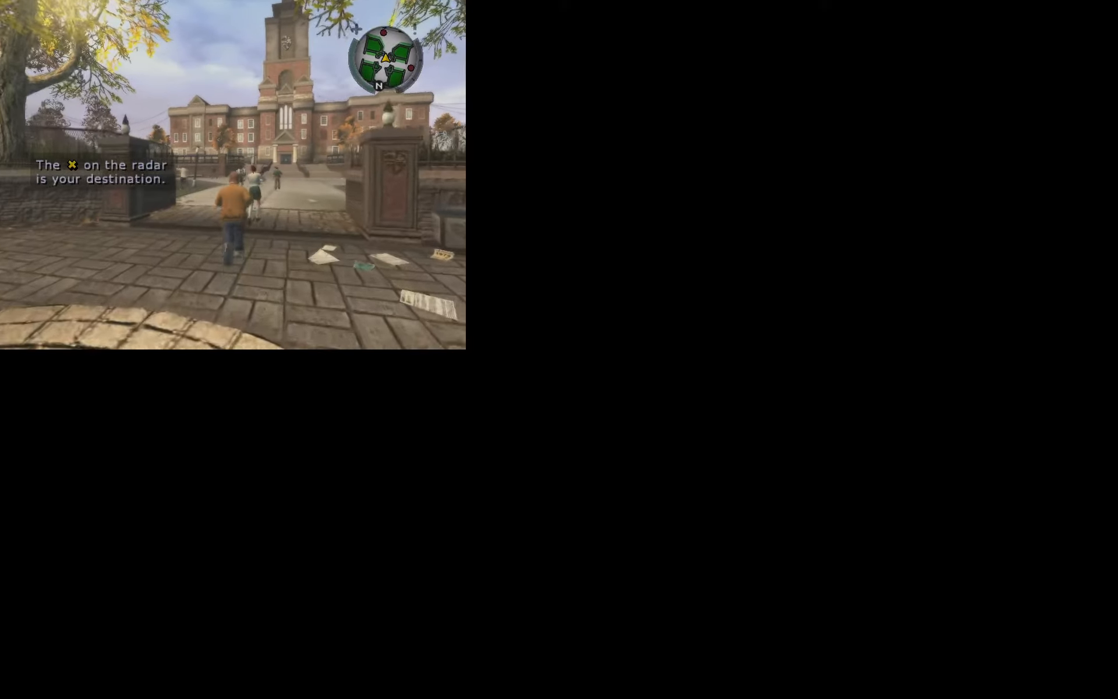
key("w")
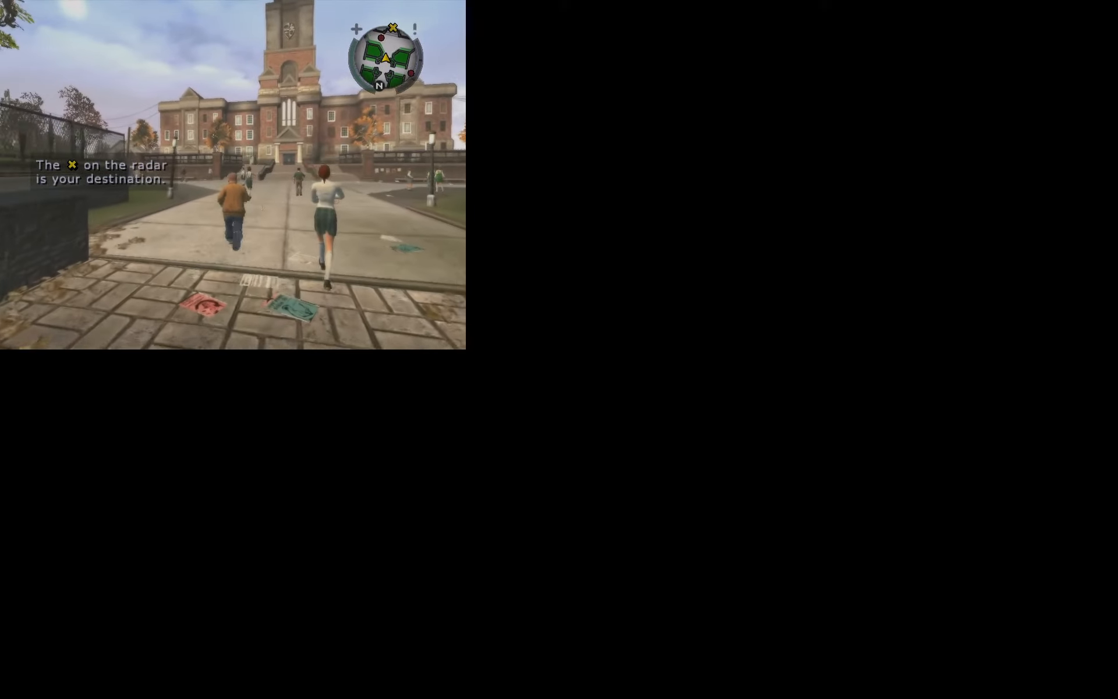
key("w")
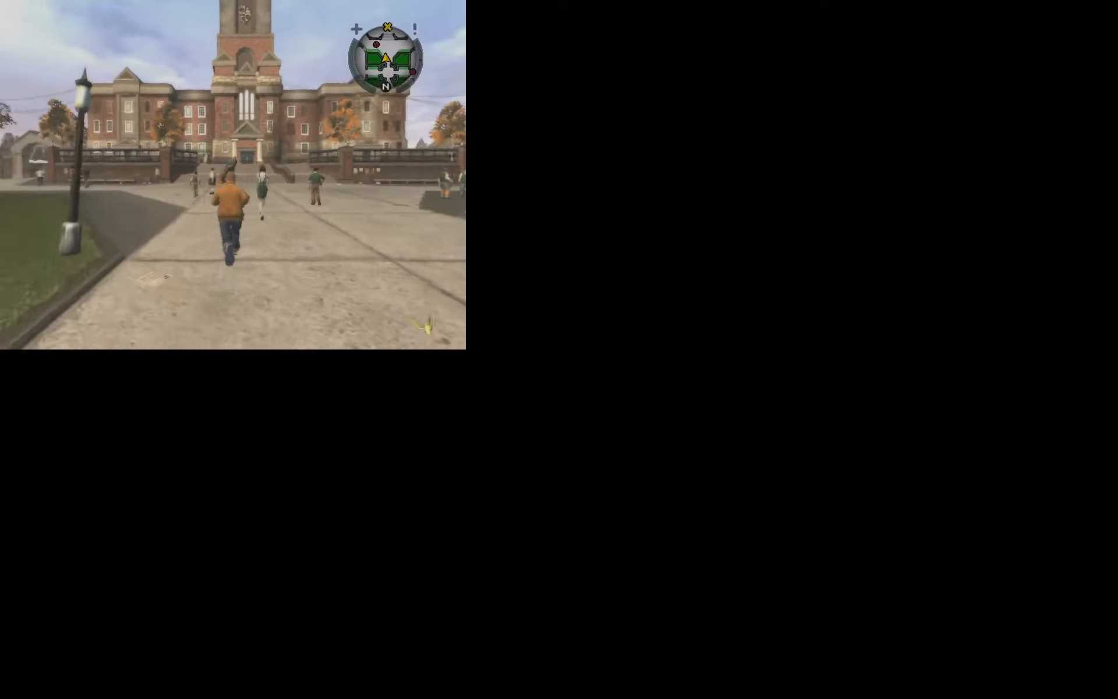
key("w")
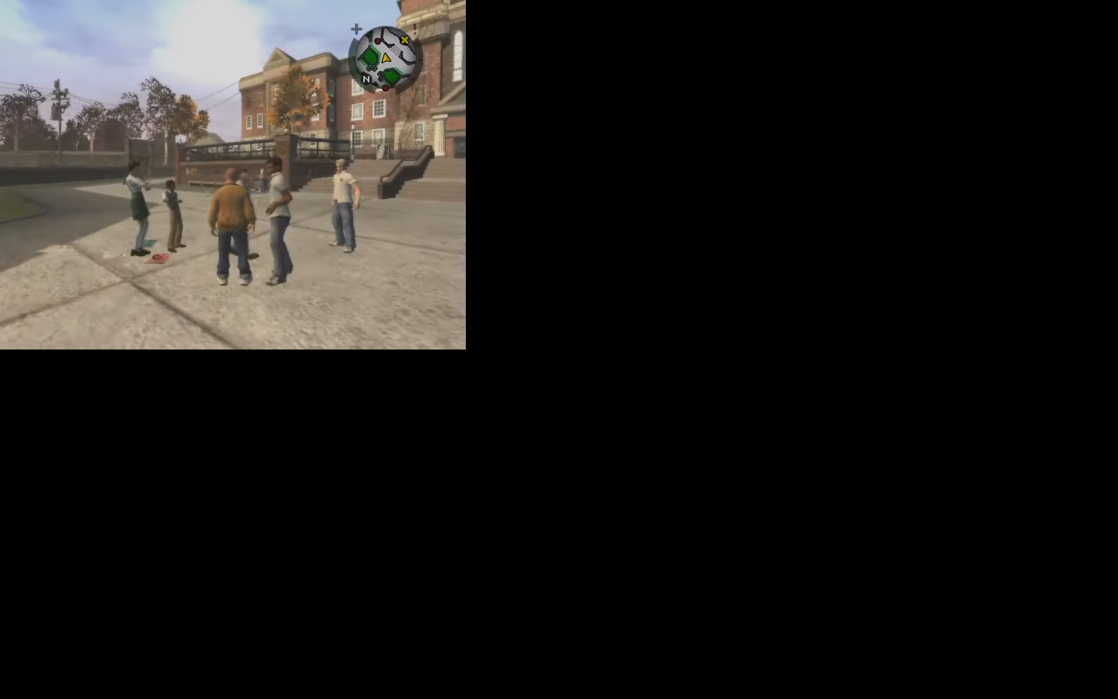
key("w")
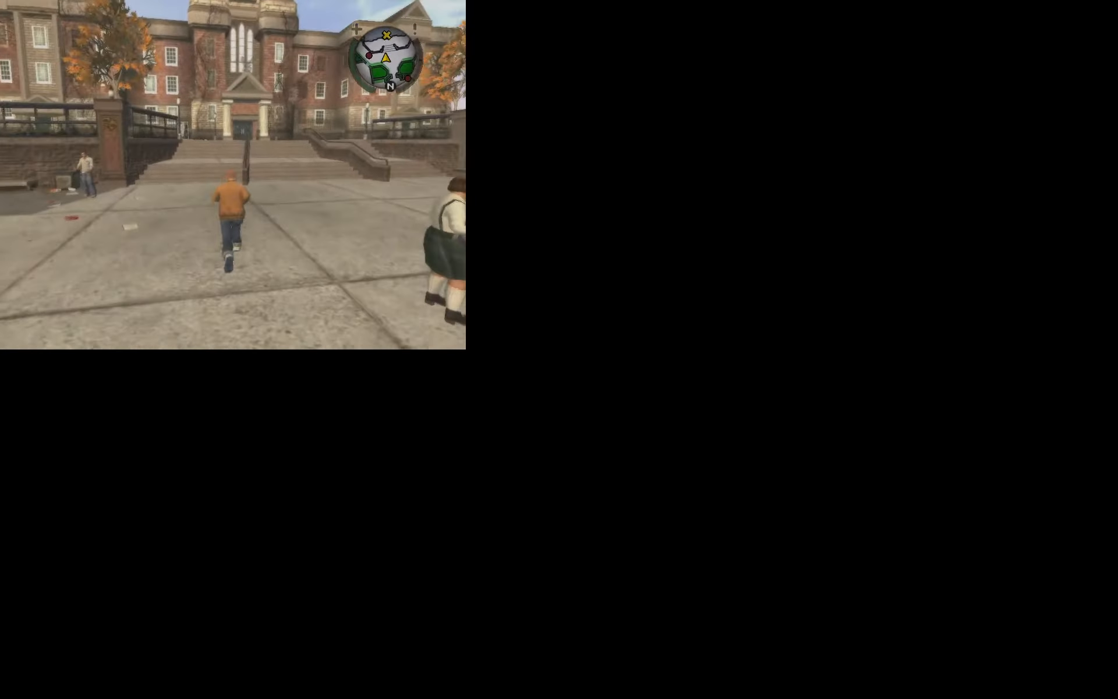
key("w")
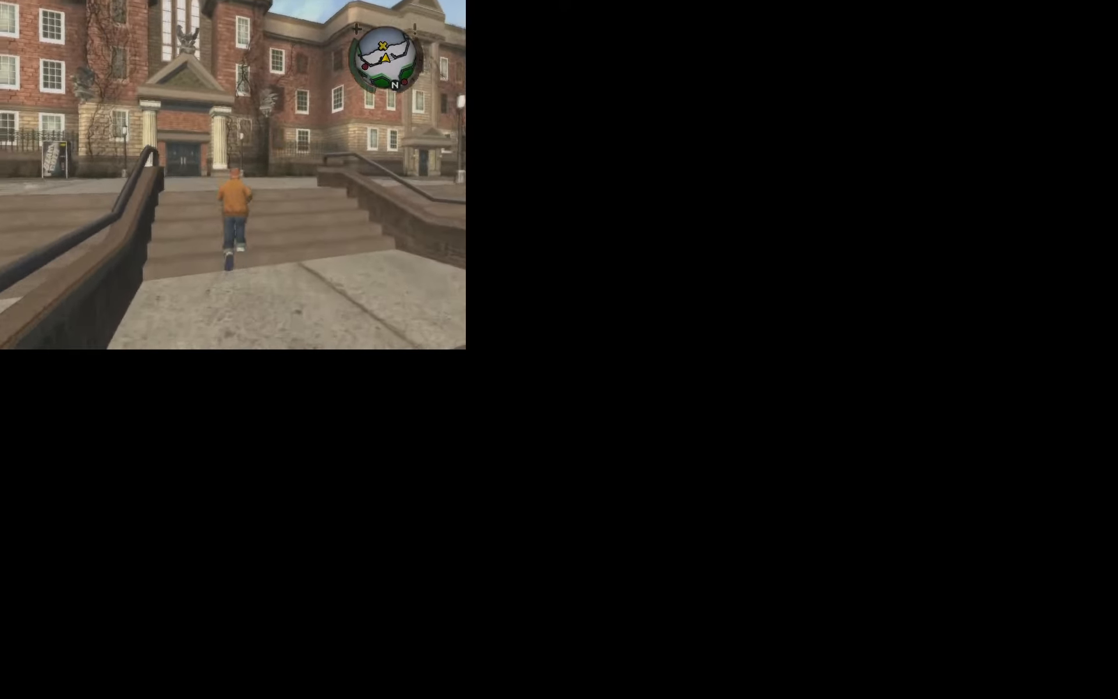
key("w")
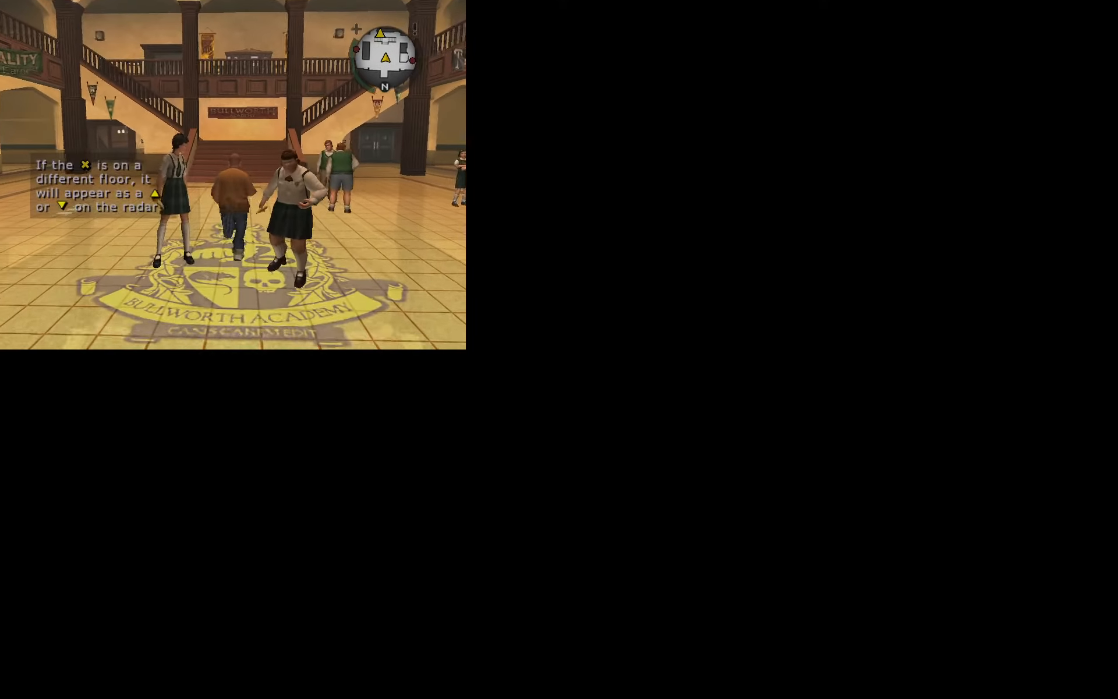
key("w")
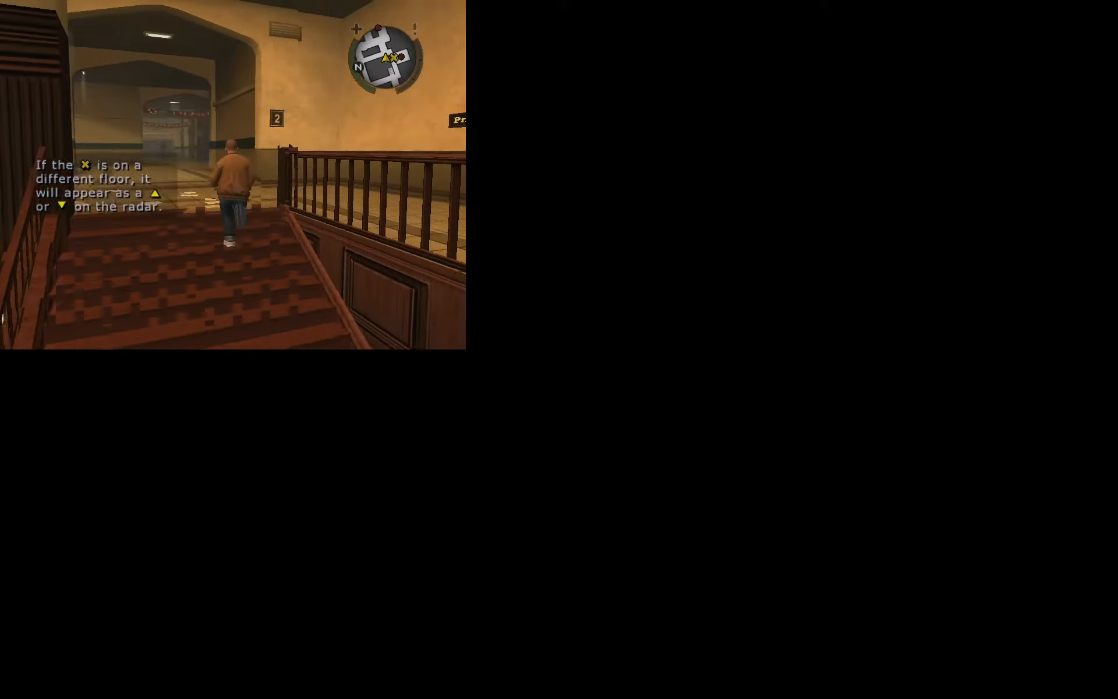
key("w")
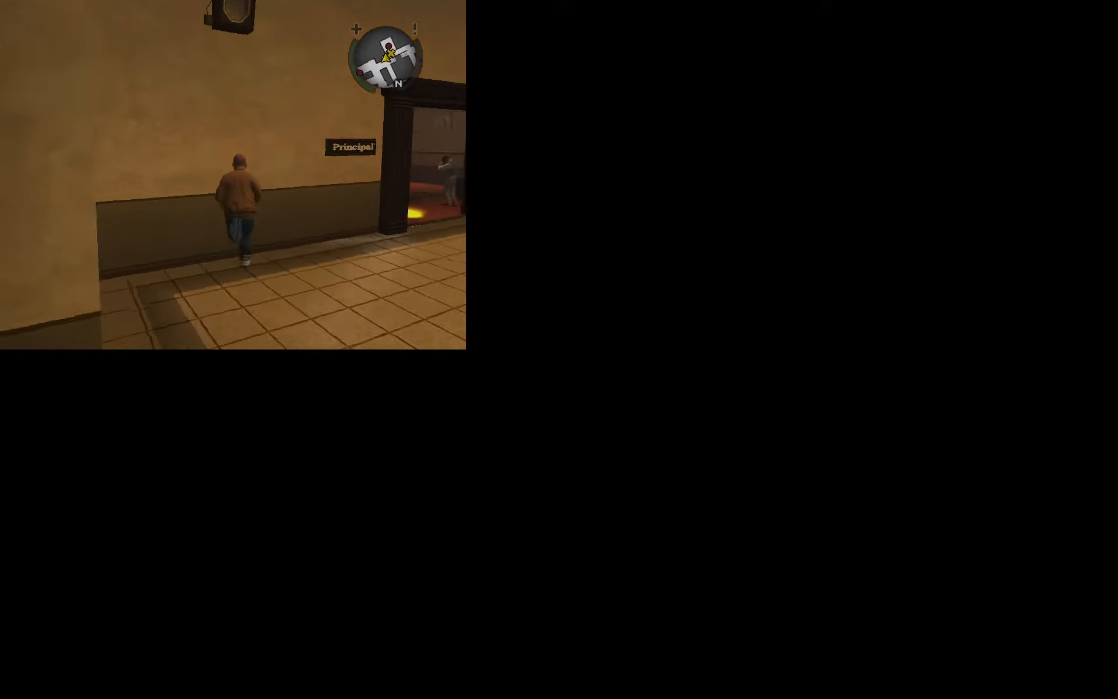
key("w")
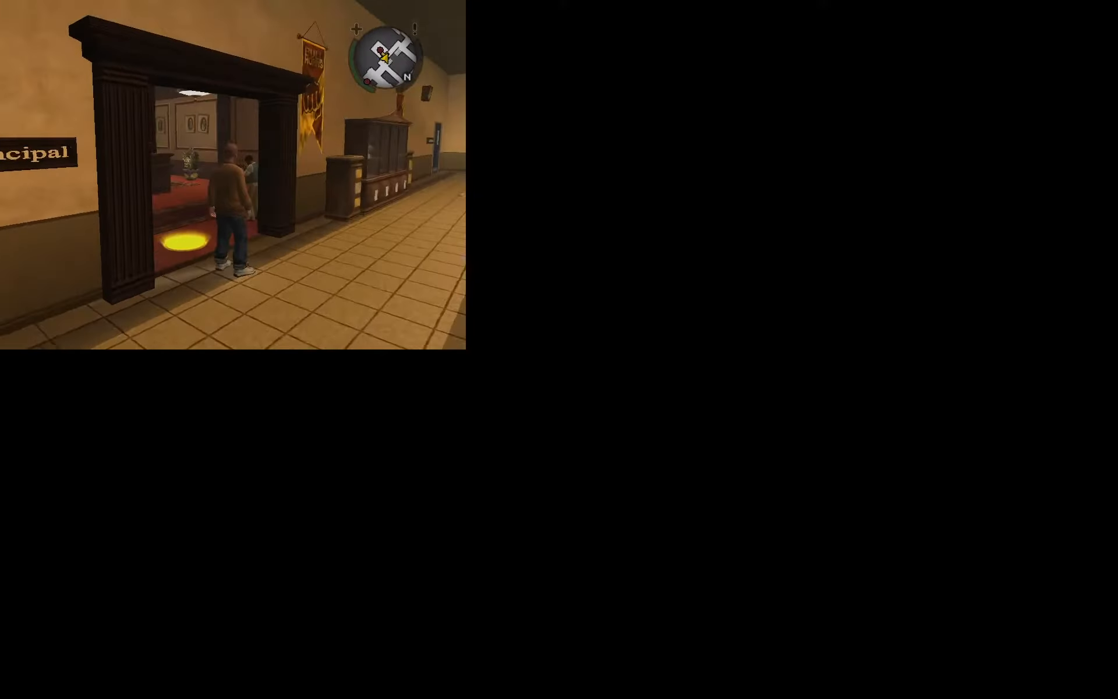
key("w")
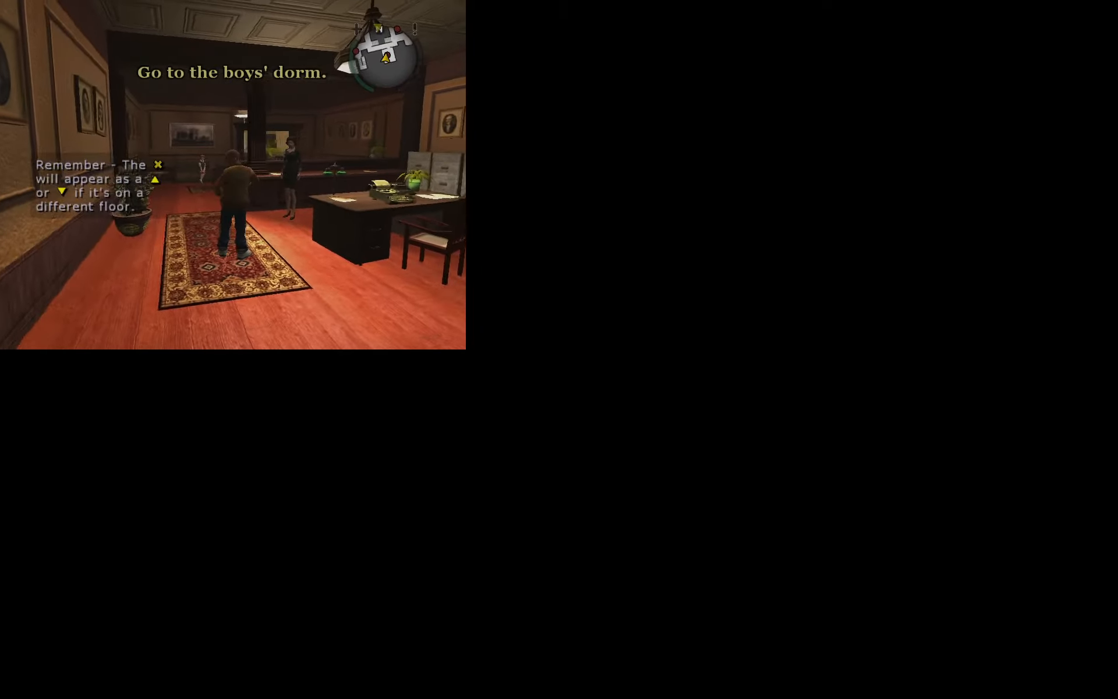
Walk Jimmy out of the principal's office and along the upstairs hallway
key("w")
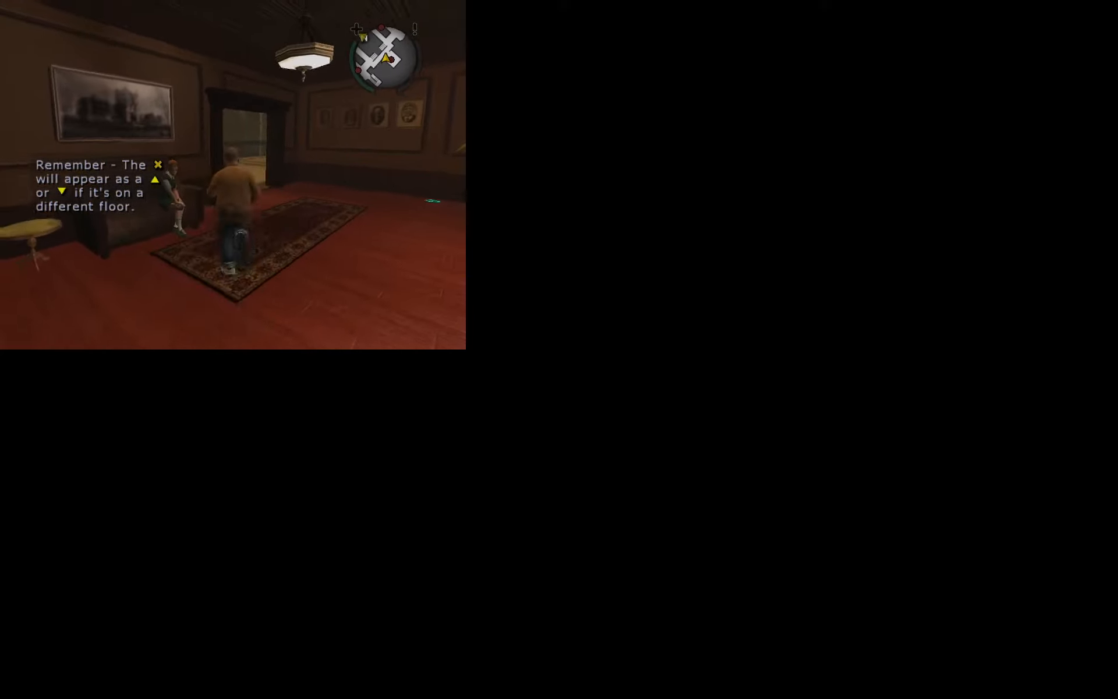
key("w")
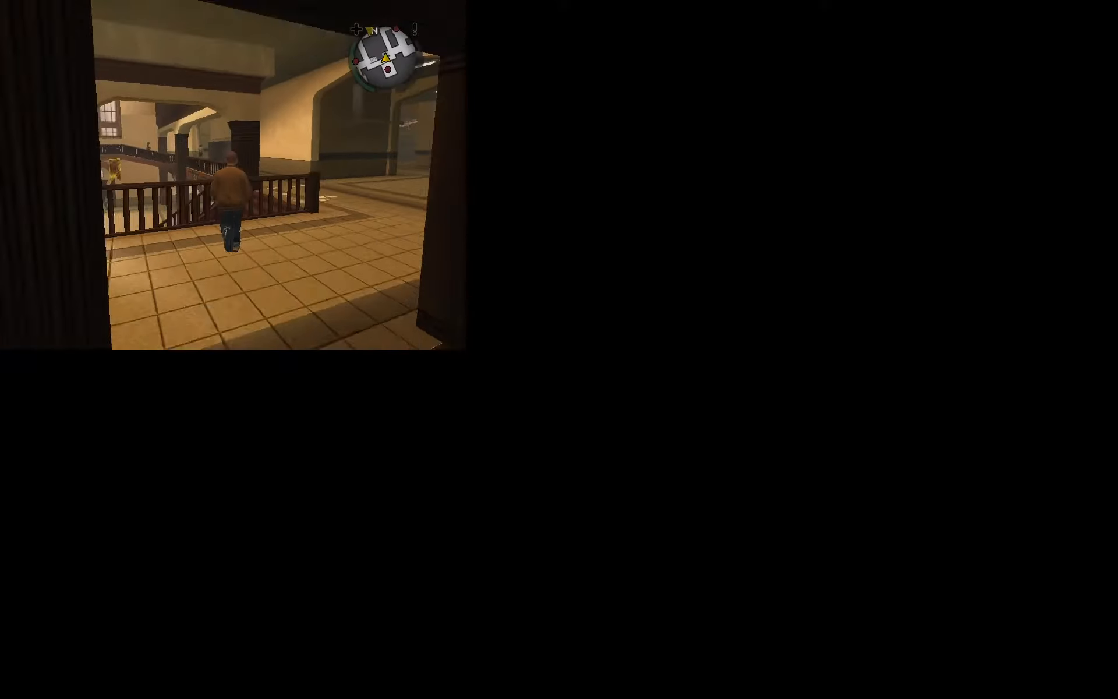
key("w")
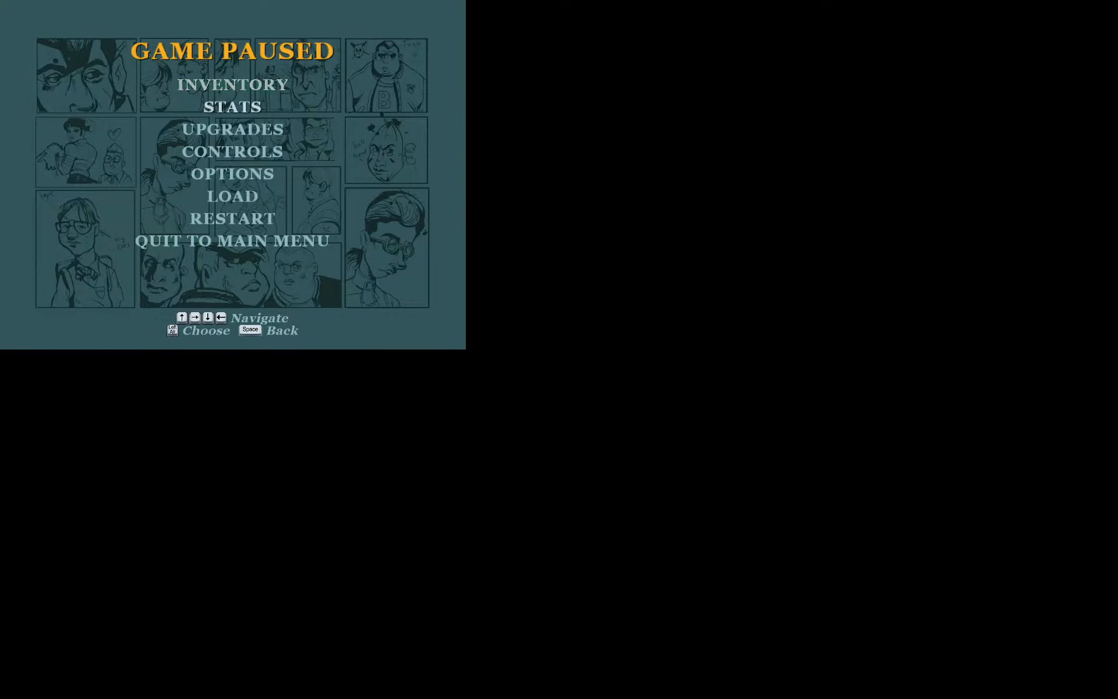
Browse the Controls list of standard key assignments, then resume play
left_click(230, 151)
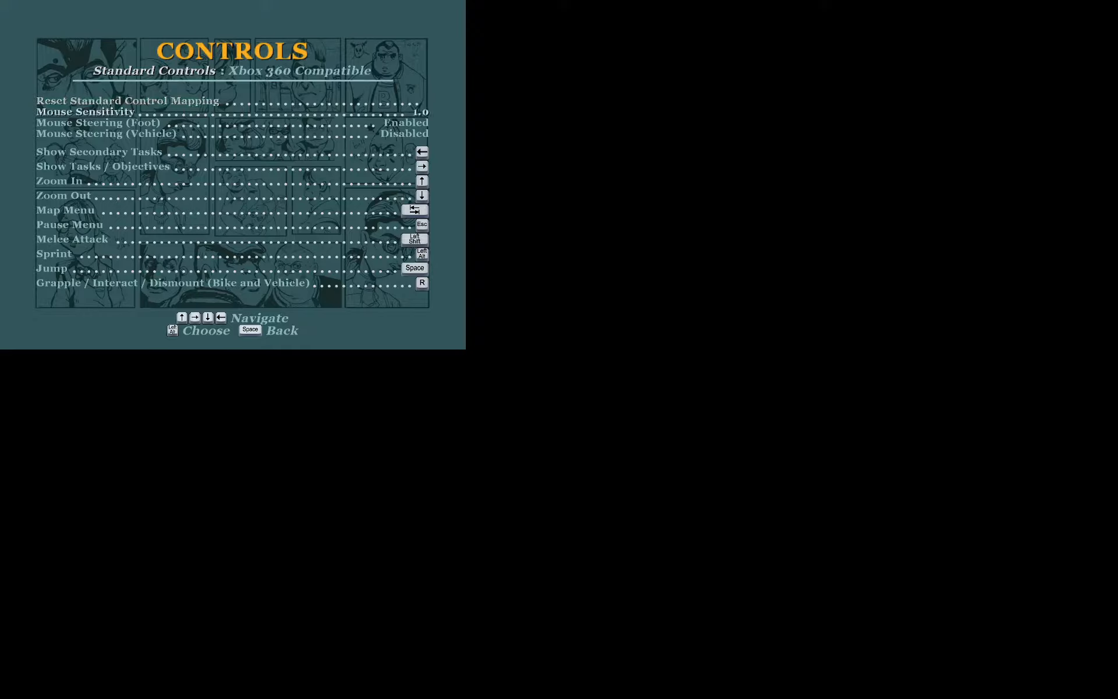
scroll("down", 3)
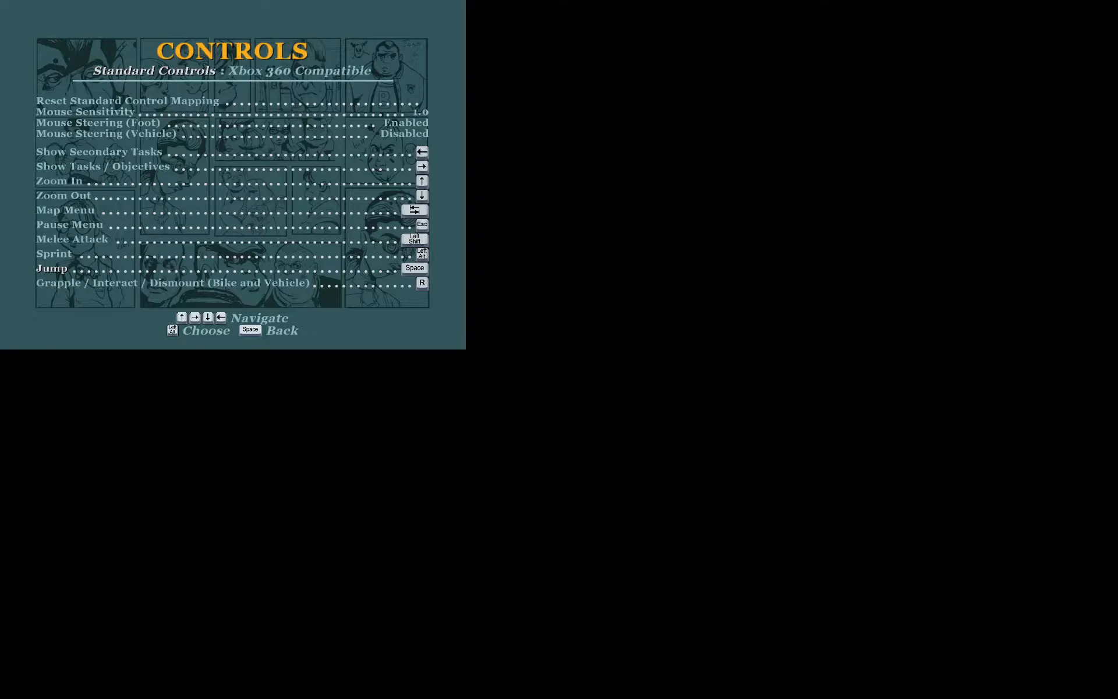
scroll("down", 3)
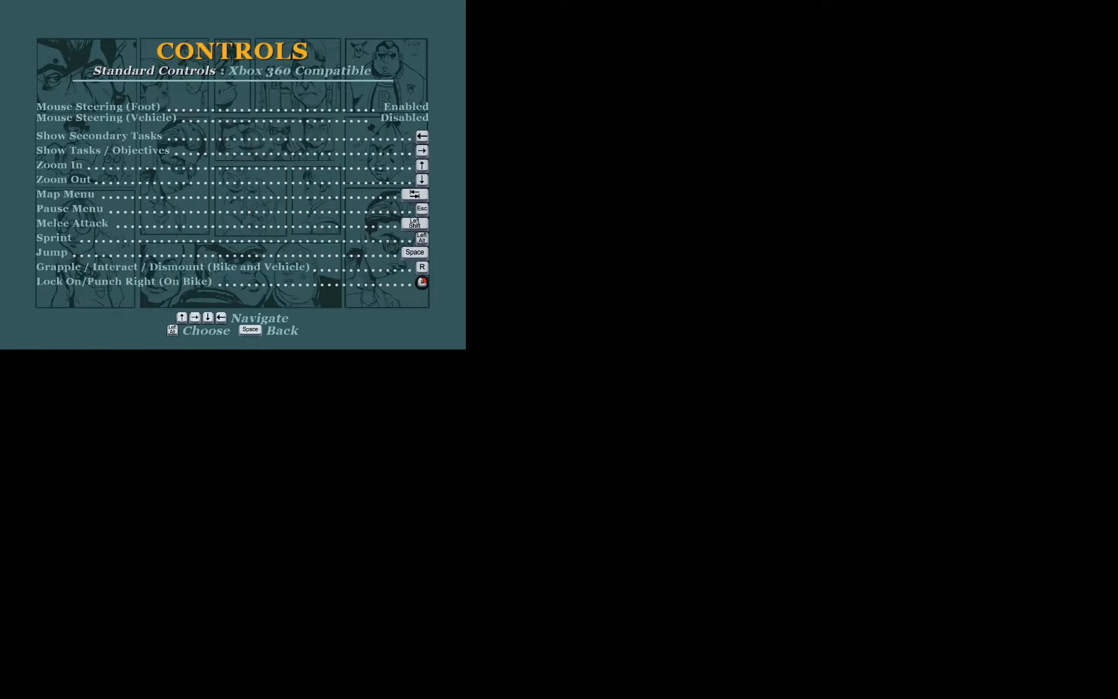
scroll("down", 3)
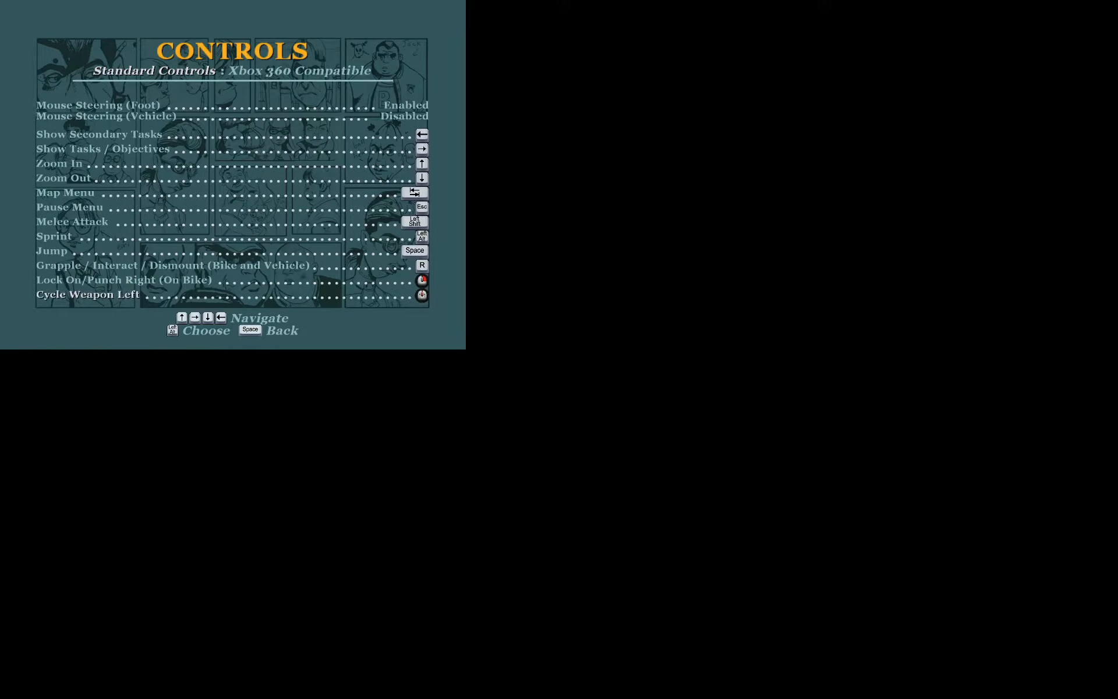
scroll("down", 3)
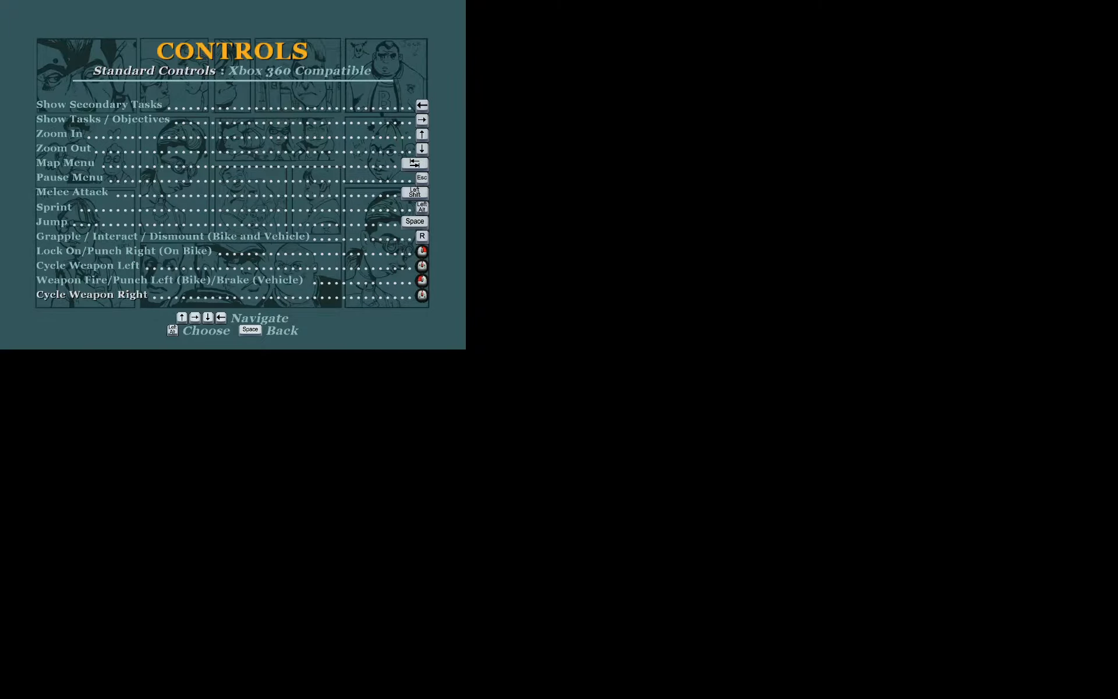
scroll("down", 3)
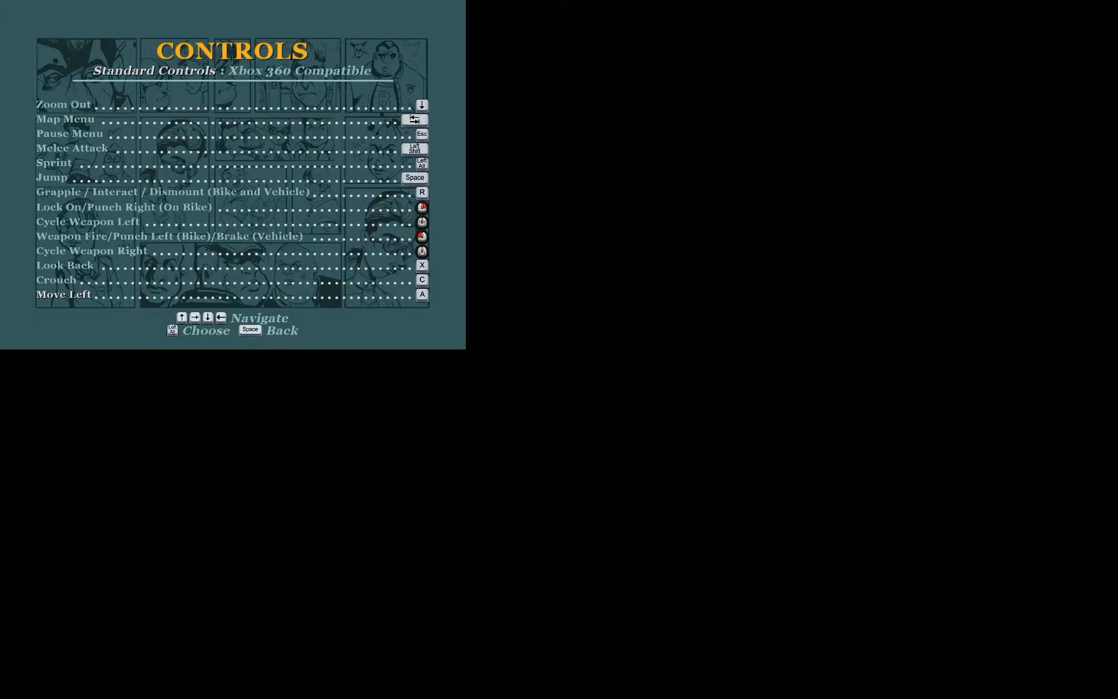
scroll("down", 3)
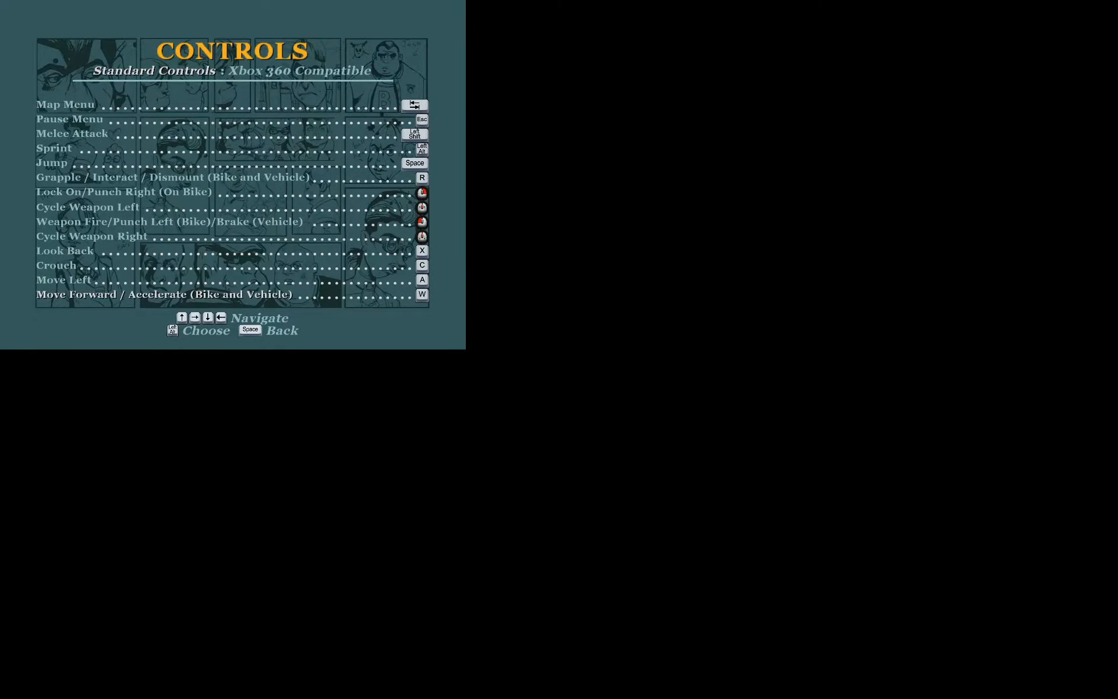
scroll("up", 3)
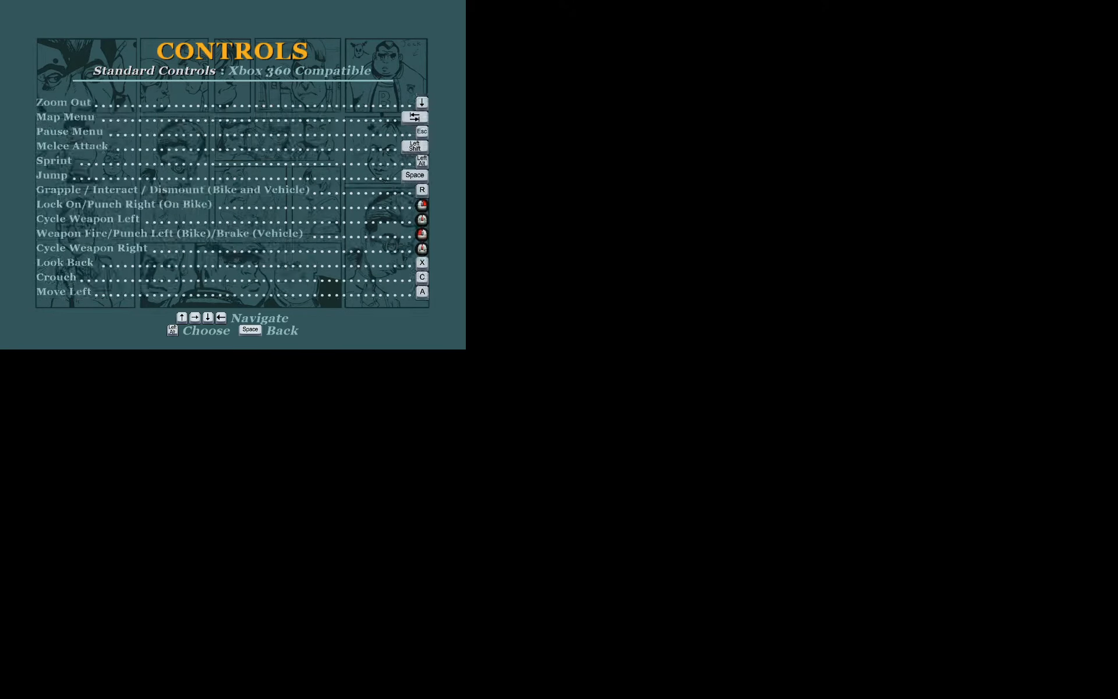
scroll("up", 3)
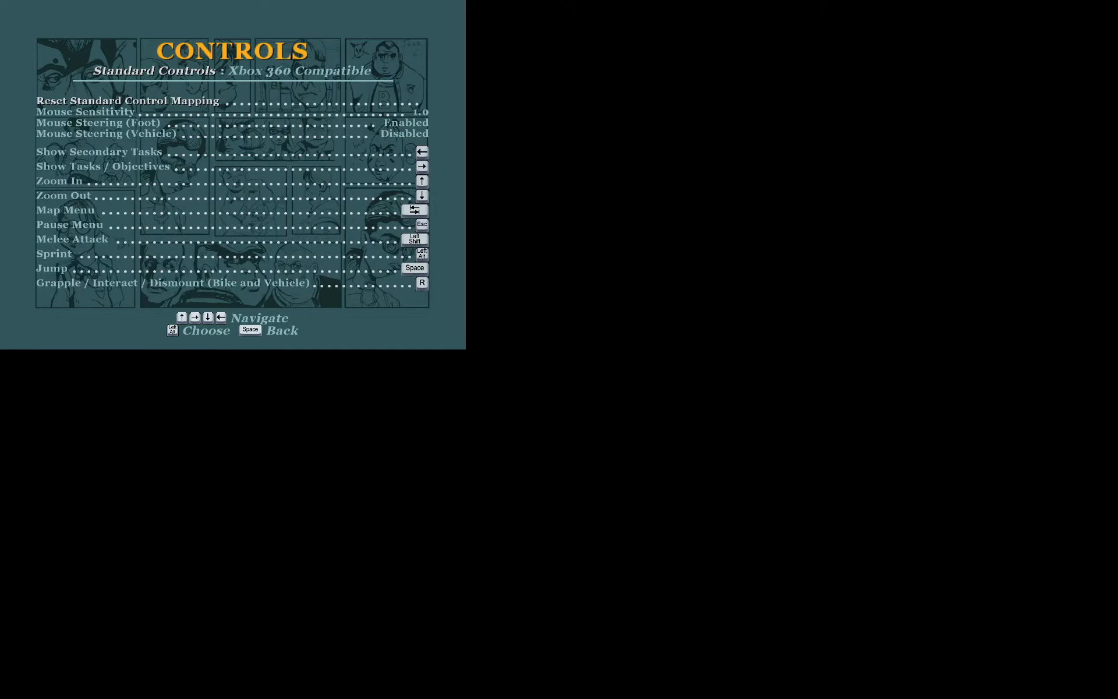
key("space")
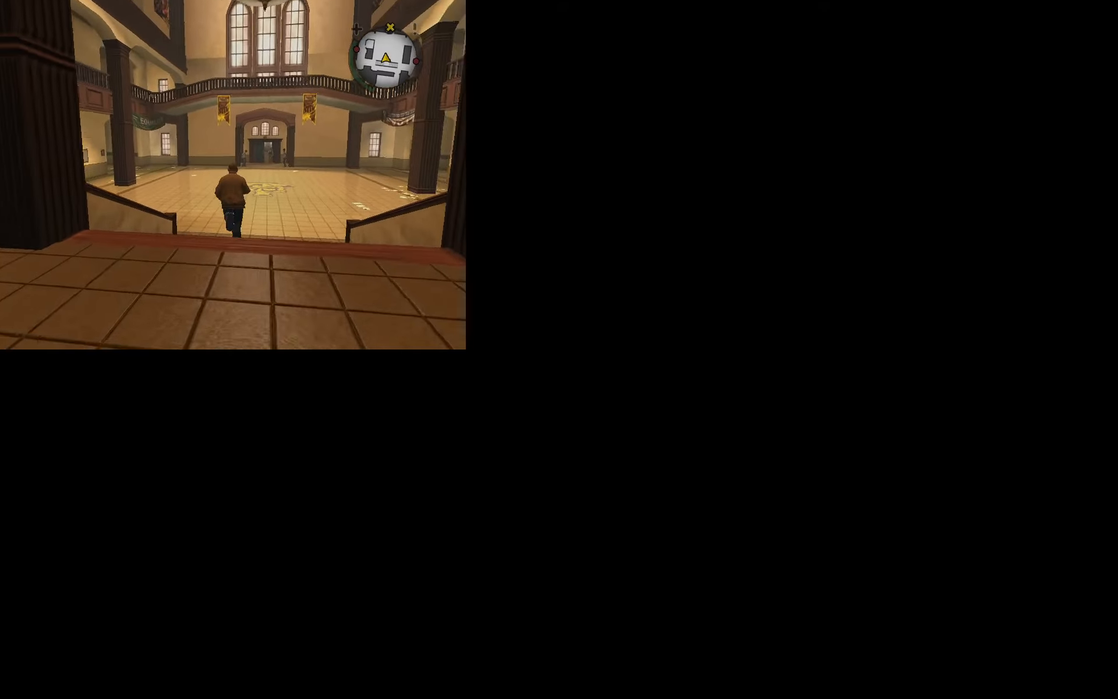
Walk Jimmy through the main hall and out the building's exit doors
key("w")
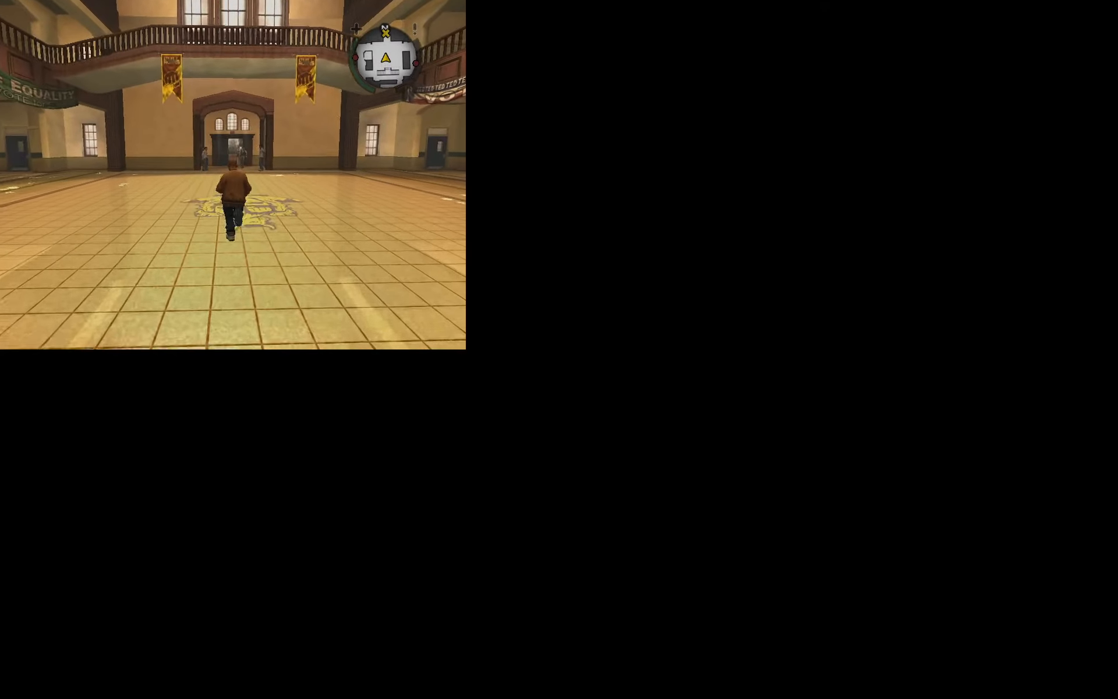
key("w")
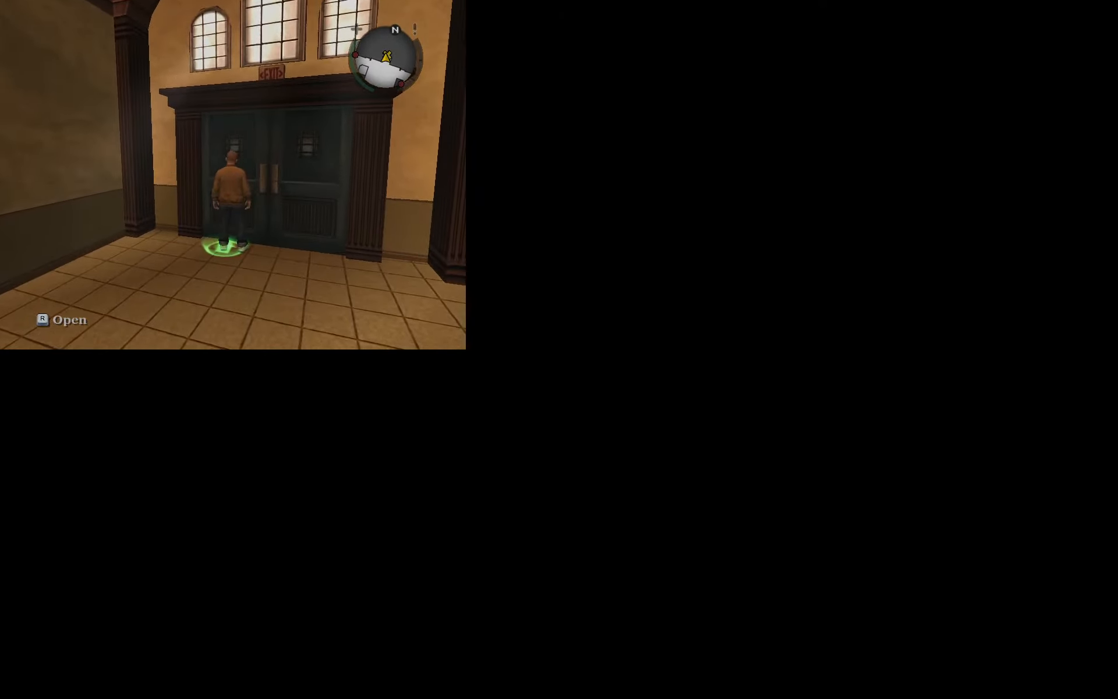
key("R")
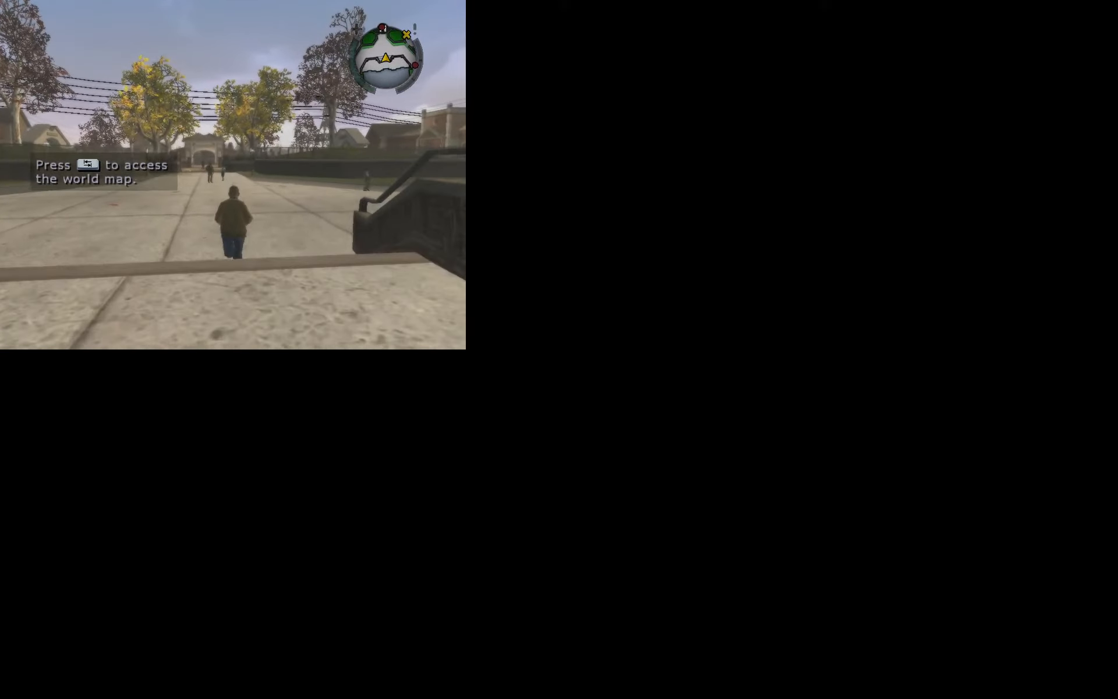
key("w")
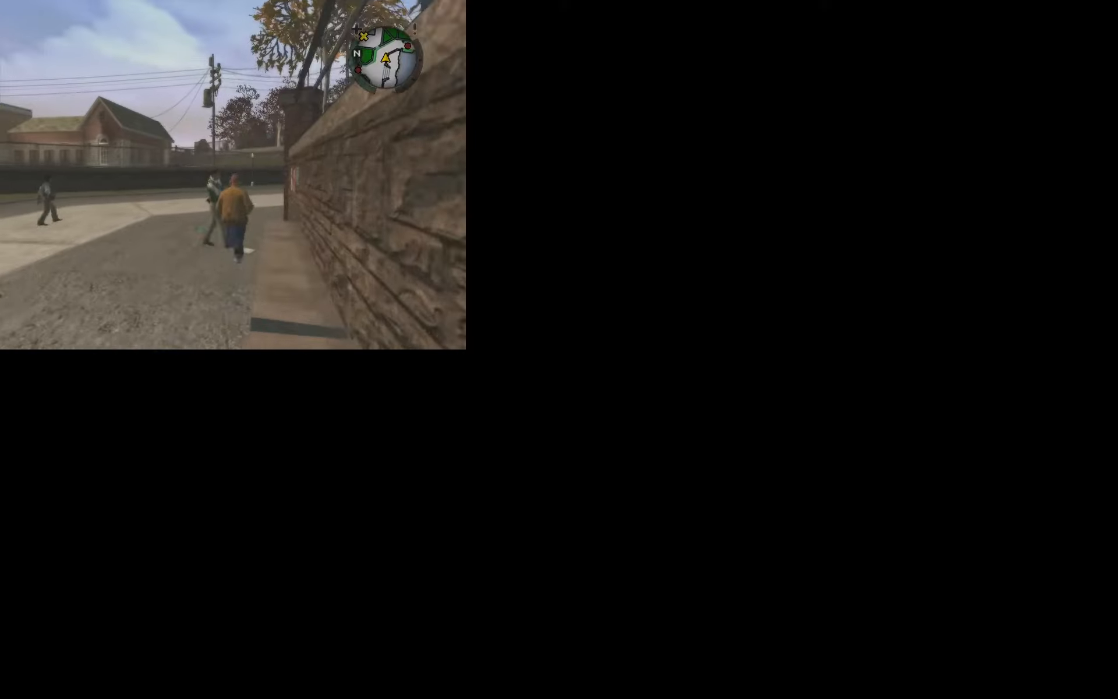
Run along the stone wall, past the library and schoolyard, to the stone archway
key("w")
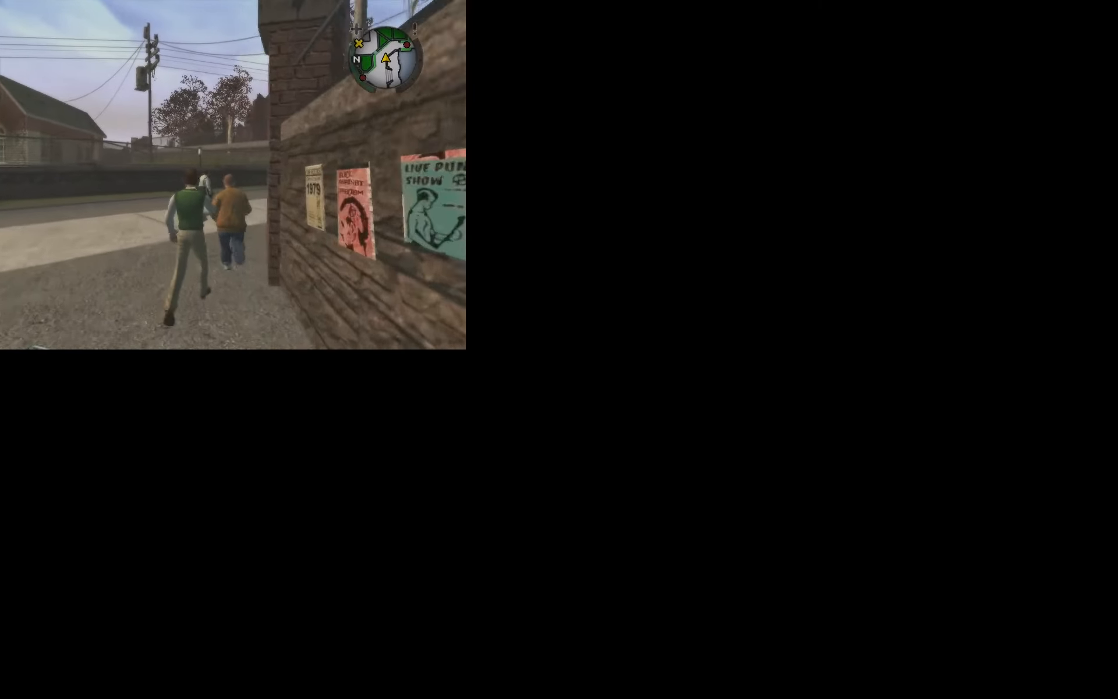
key("w")
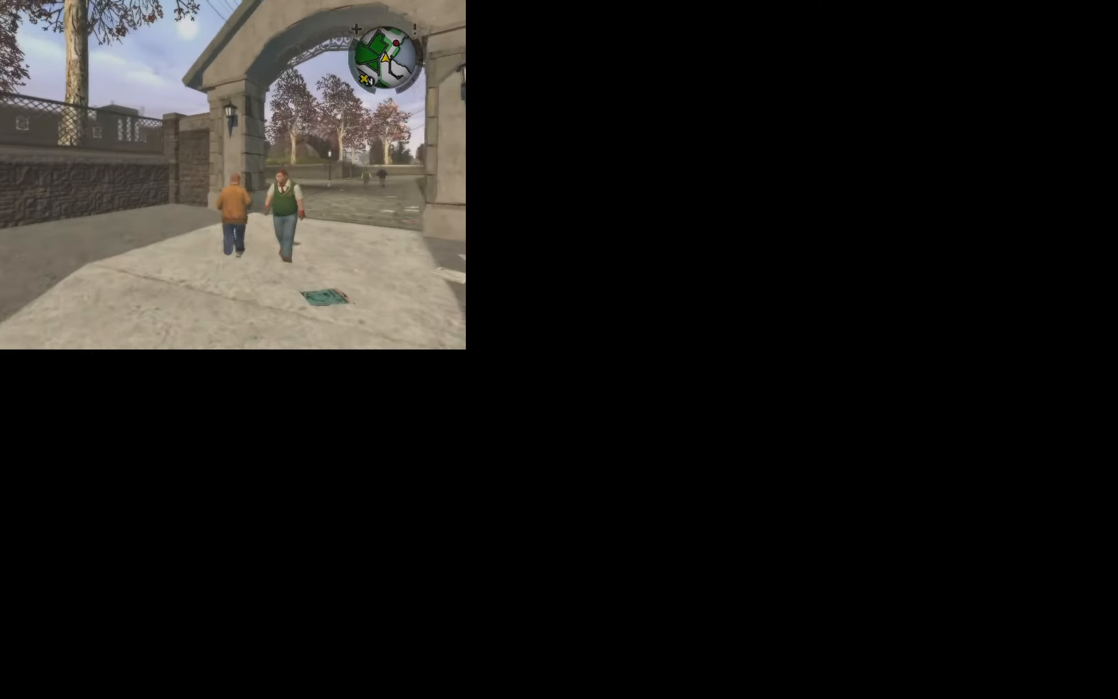
key("w")
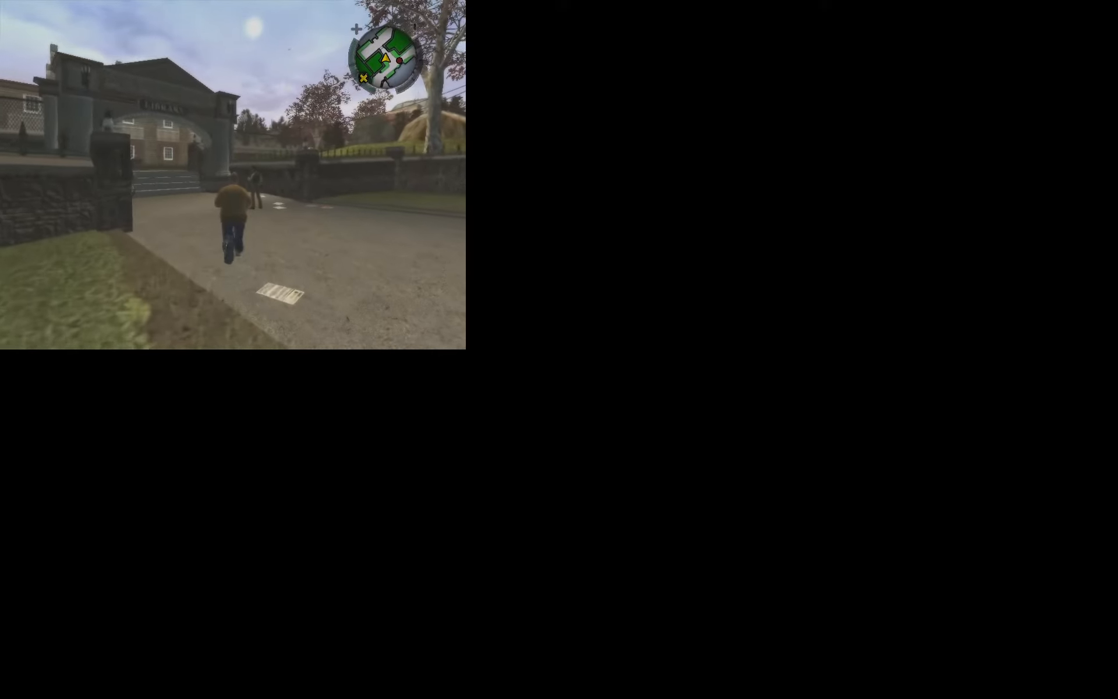
key("w")
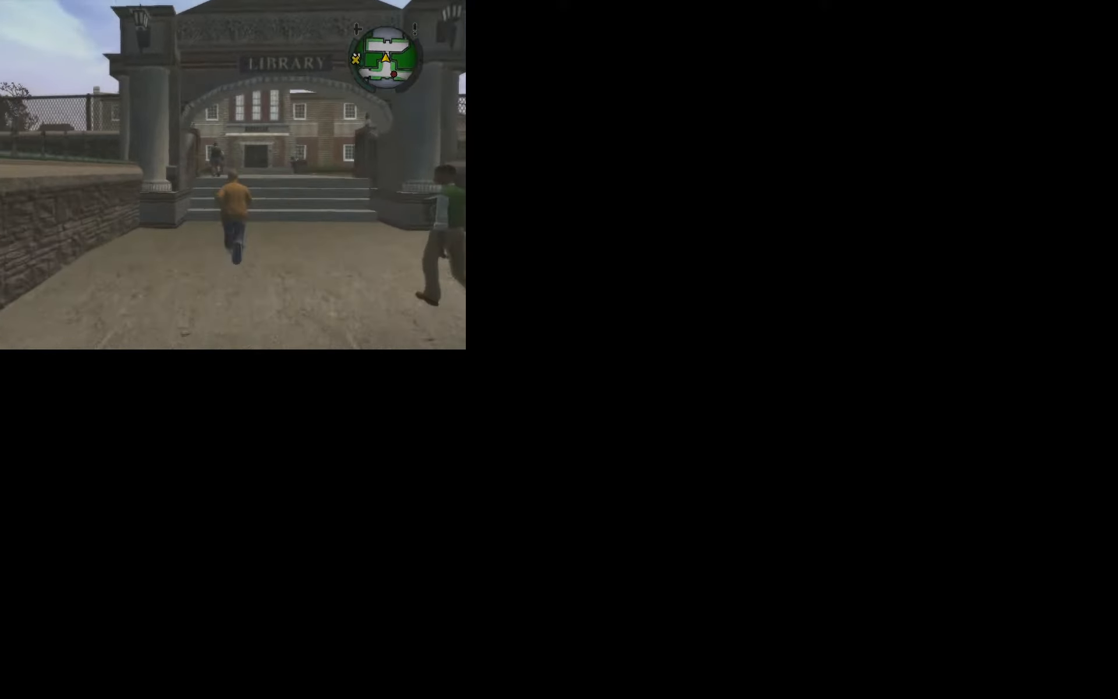
key("w")
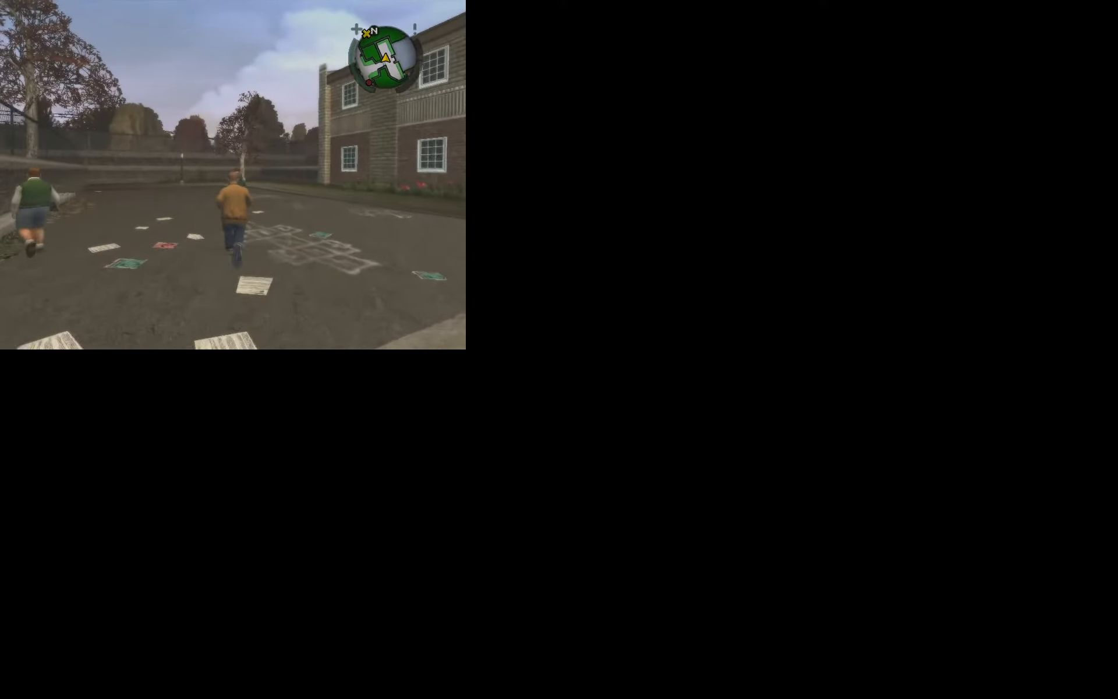
key("w")
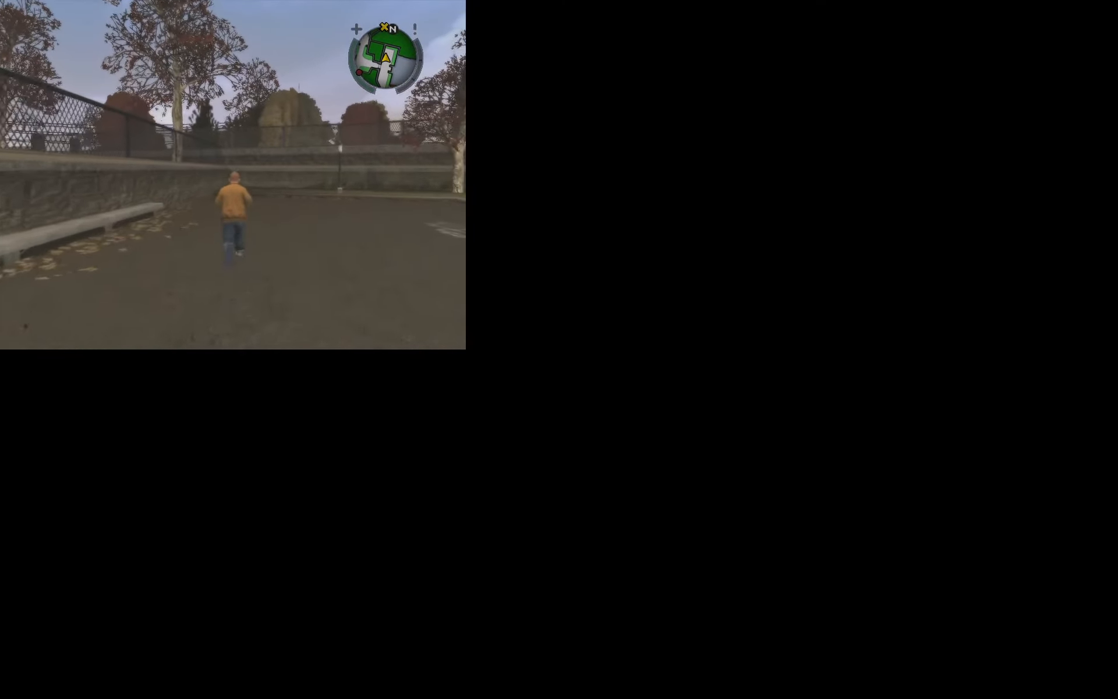
key("w")
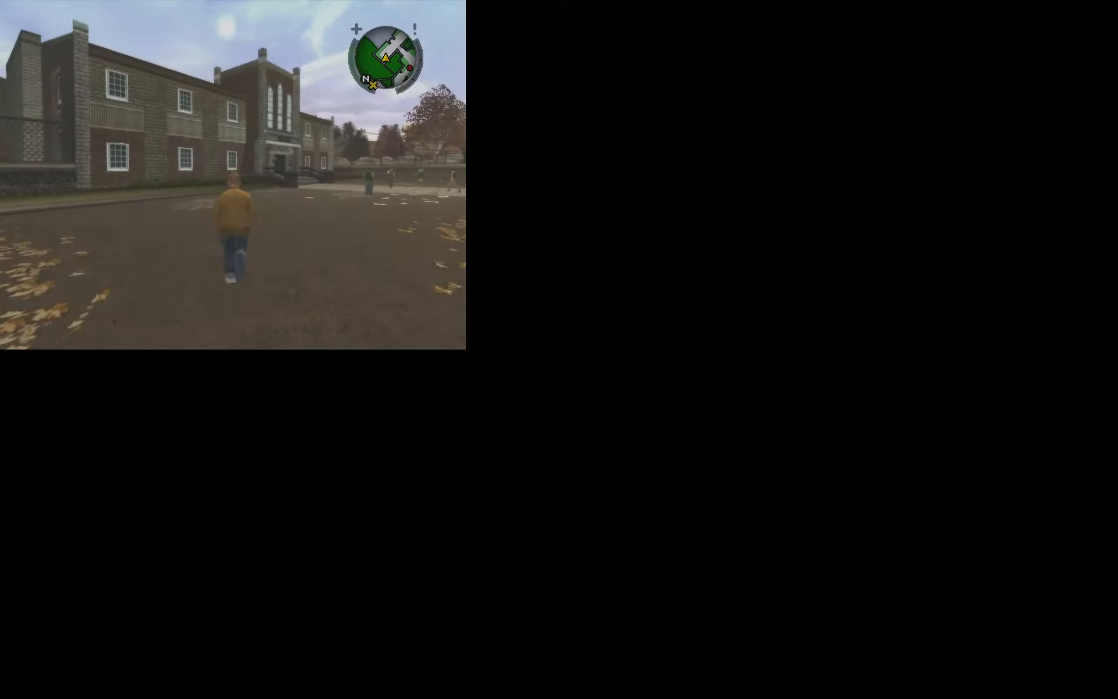
key("w")
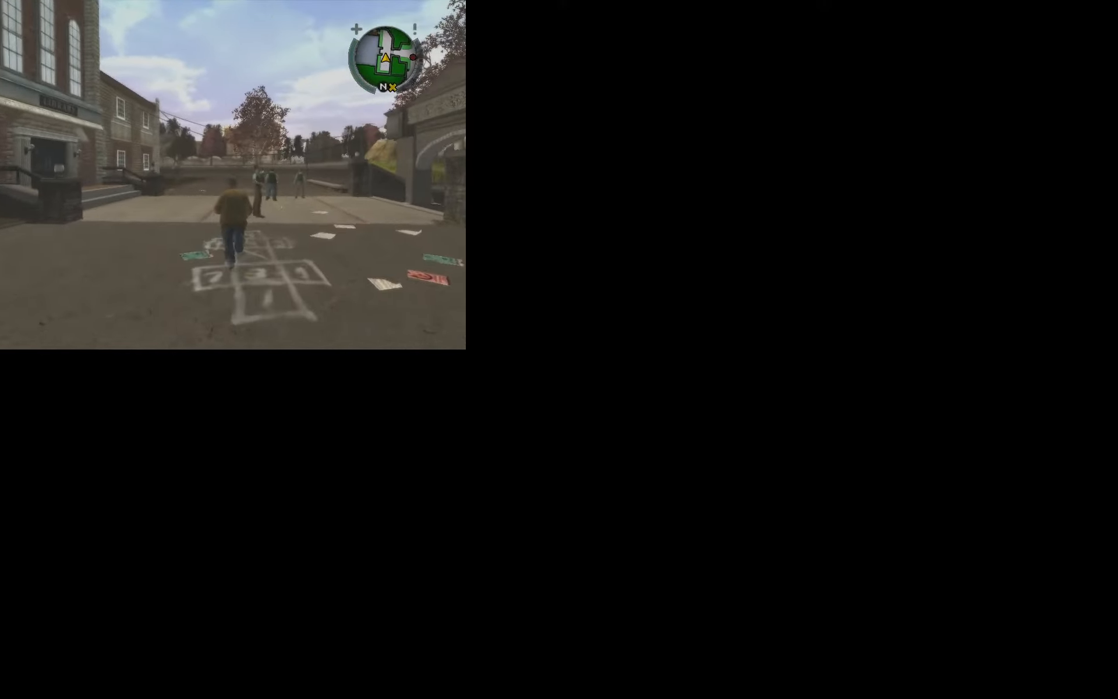
key("w")
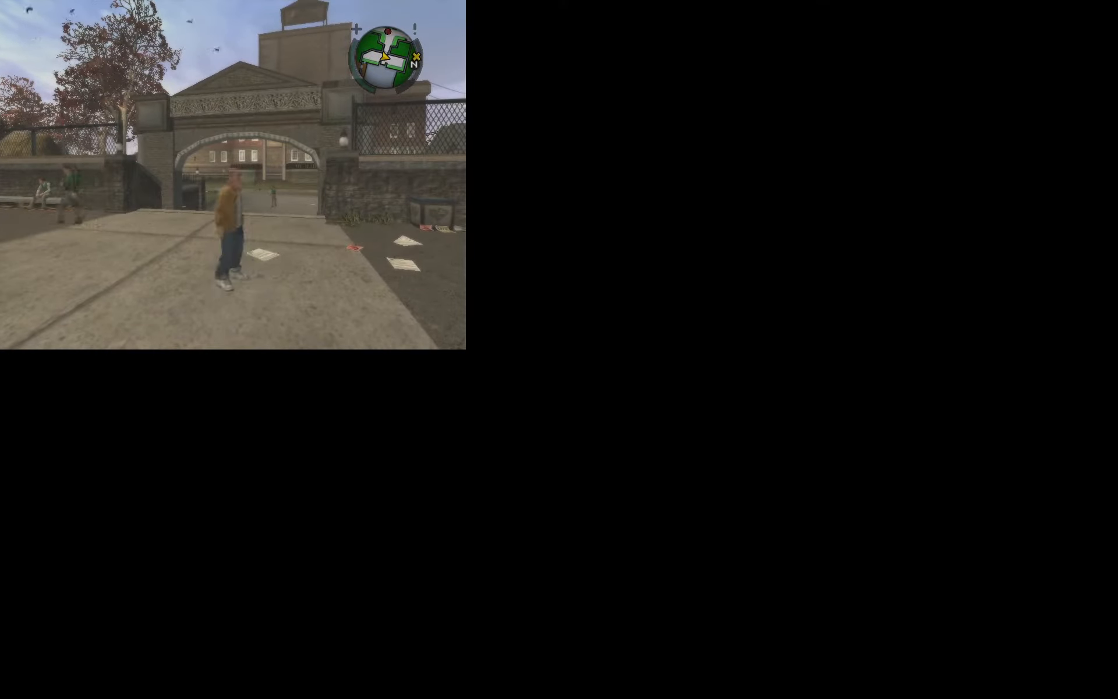
key("w")
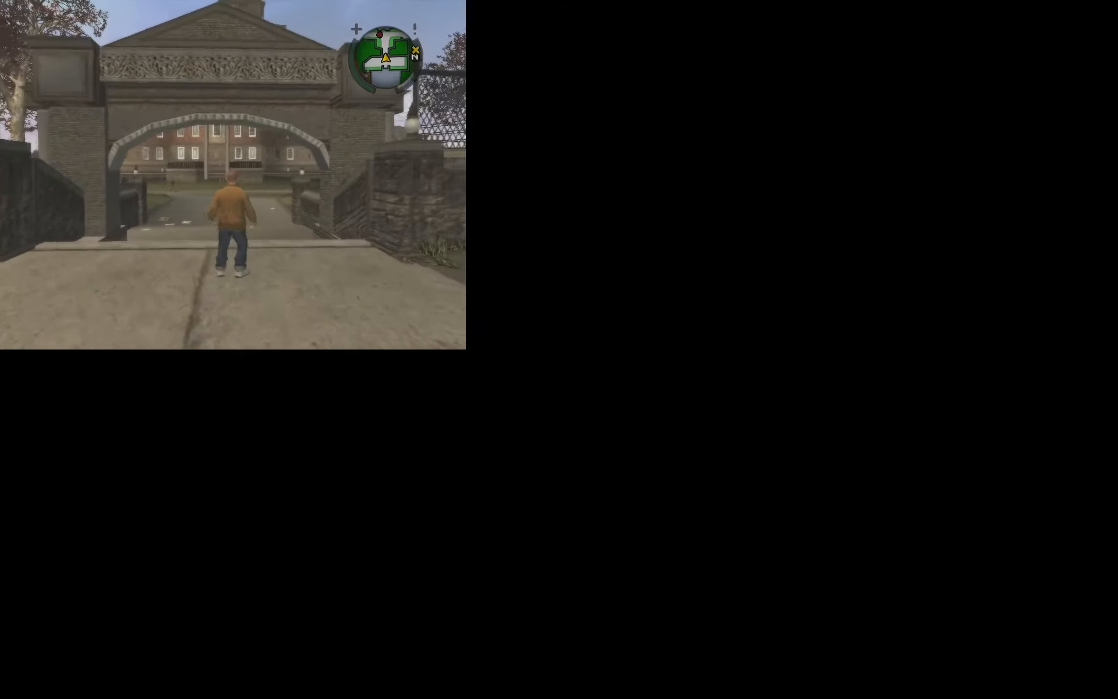
key("w")
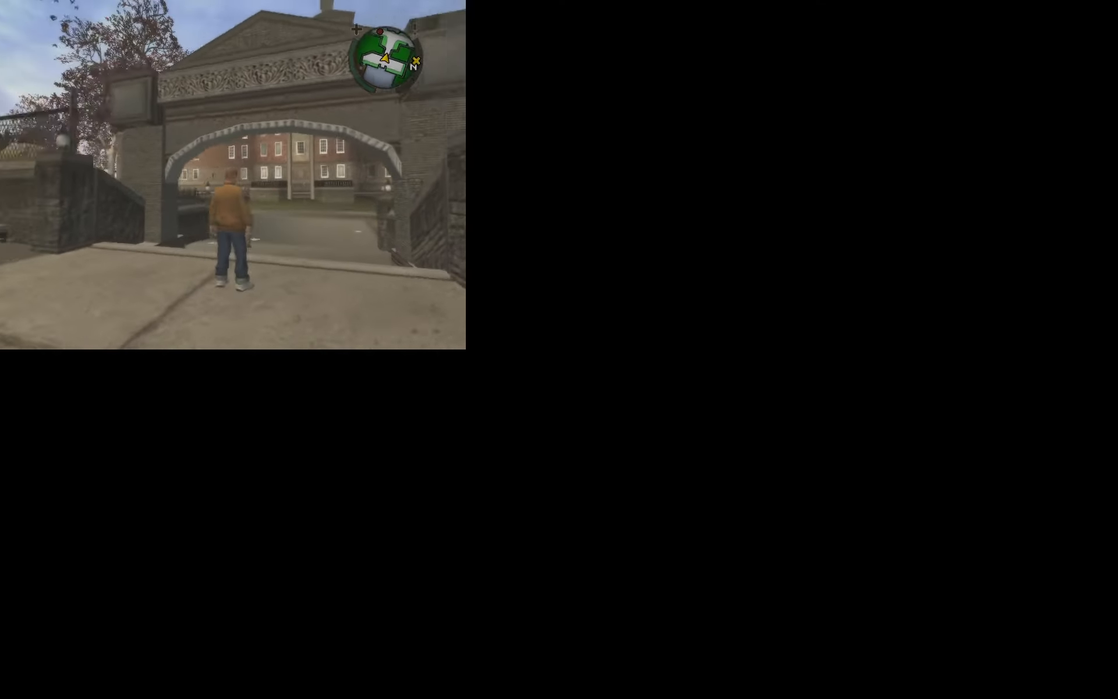
Sprint through the archway, past the dormitory and along the fence into the Boys Dorm courtyard
key("w")
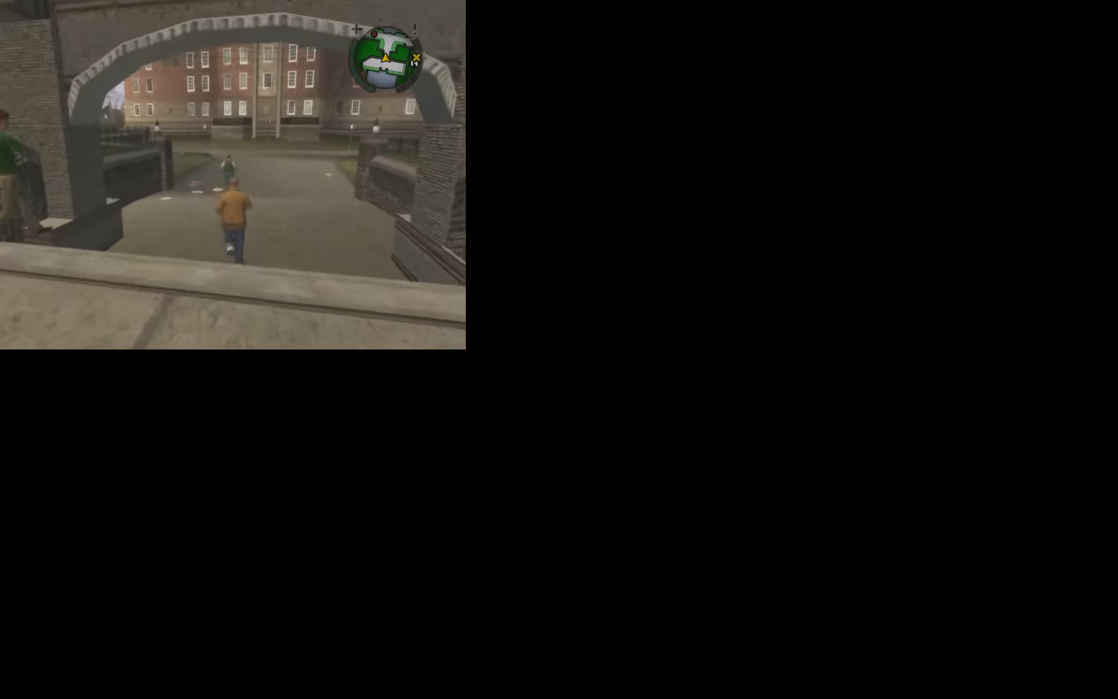
key("w")
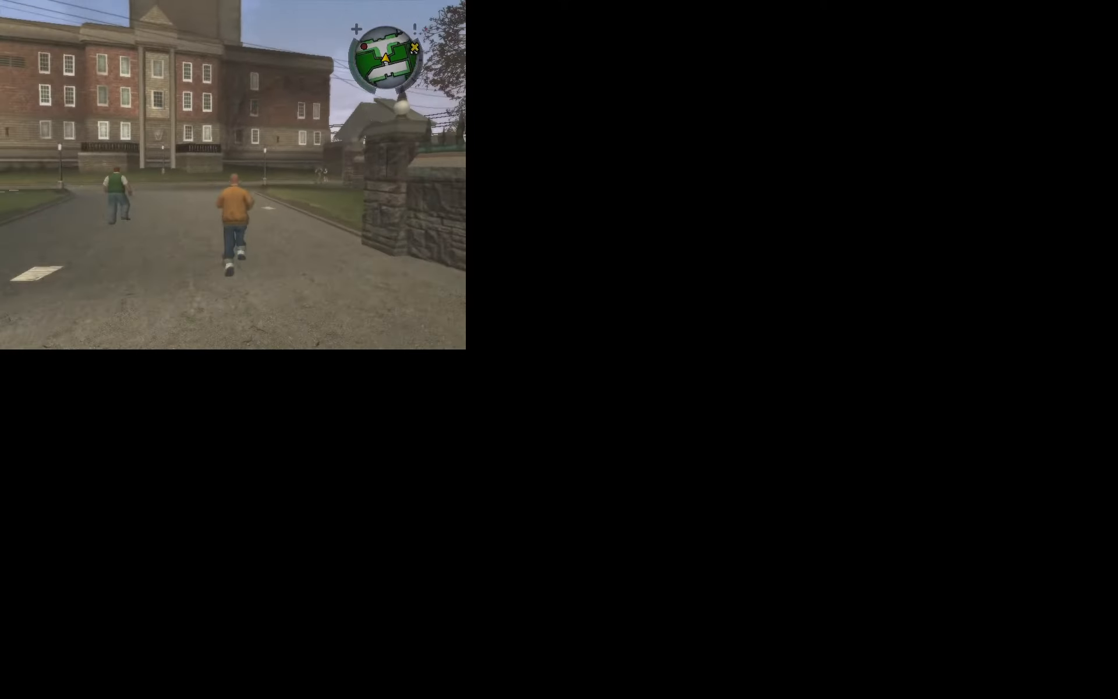
key("w")
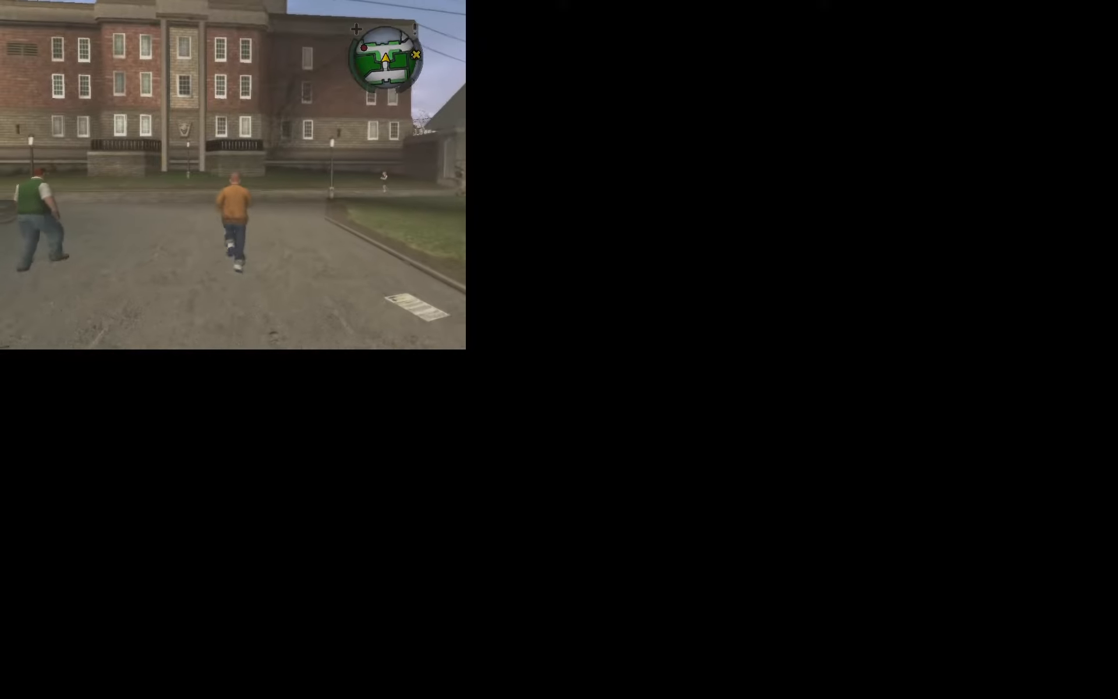
key("w")
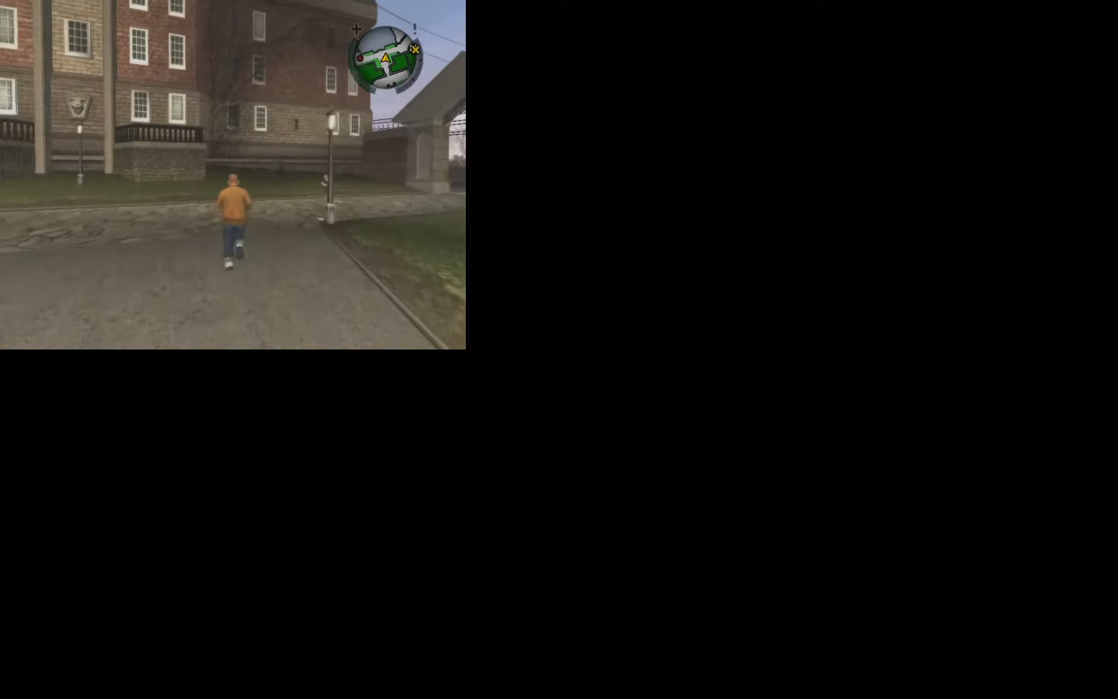
key("w")
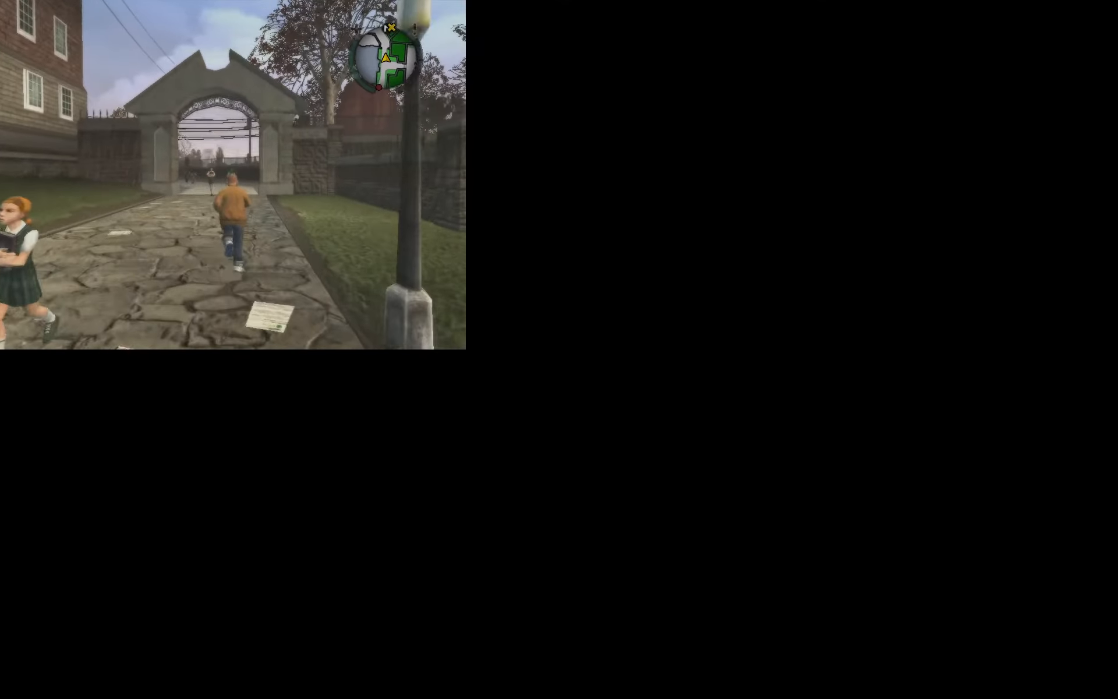
key("w")
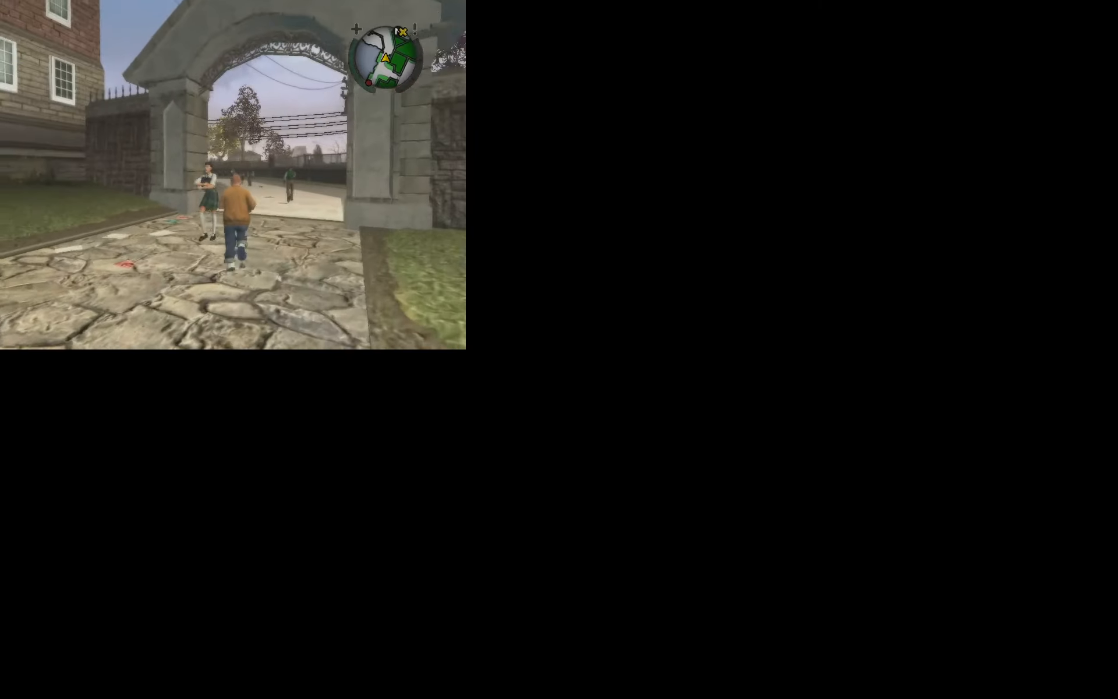
key("w")
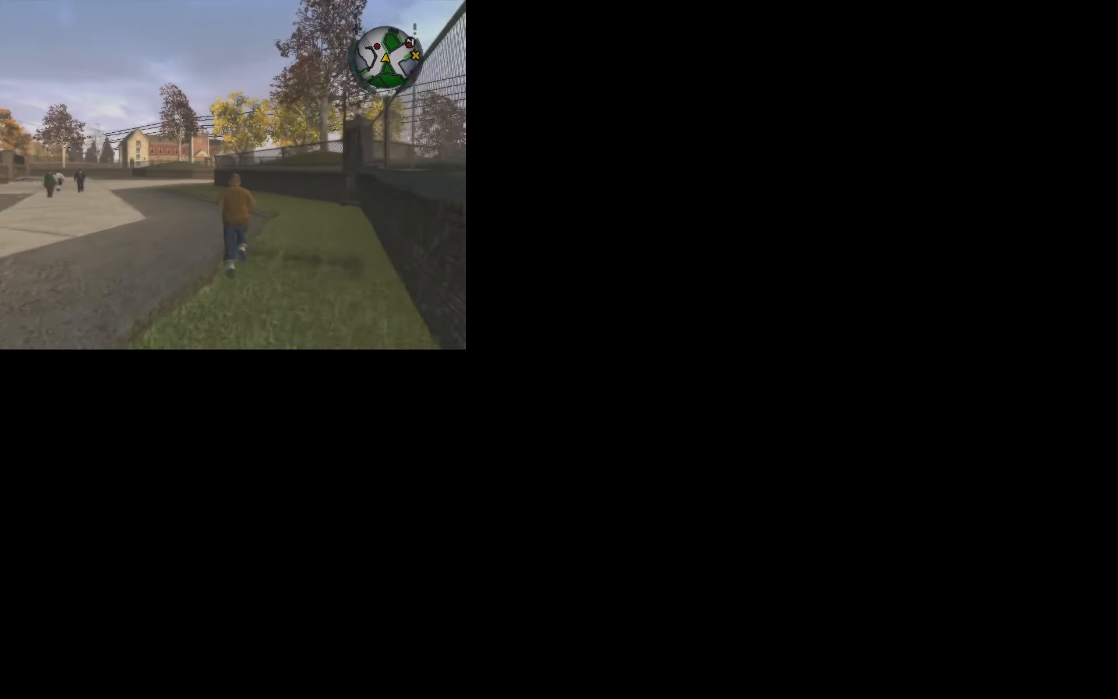
key("w")
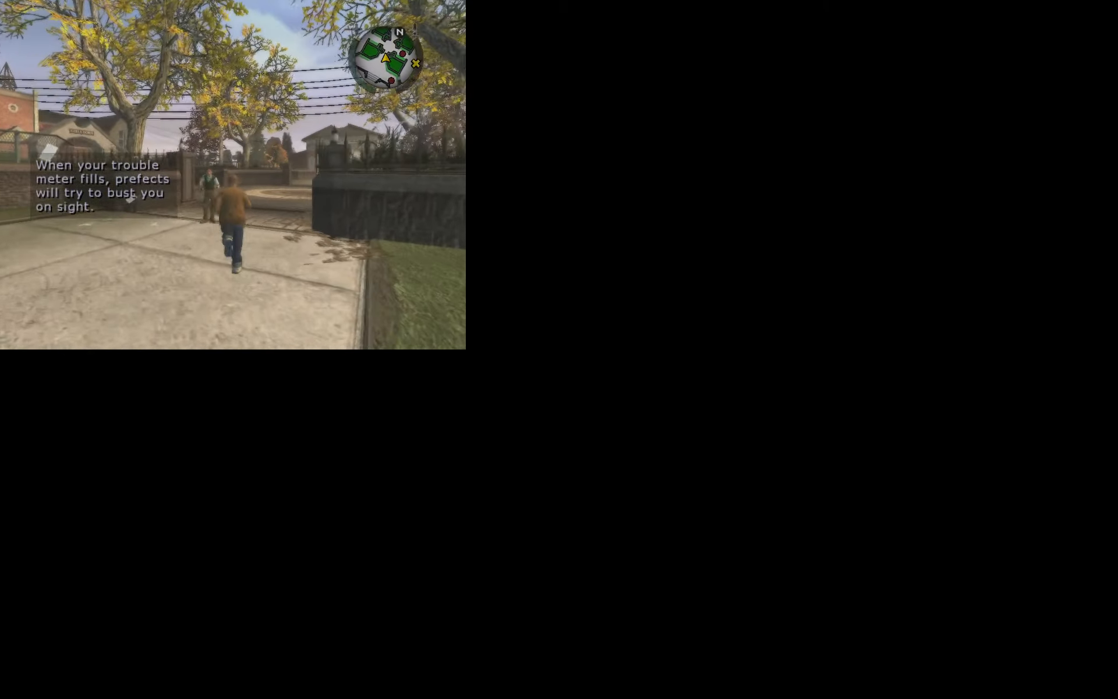
key("w")
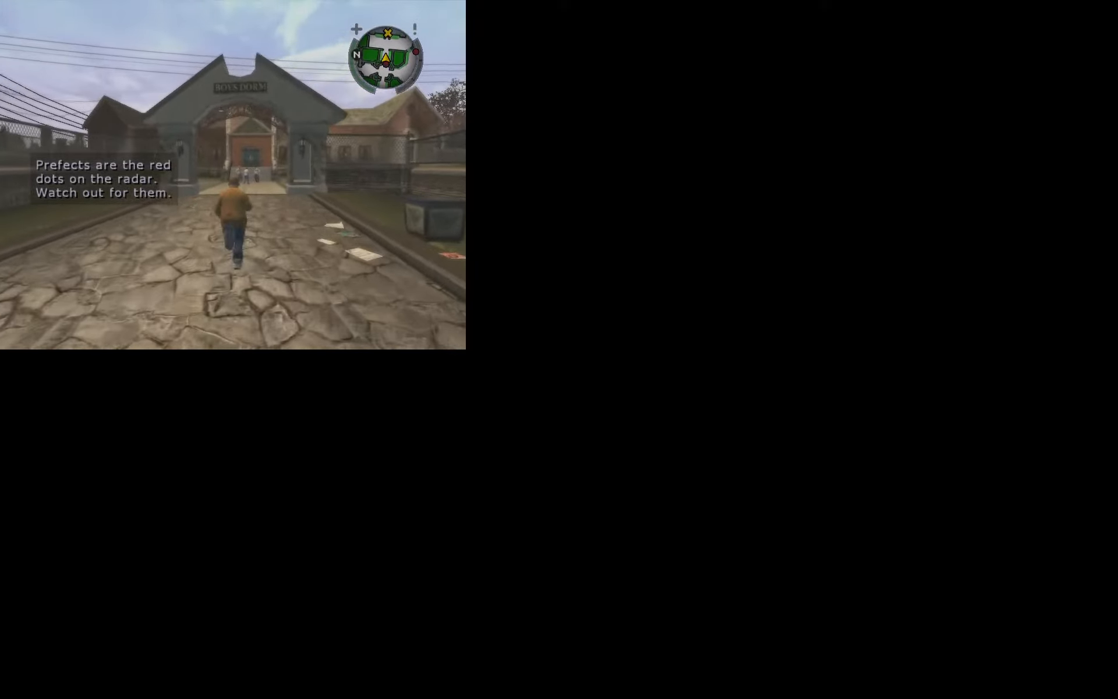
key("w")
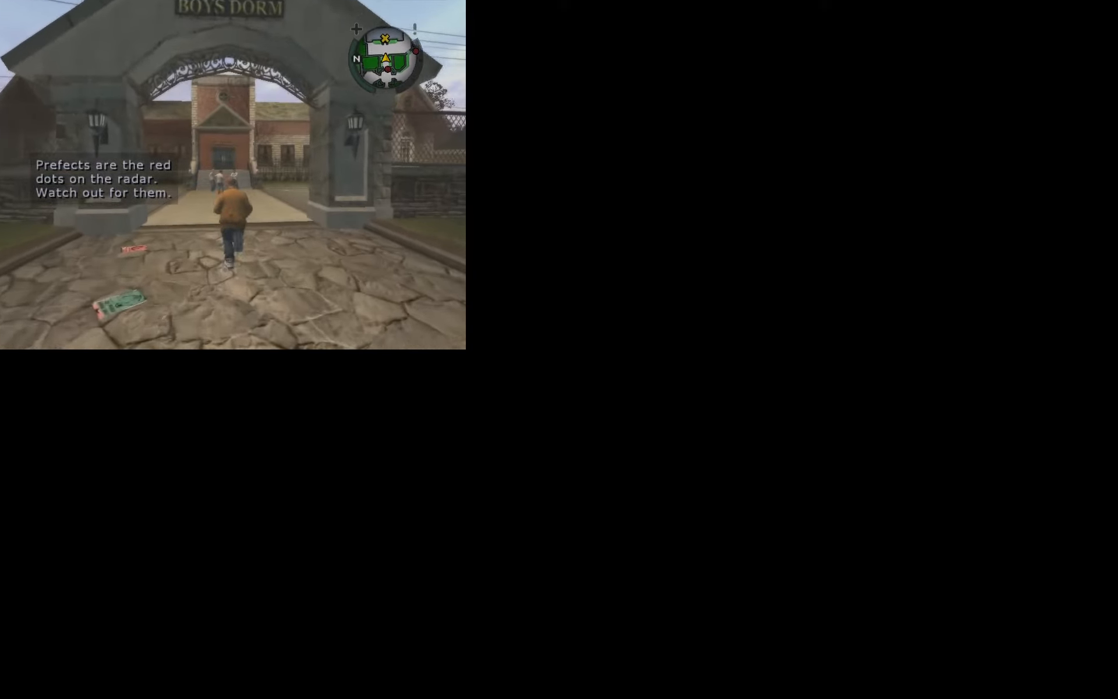
key("w")
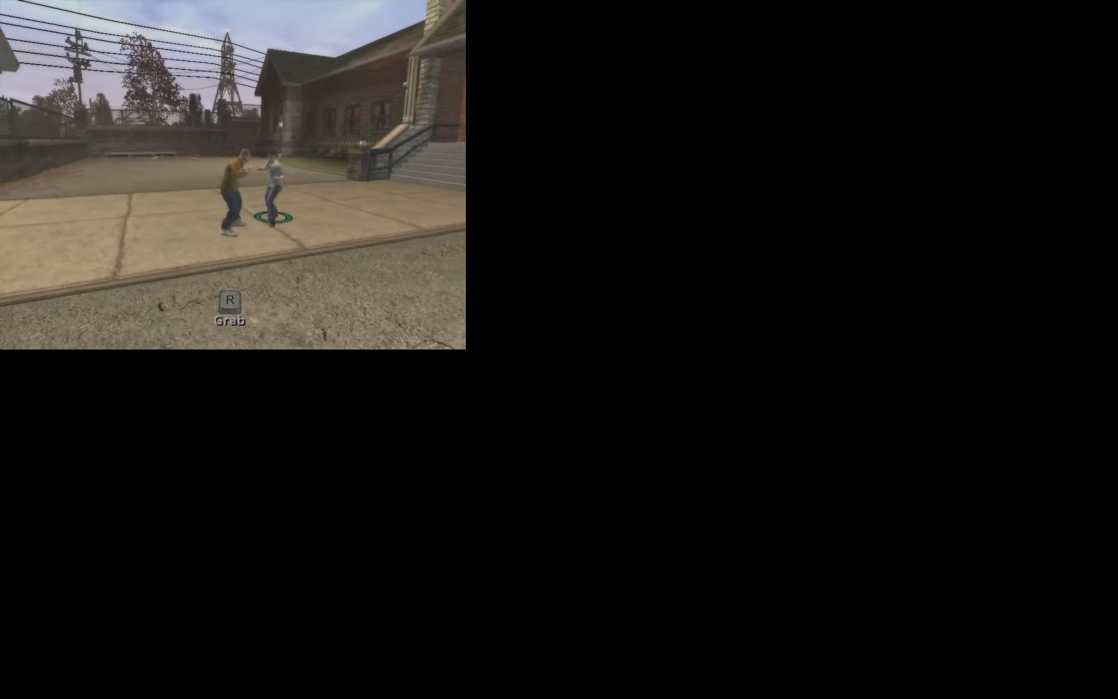
Scuffle with the nearby student, then walk across the yard to the dorm entrance
key("r")
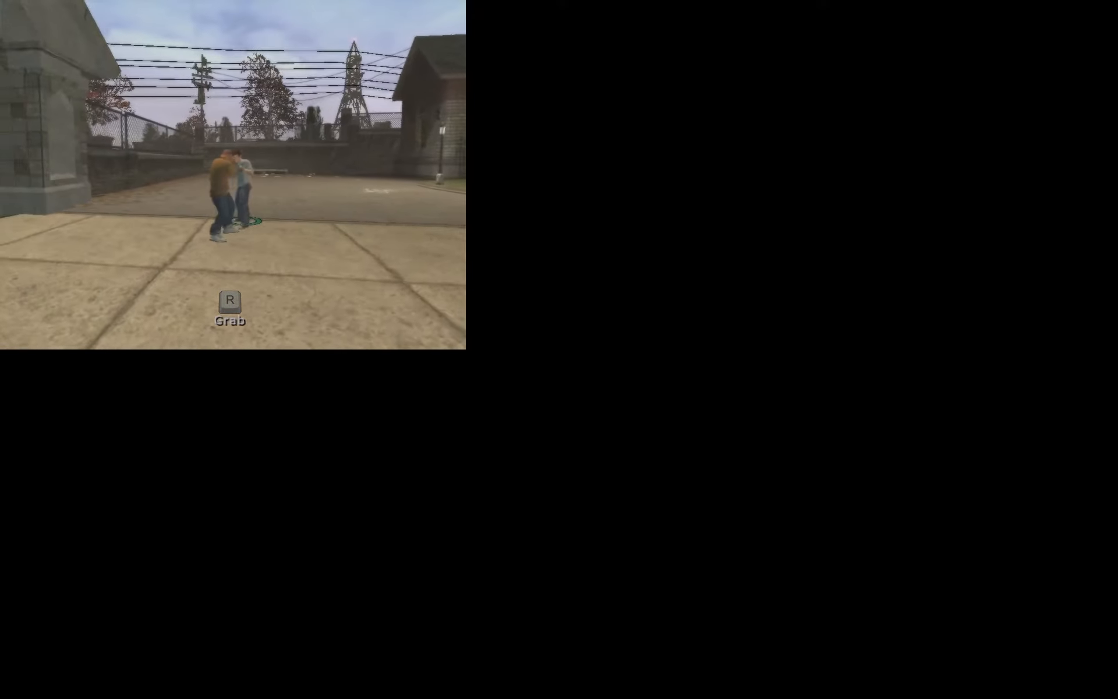
key("w")
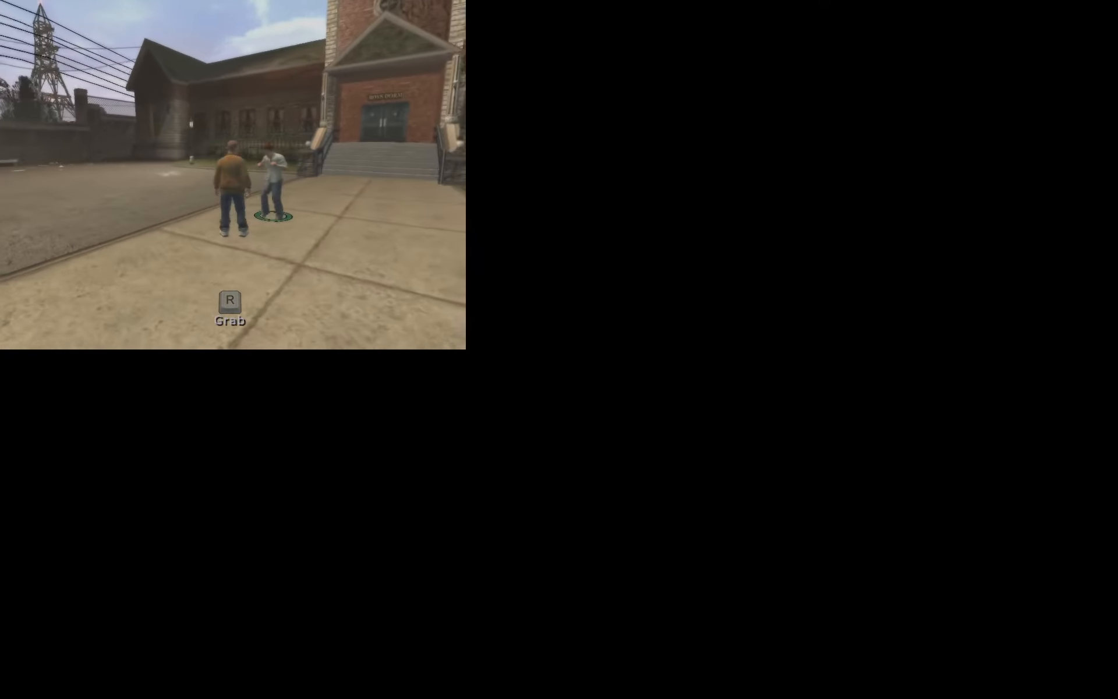
key("R")
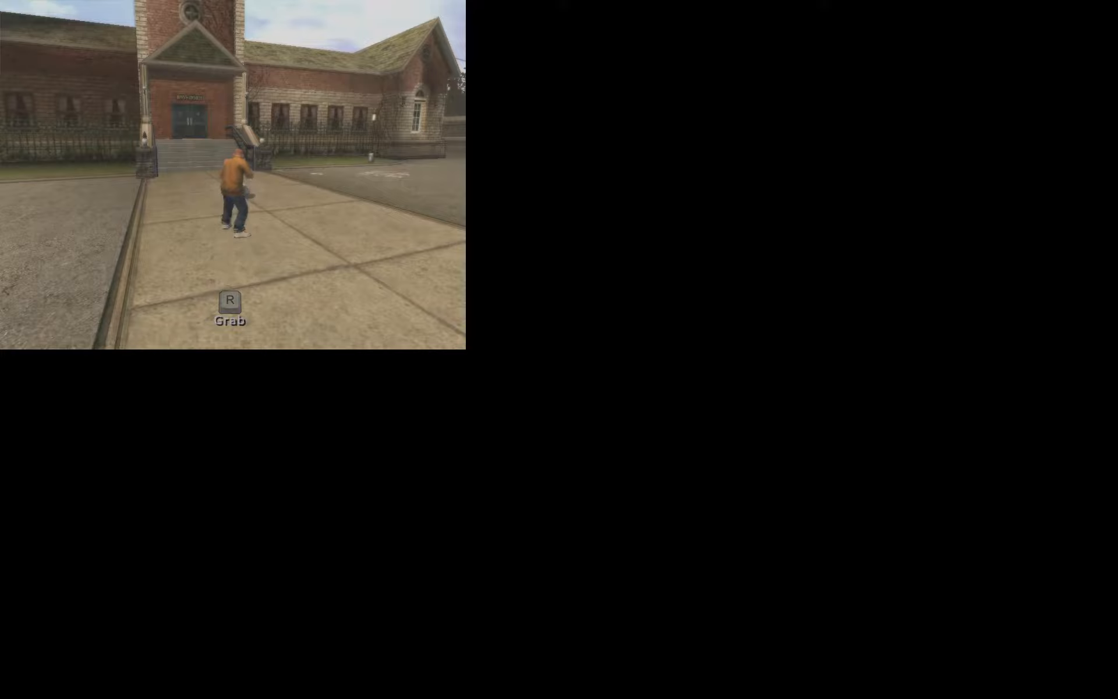
key("r")
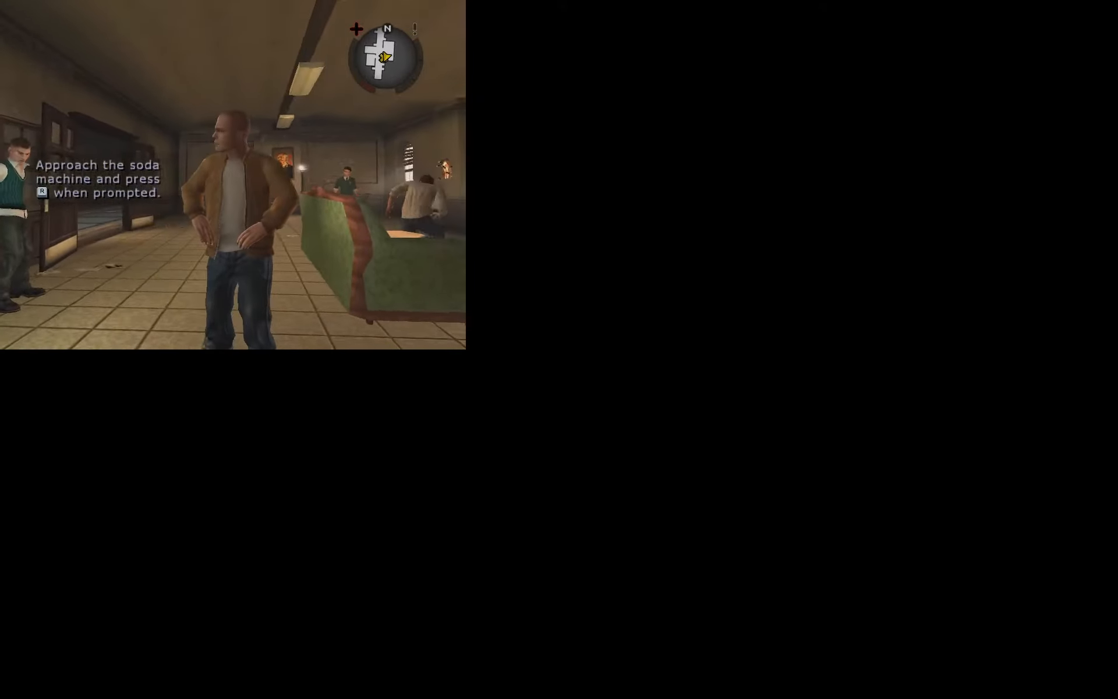
Walk to the soda machine and buy a drink
key("w")
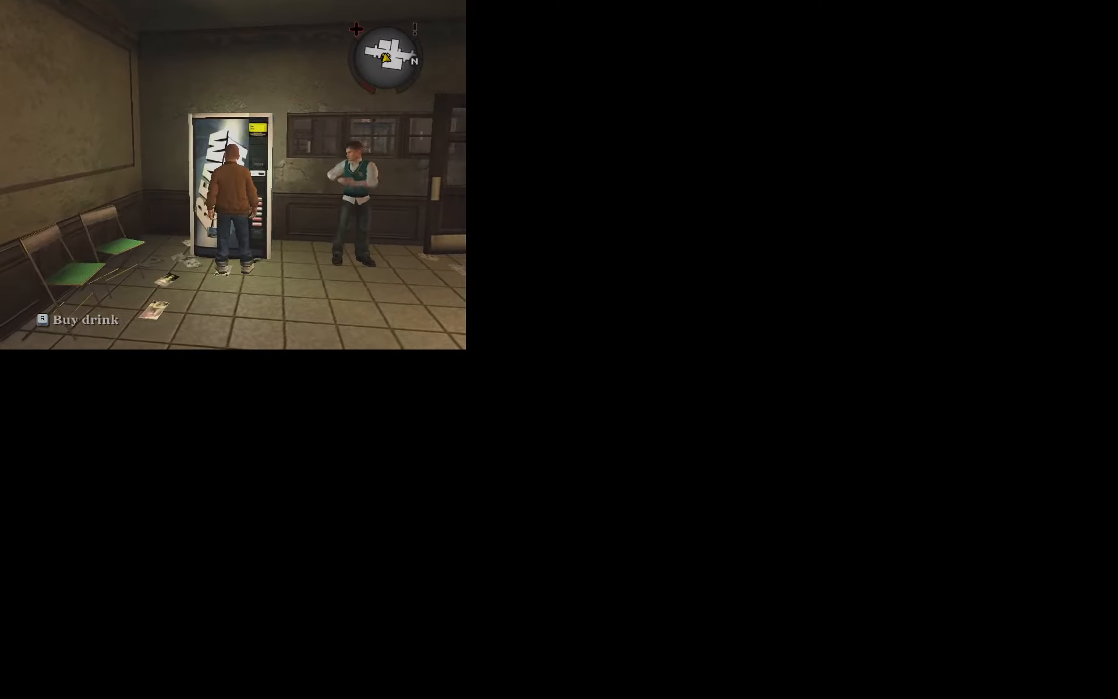
key("r")
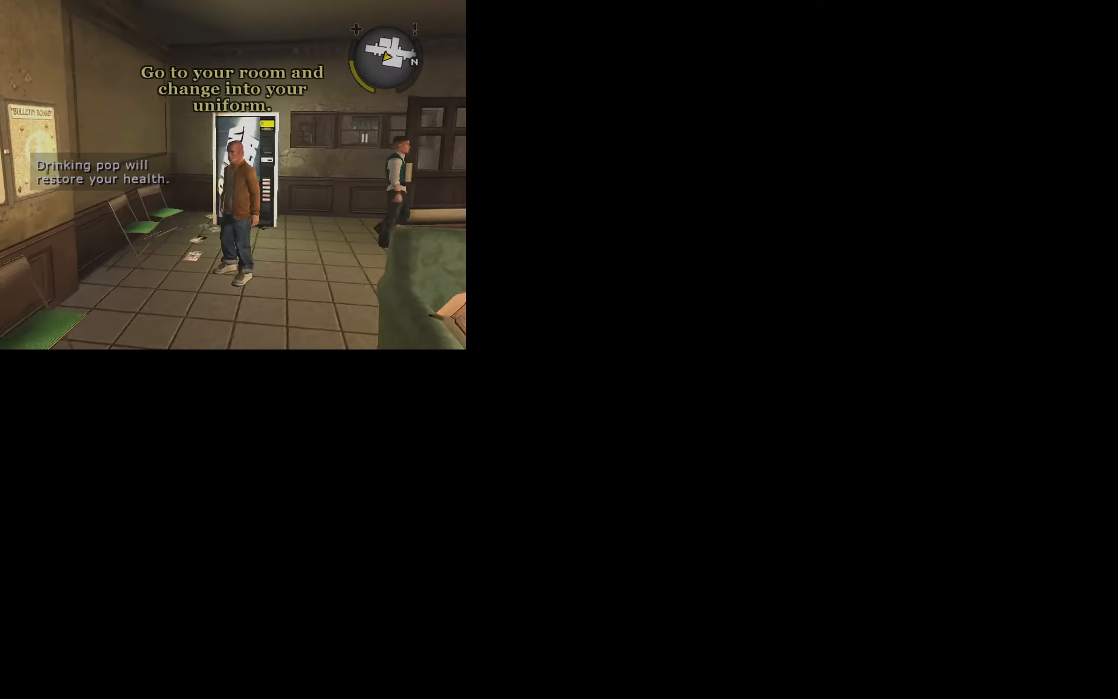
key("w")
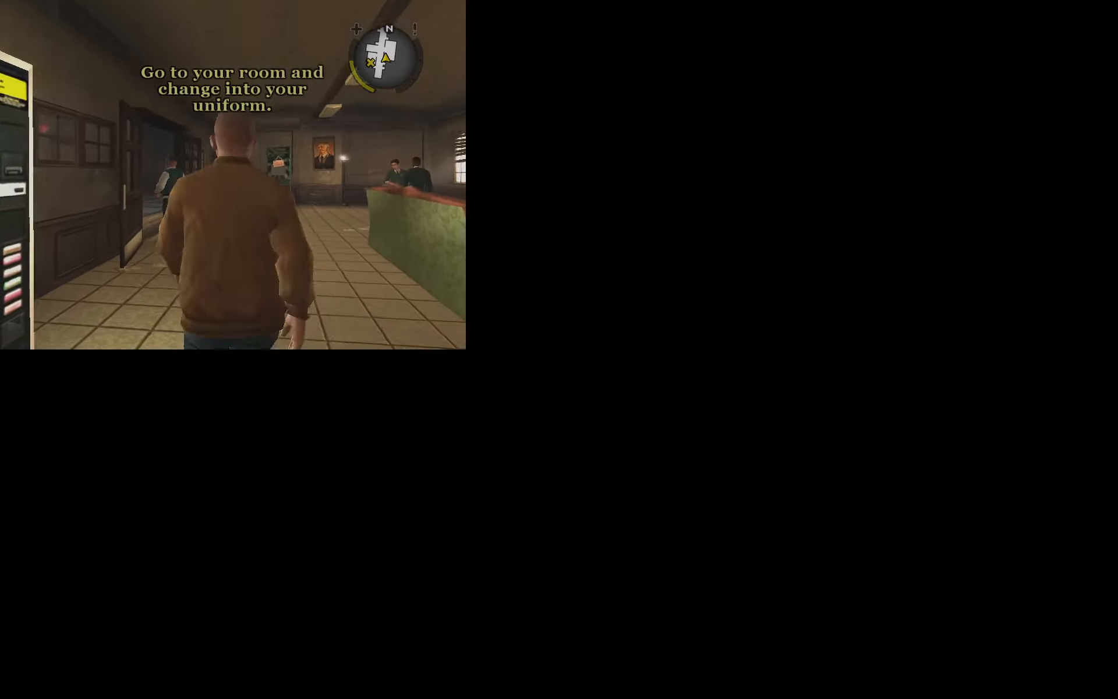
Walk through the lobby into the bedroom and open the wardrobe
key("w")
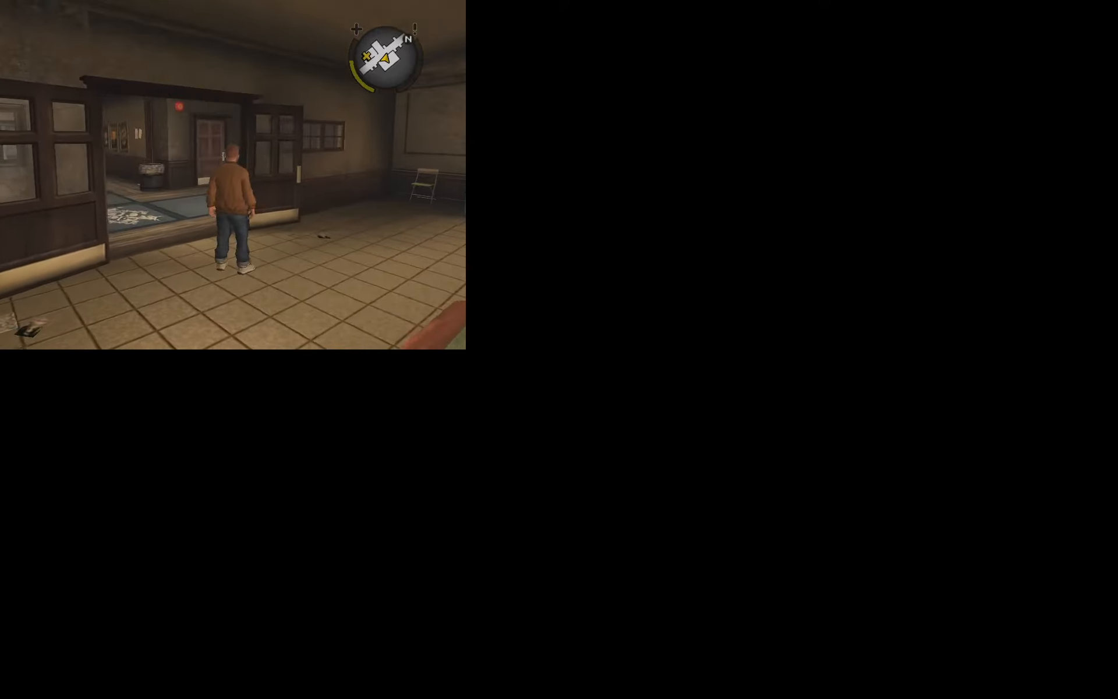
key("w")
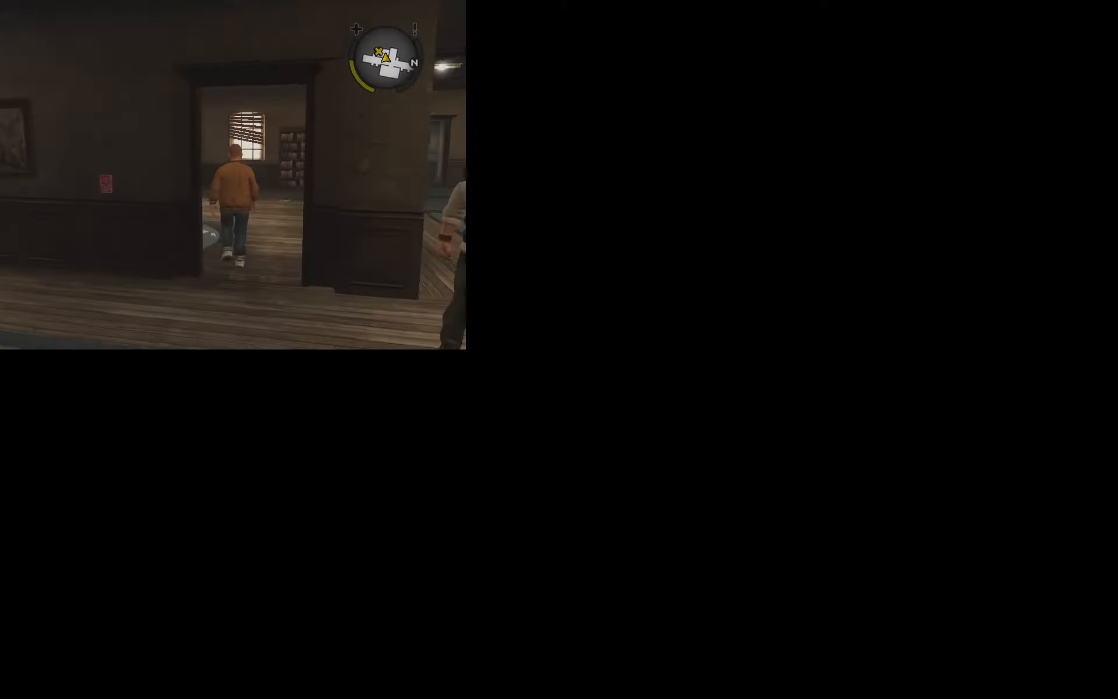
key("w")
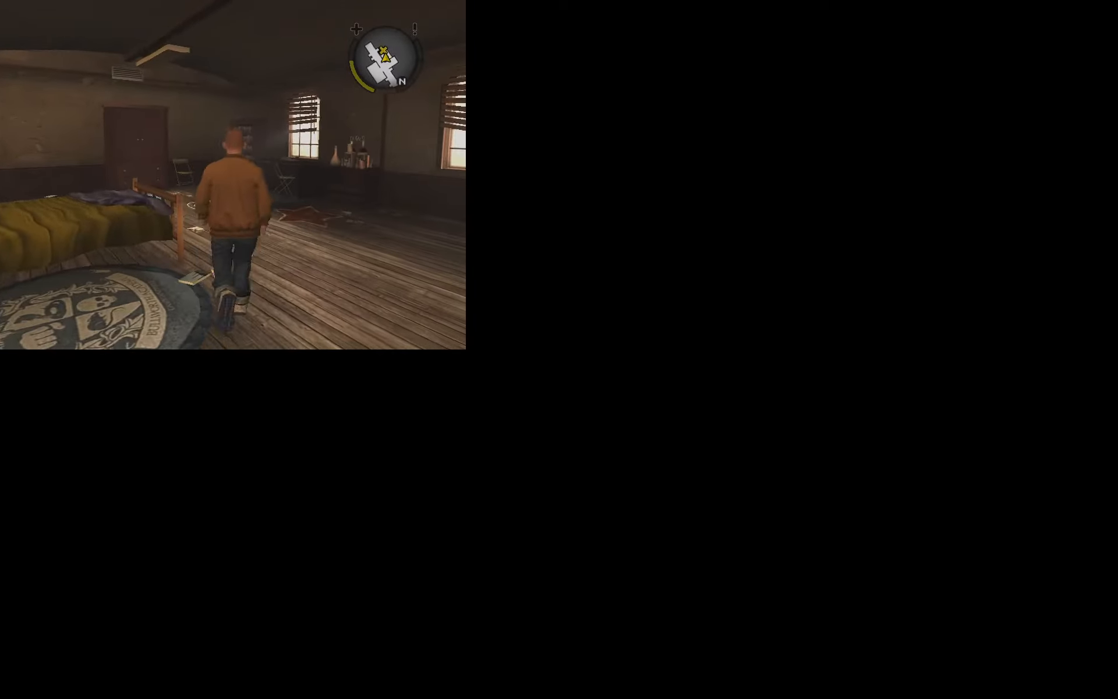
key("w")
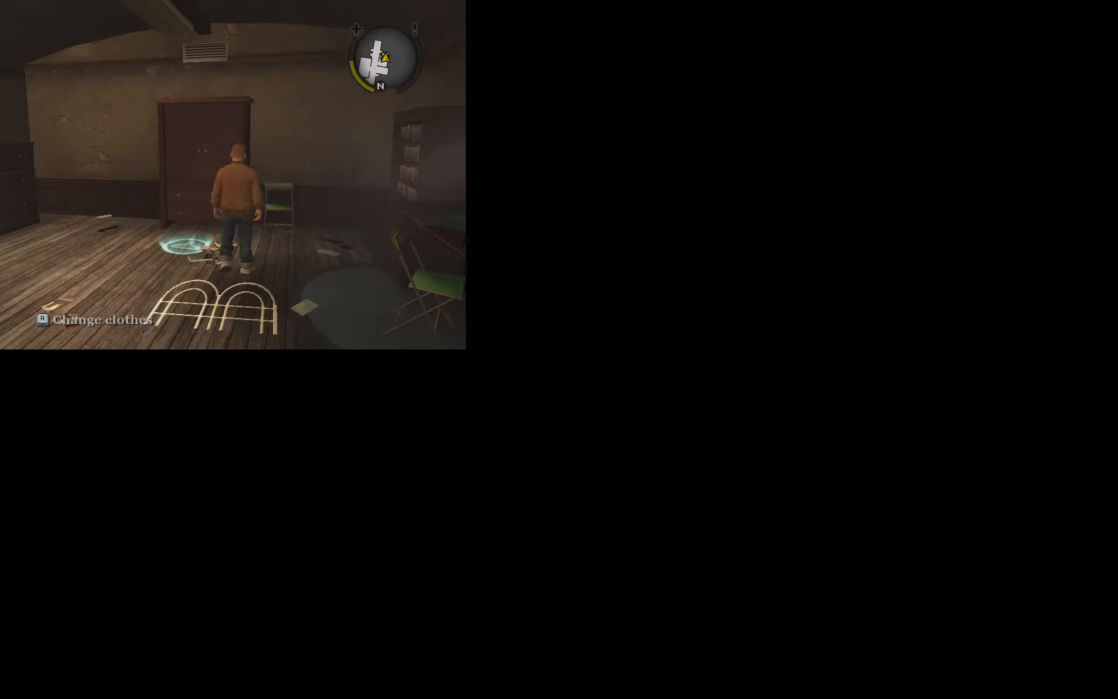
key("w")
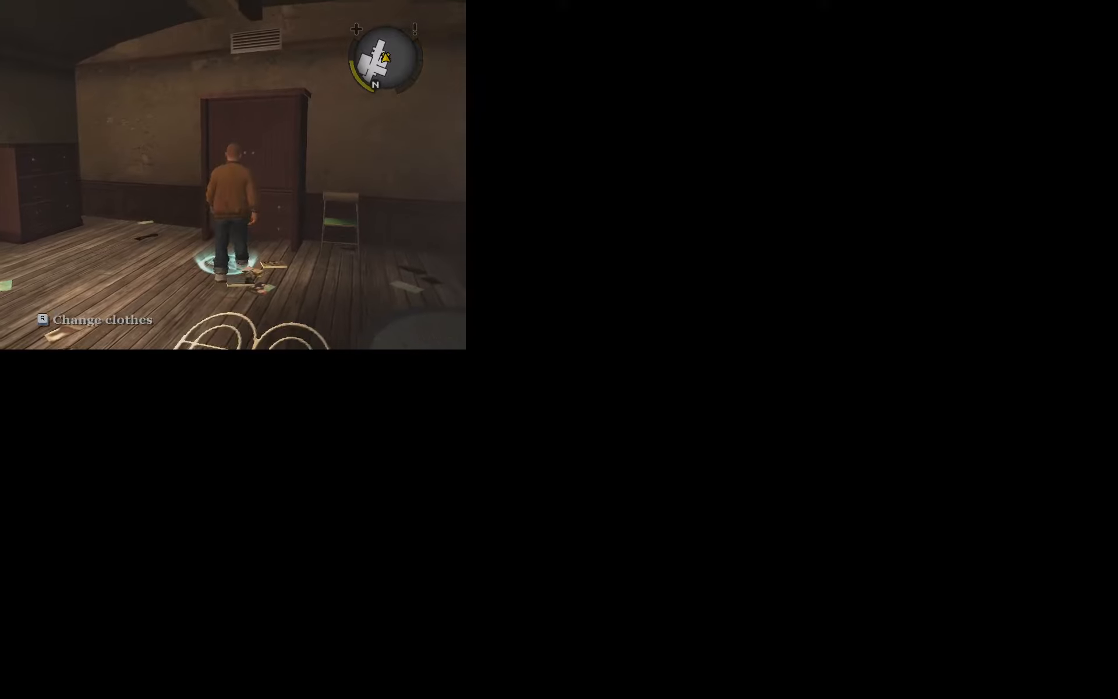
key("r")
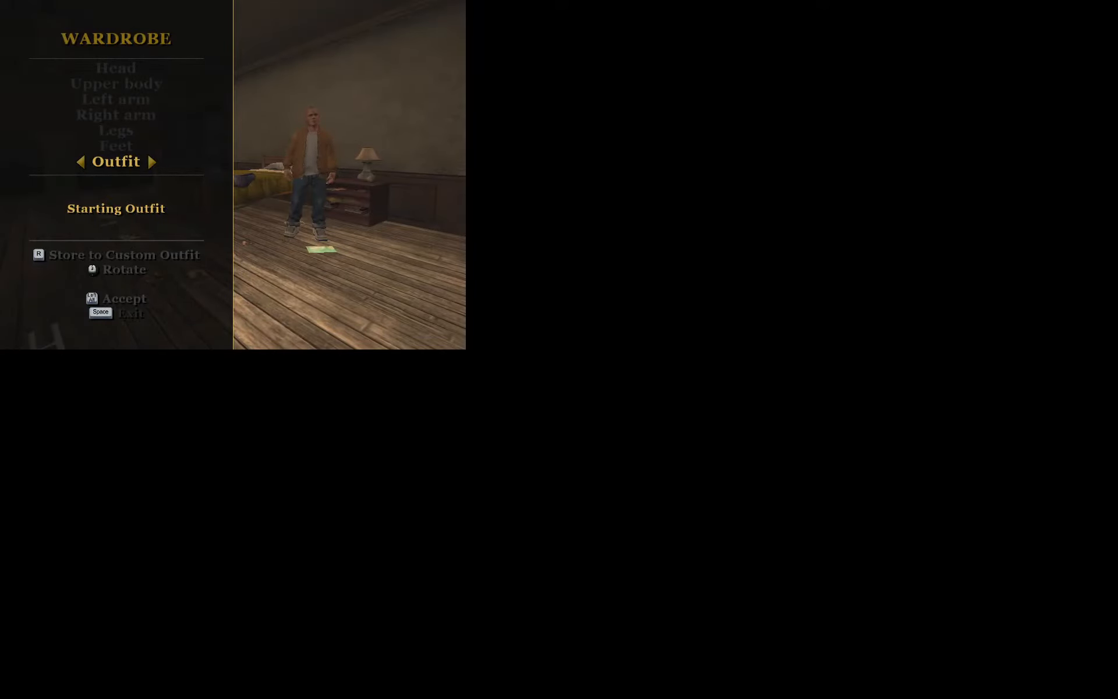
Cycle the outfit through School Uniform, Pajamas and Custom Outfit
left_click(152, 162)
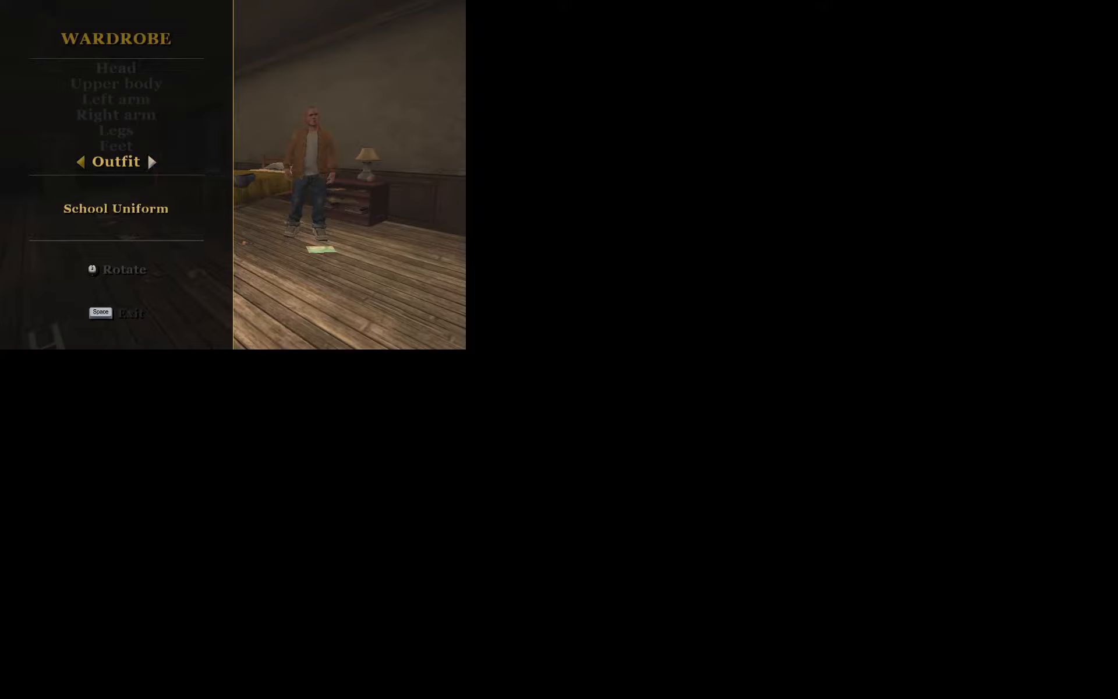
left_click(152, 161)
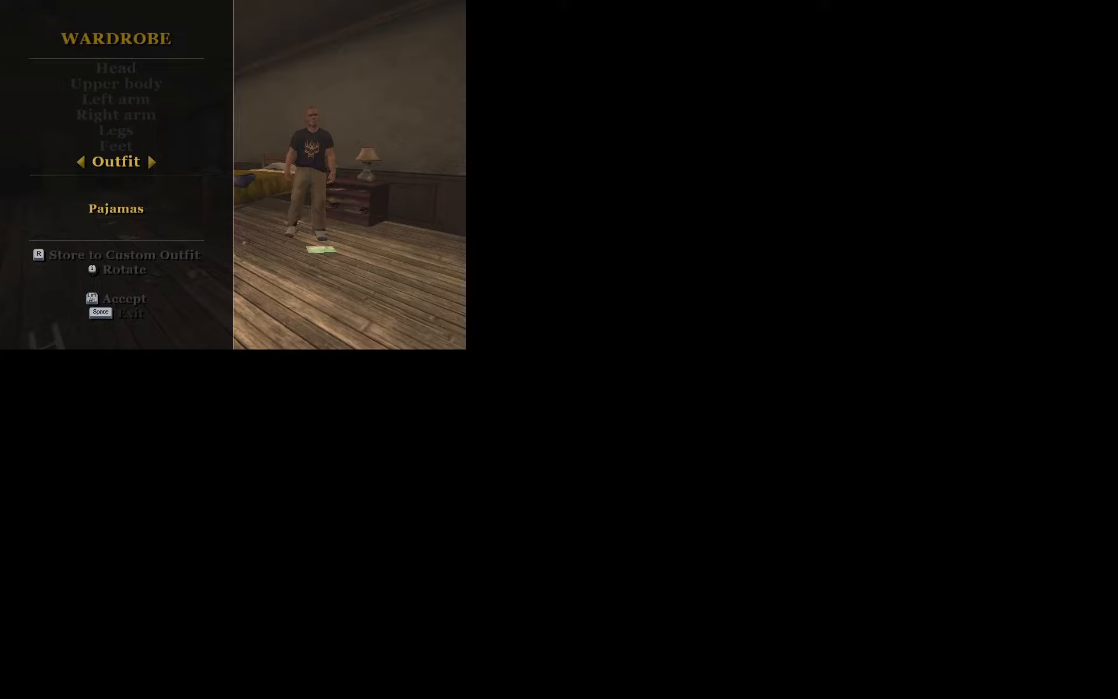
left_click(152, 161)
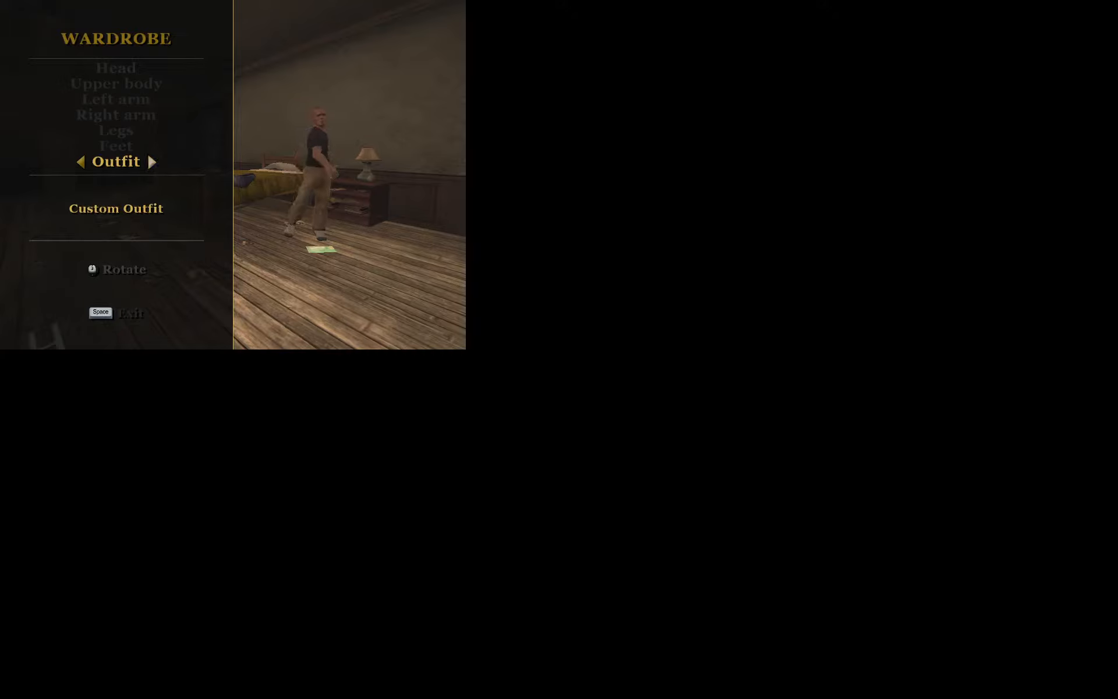
left_click(152, 162)
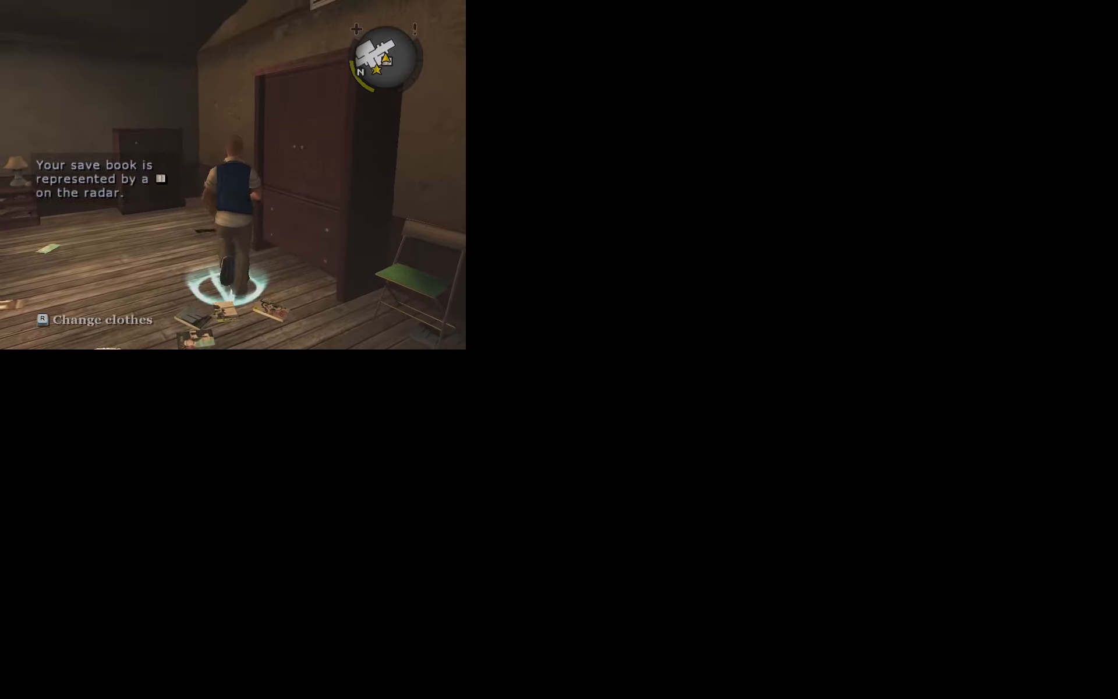
Walk Jimmy past the wardrobe, bookshelves and filing cabinet, then out the bedroom door
key("w")
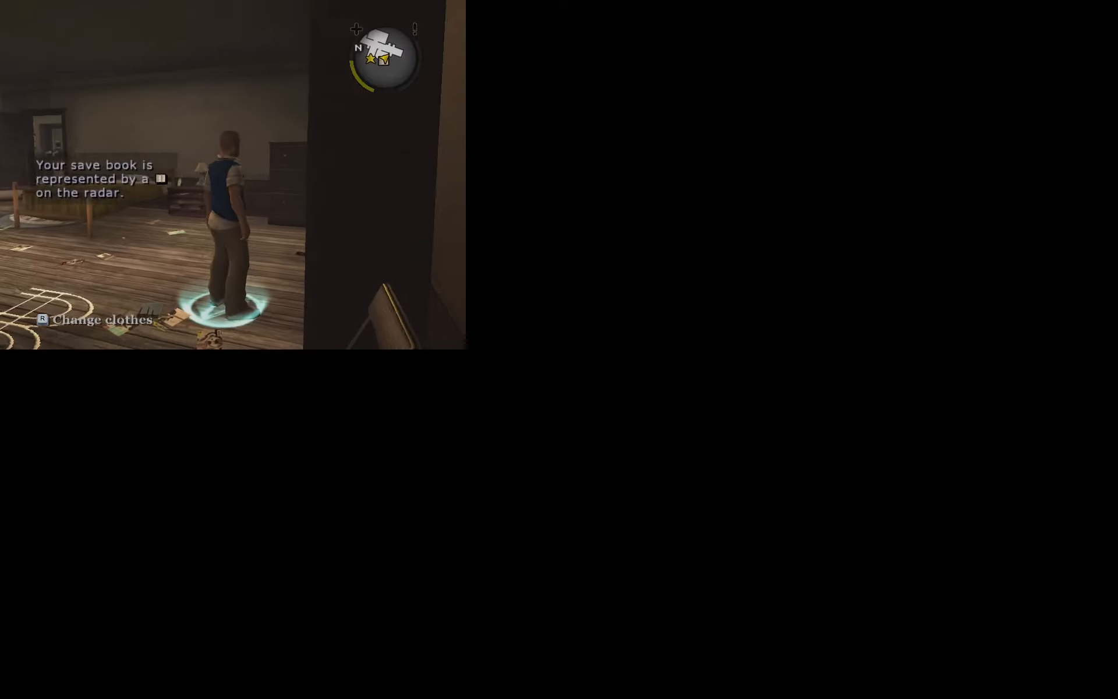
key("w")
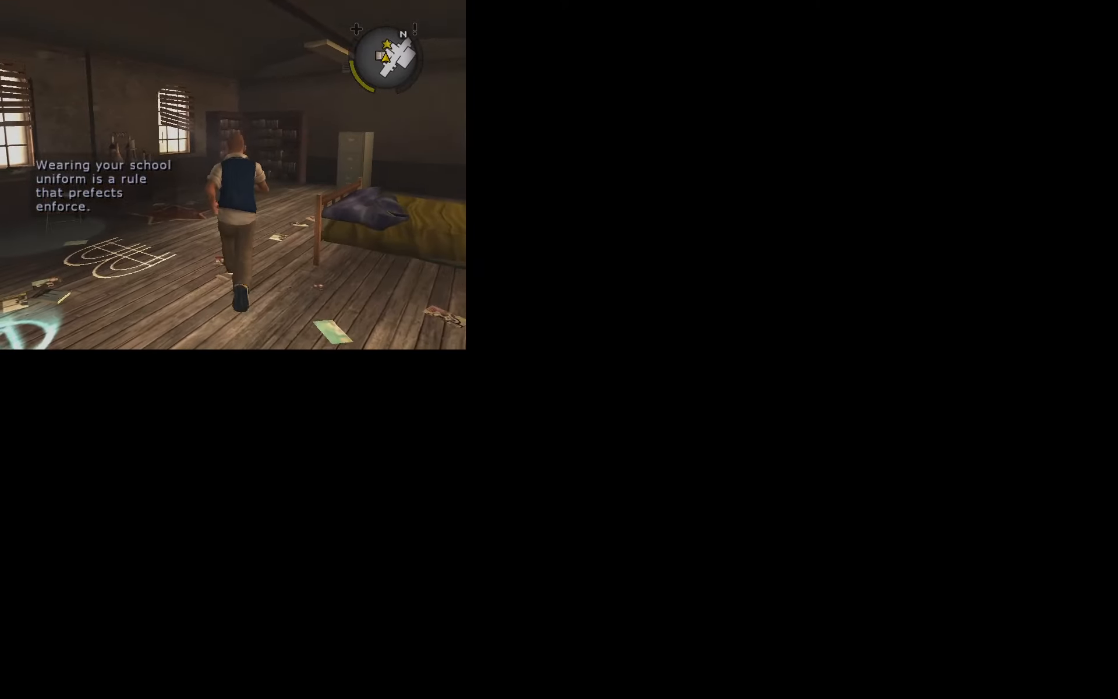
key("w")
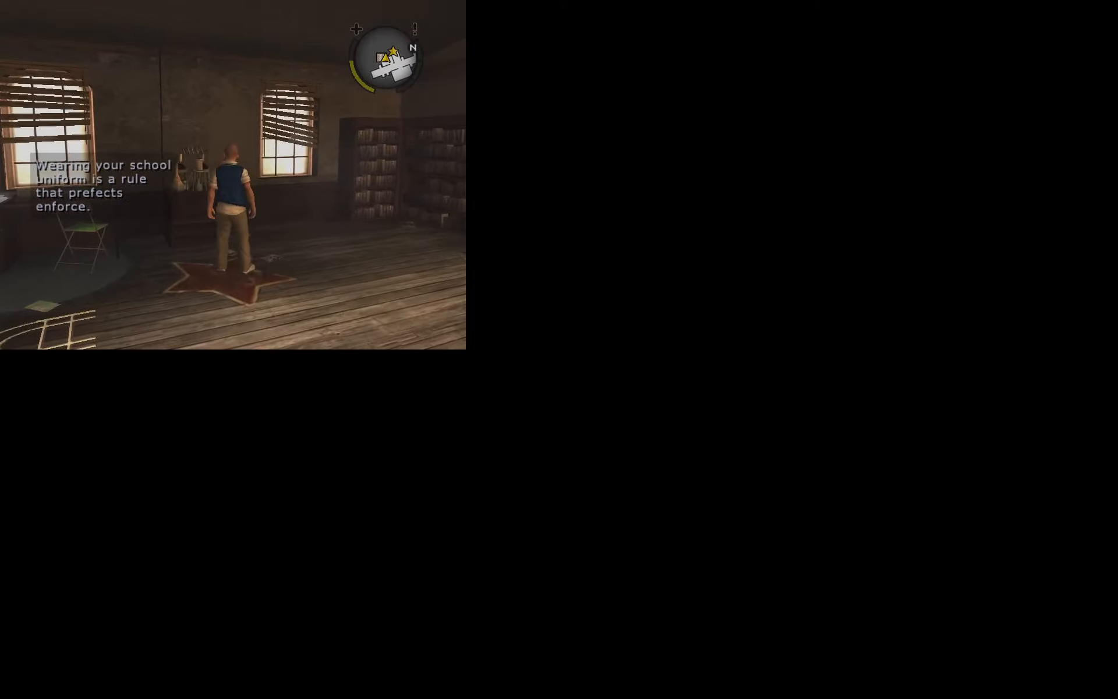
key("w")
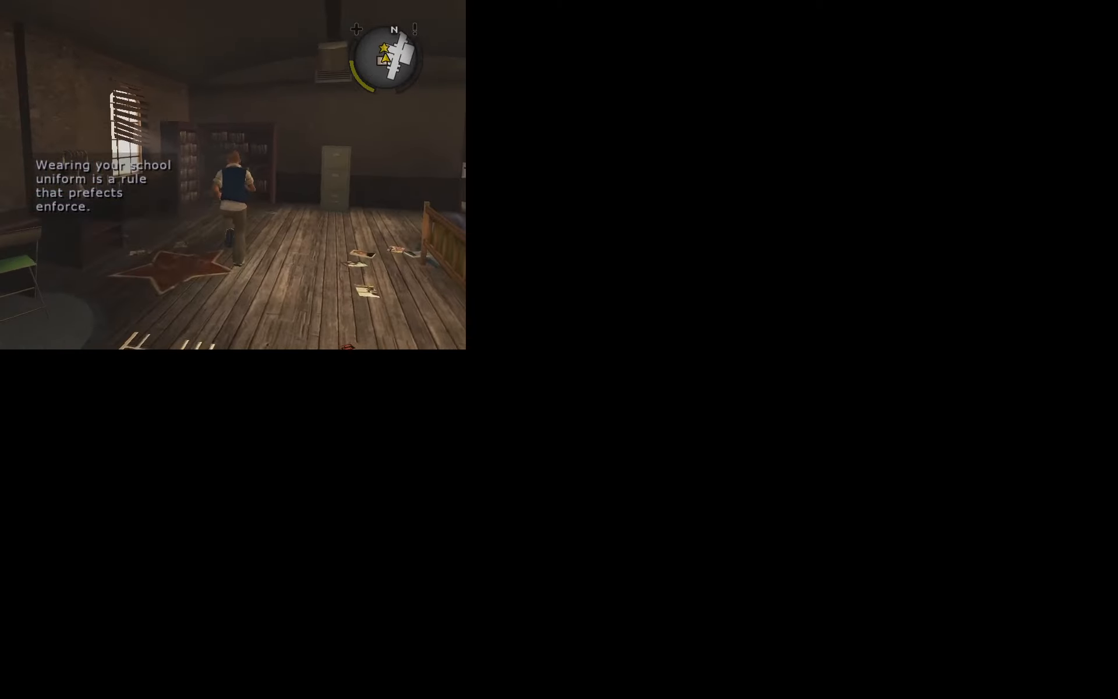
key("w")
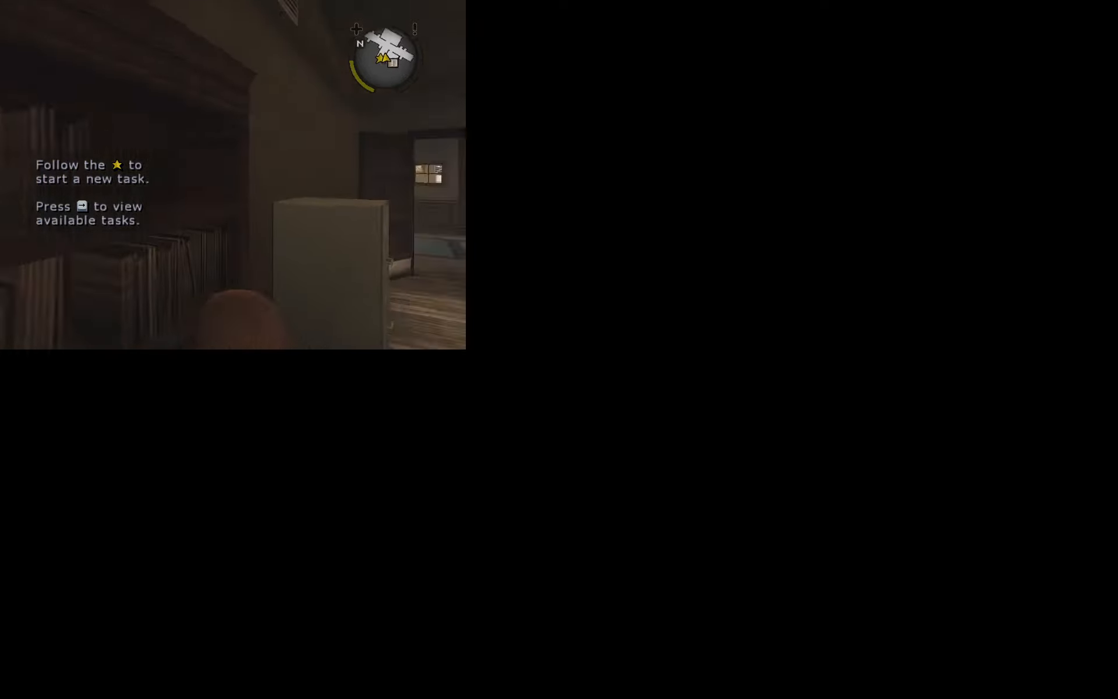
key("w")
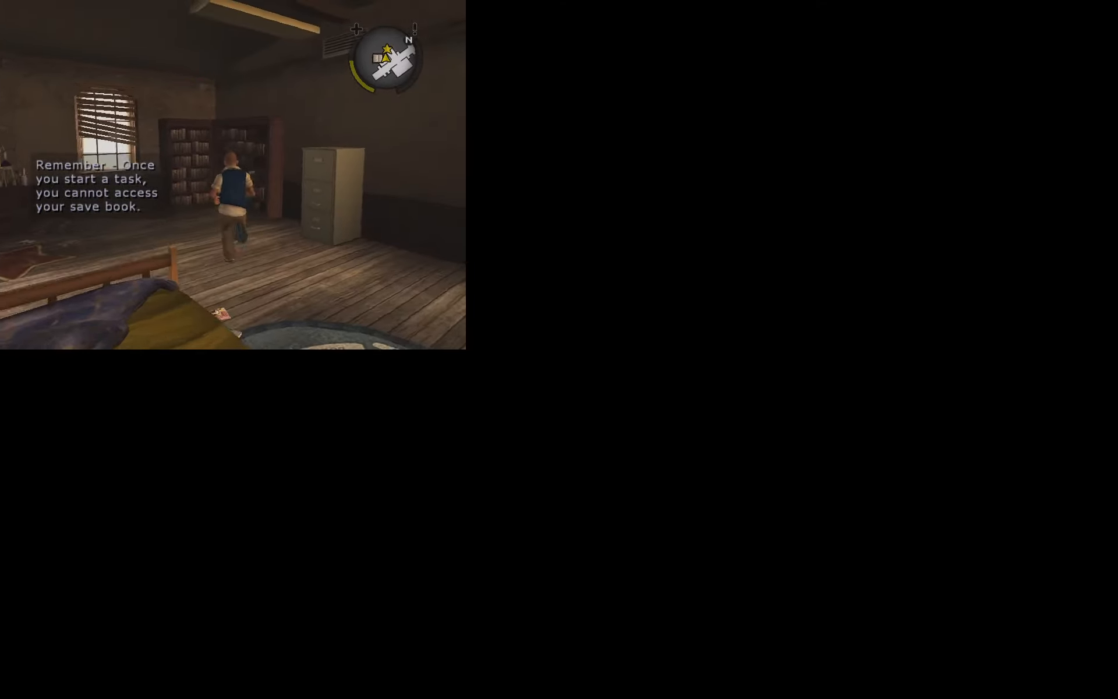
key("w")
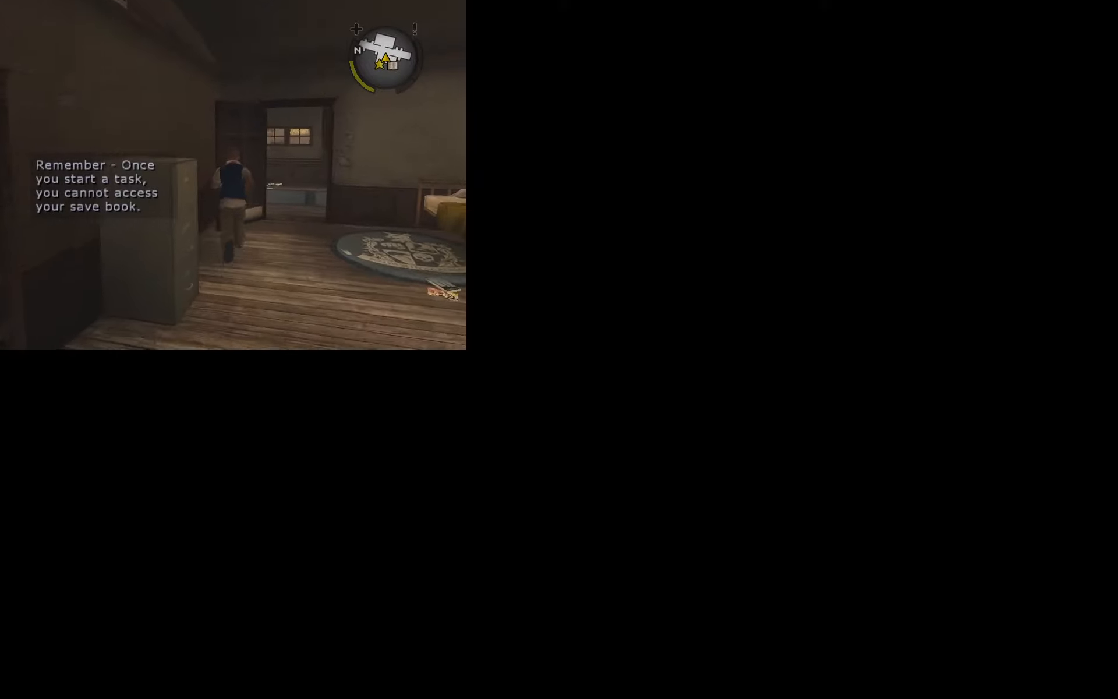
key("w")
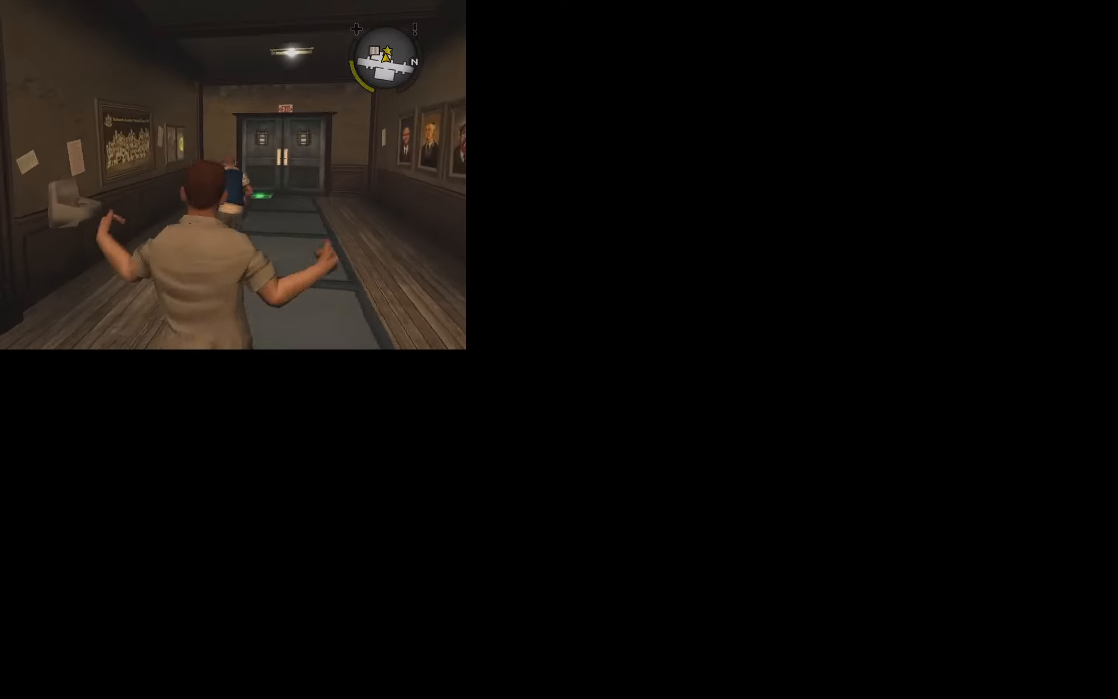
Run from the dorm through the stone archway, across the plaza and up the school steps
key("w")
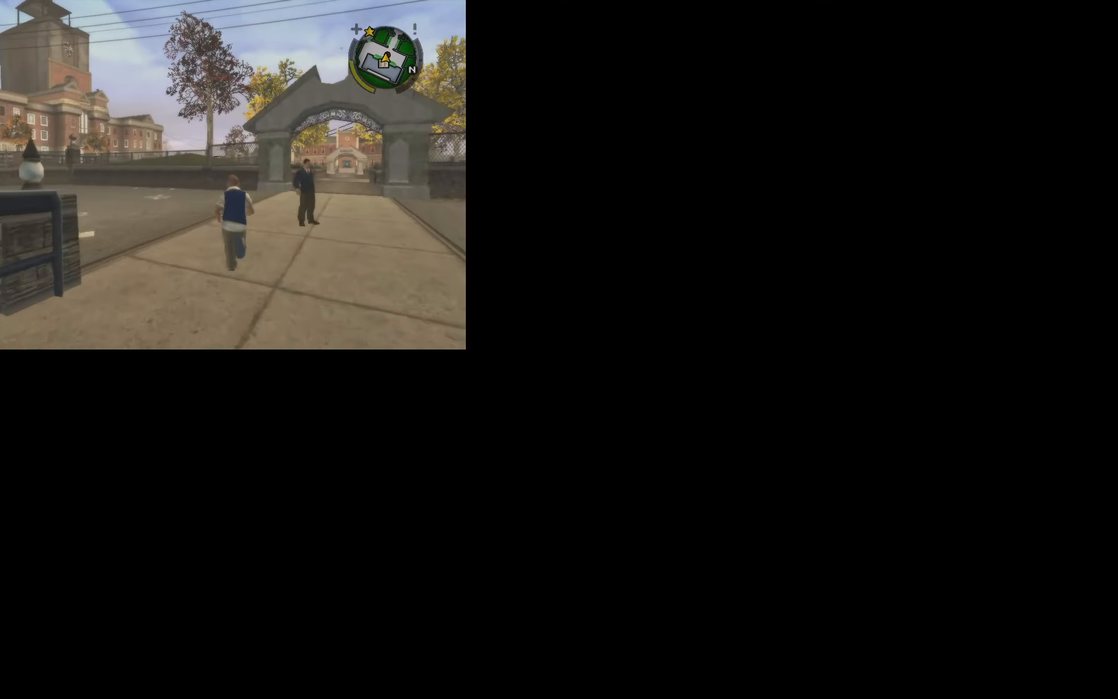
key("w")
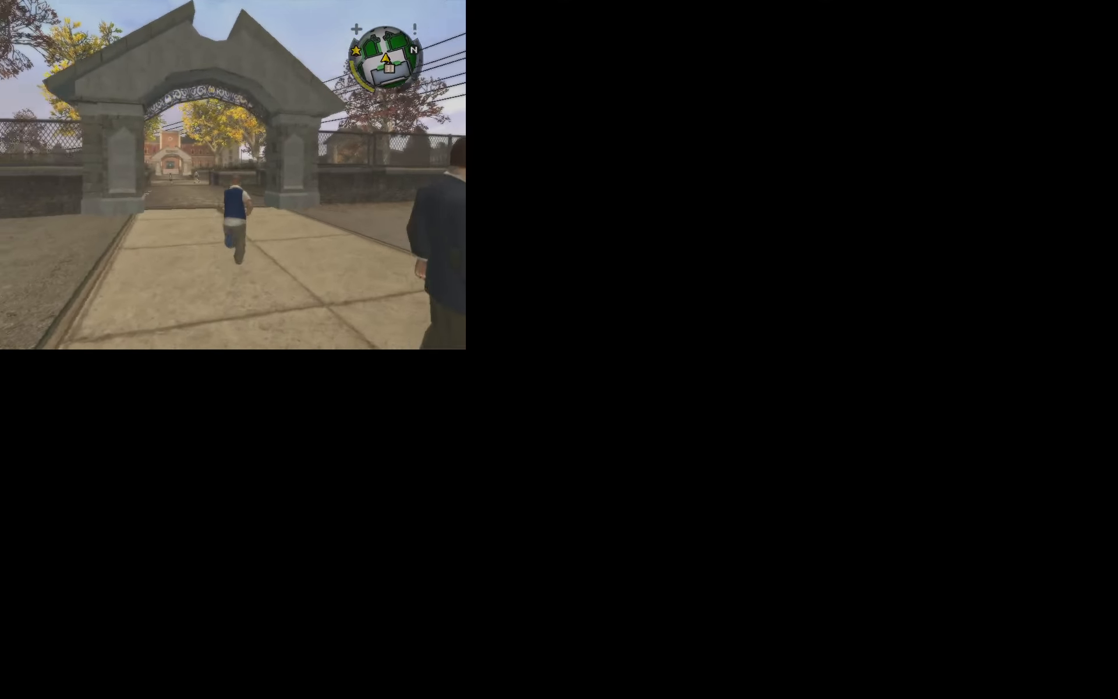
key("w")
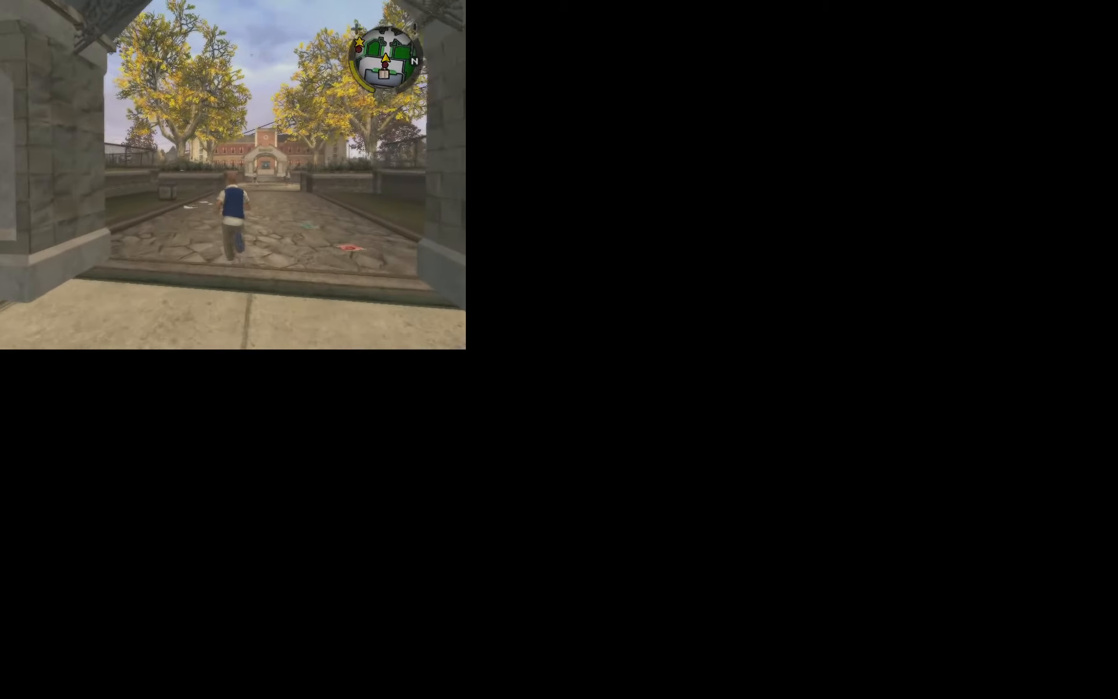
key("w")
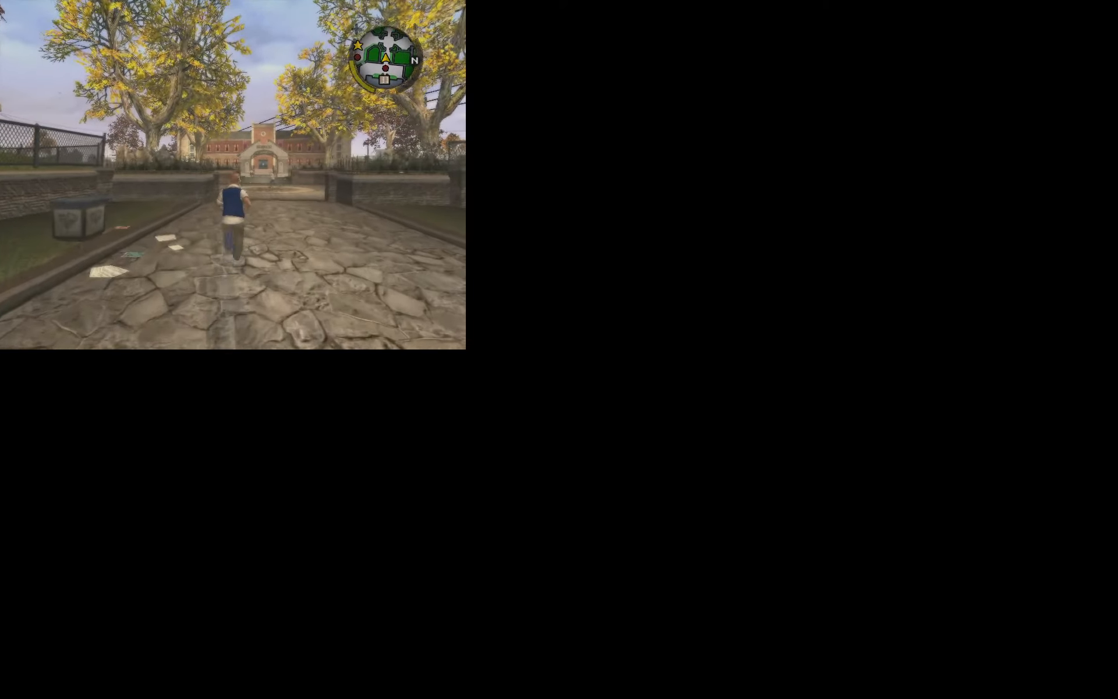
key("w")
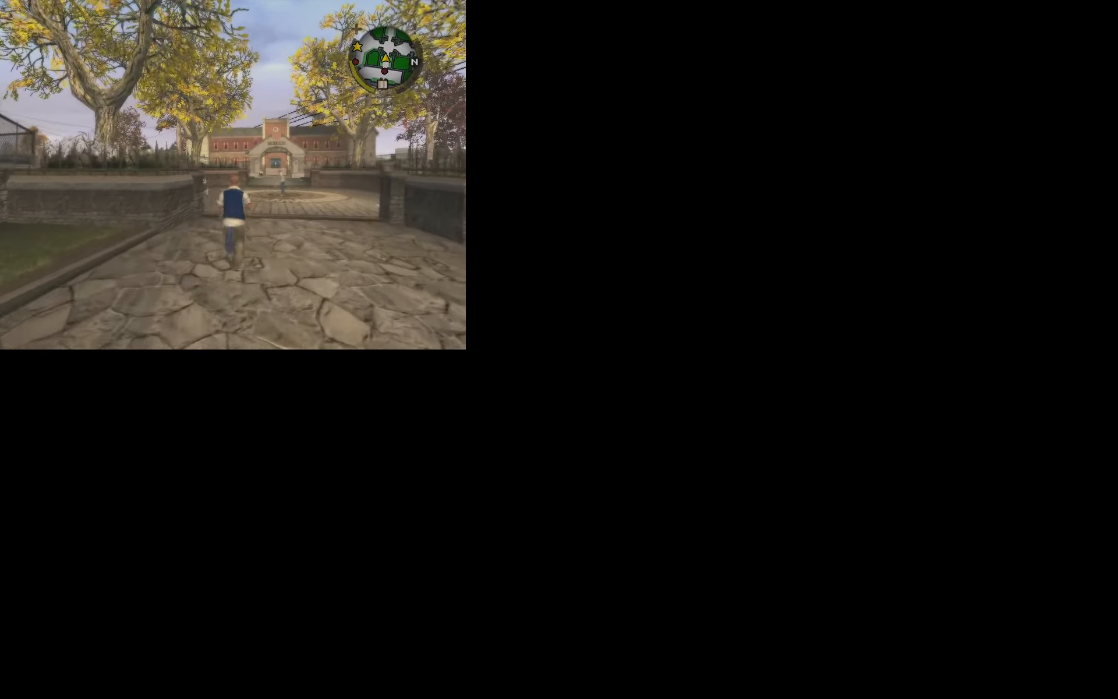
key("w")
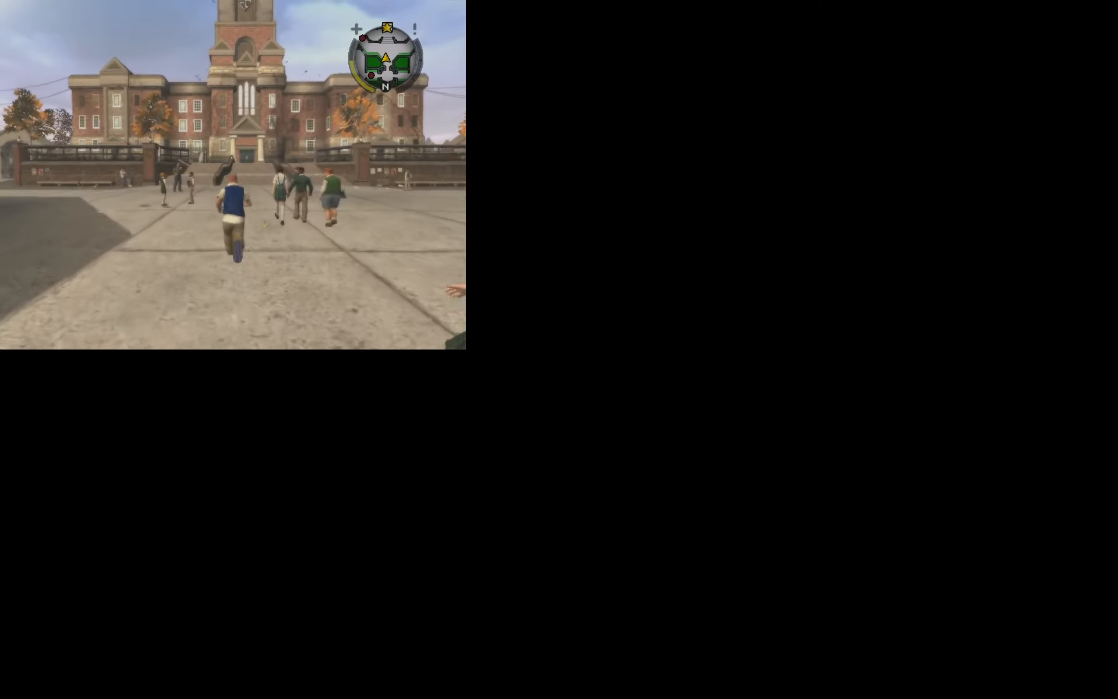
key("w")
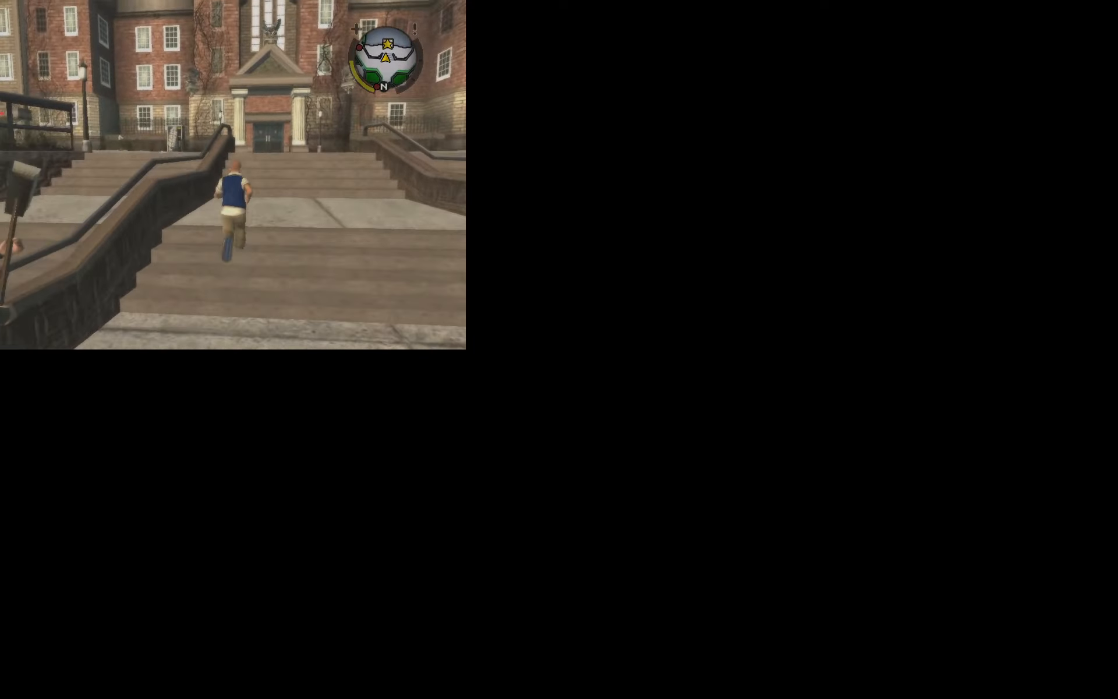
key("w")
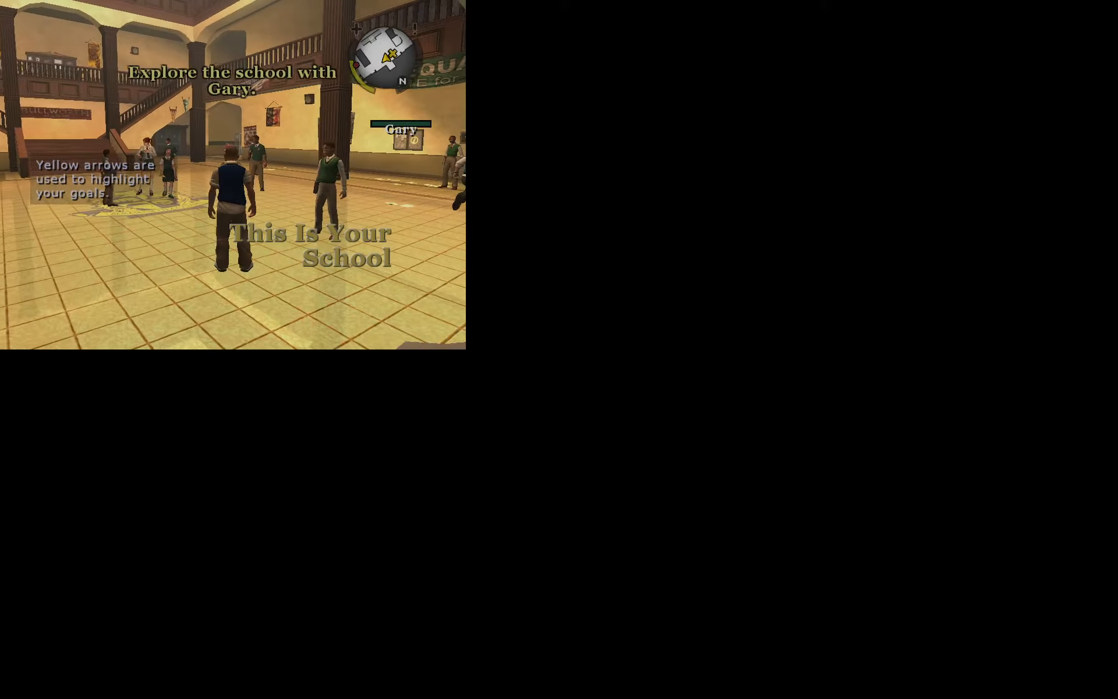
Chase Gary through the school corridors into the dim locker hallway
key("w")
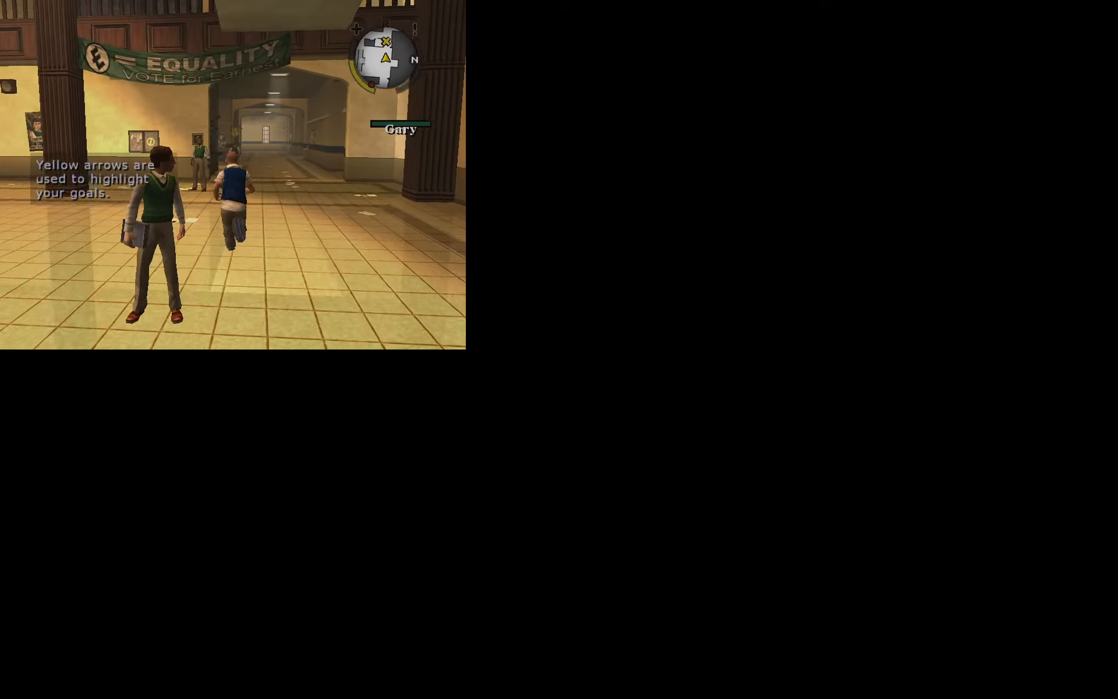
key("w")
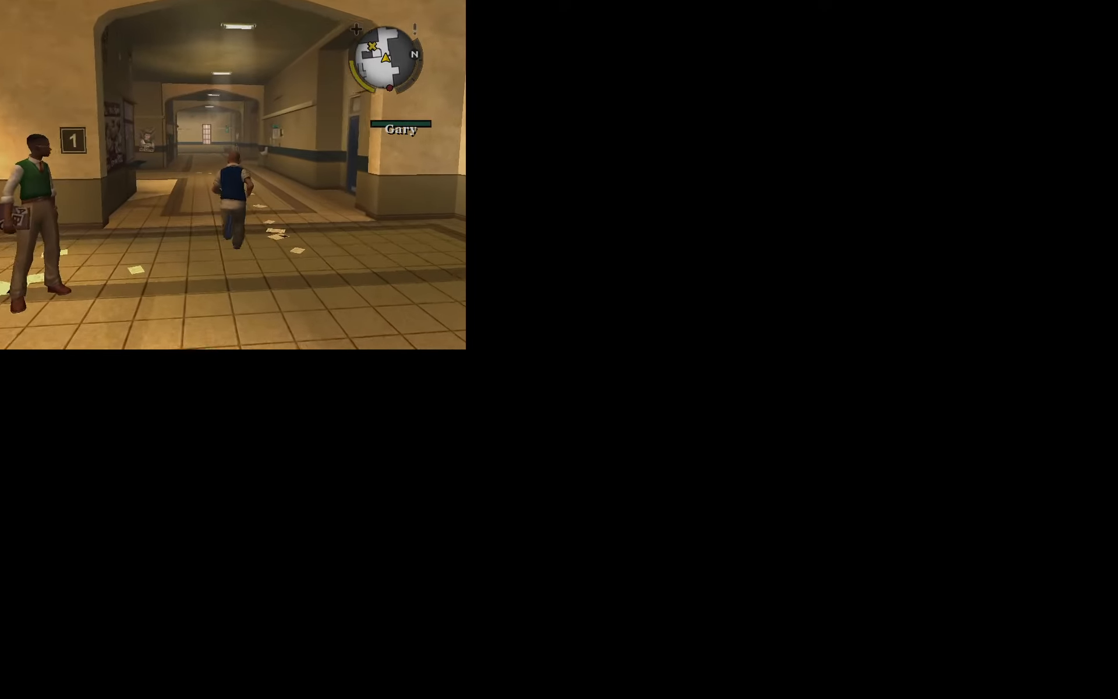
key("w")
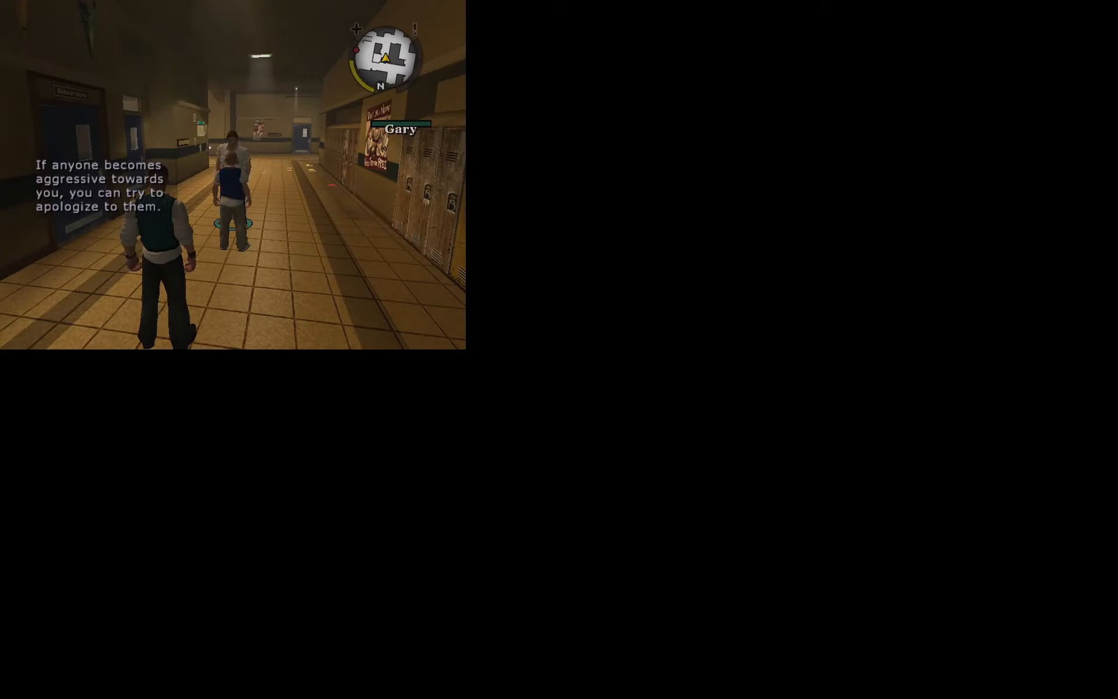
key("w")
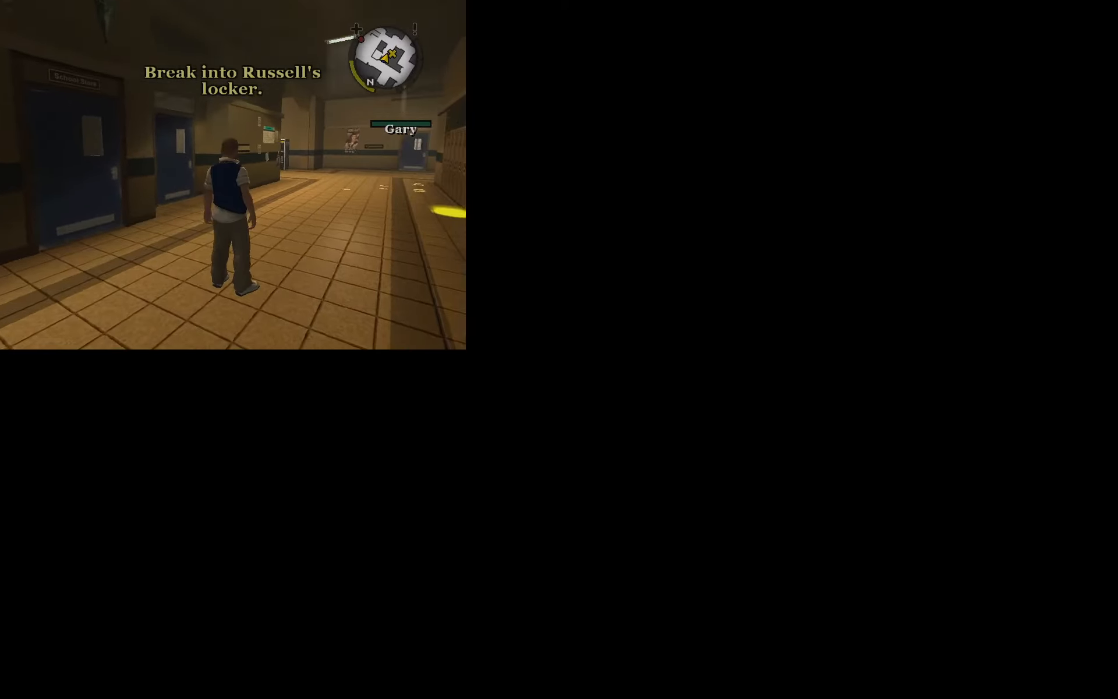
Walk along the locker corridor to the yellow marker near Russell's locker
key("w")
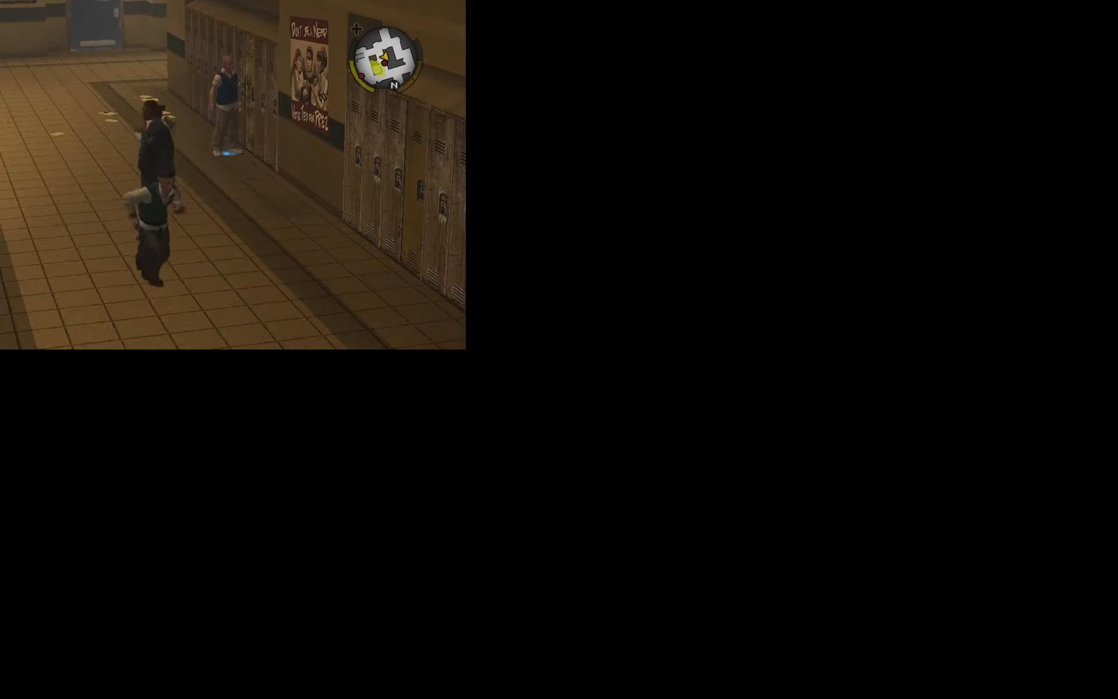
Step away from the lockers, hide in a garbage bin, then climb back out
key("w")
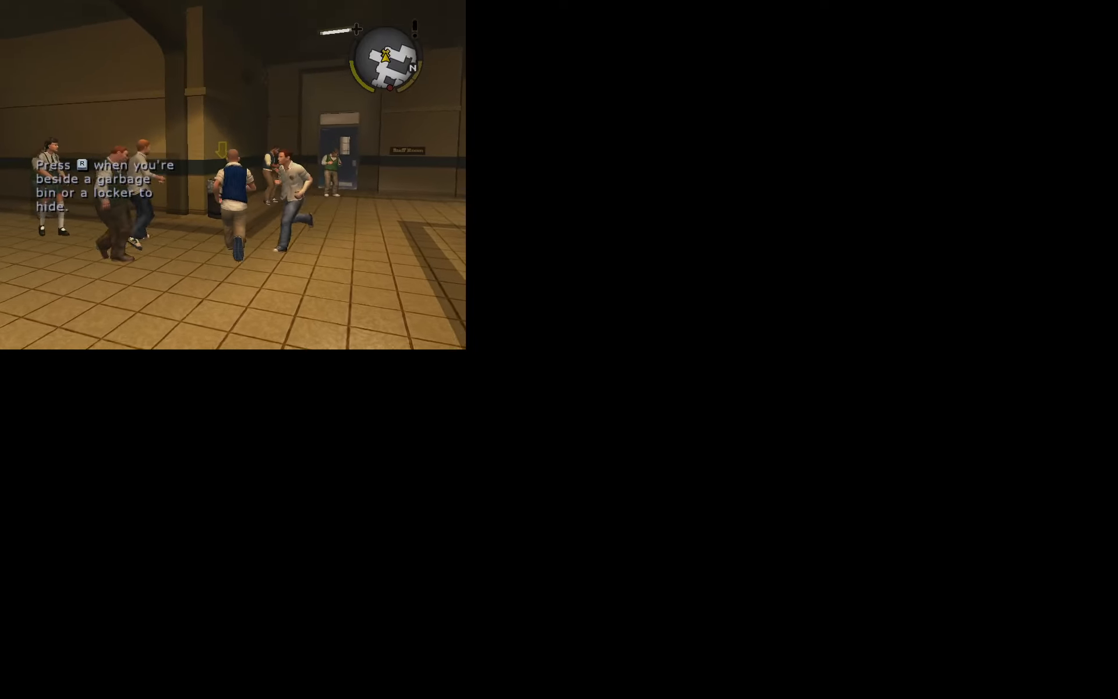
key("r")
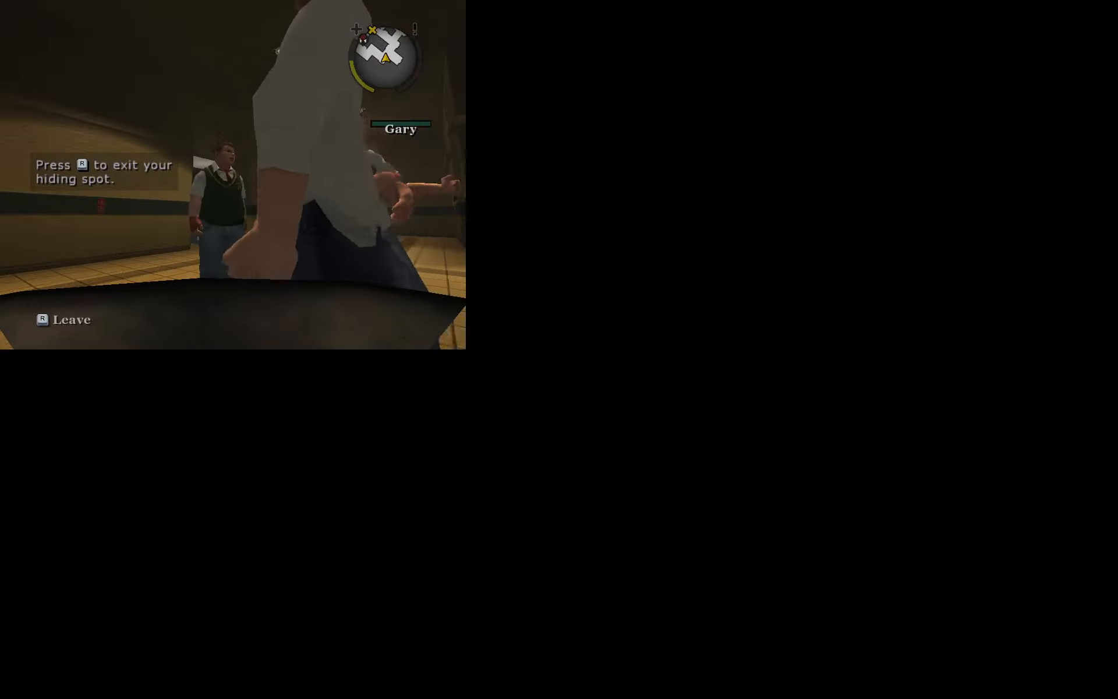
key("R")
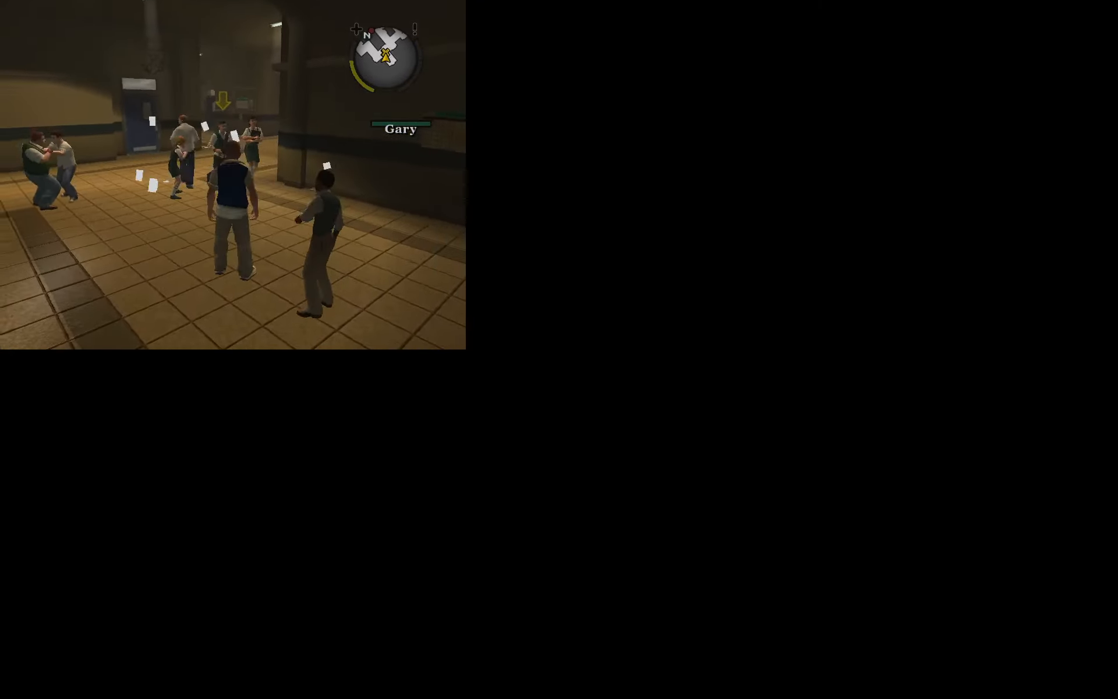
Run through the crowded halls past the Beam Cola machine and Earnest For President poster
key("w")
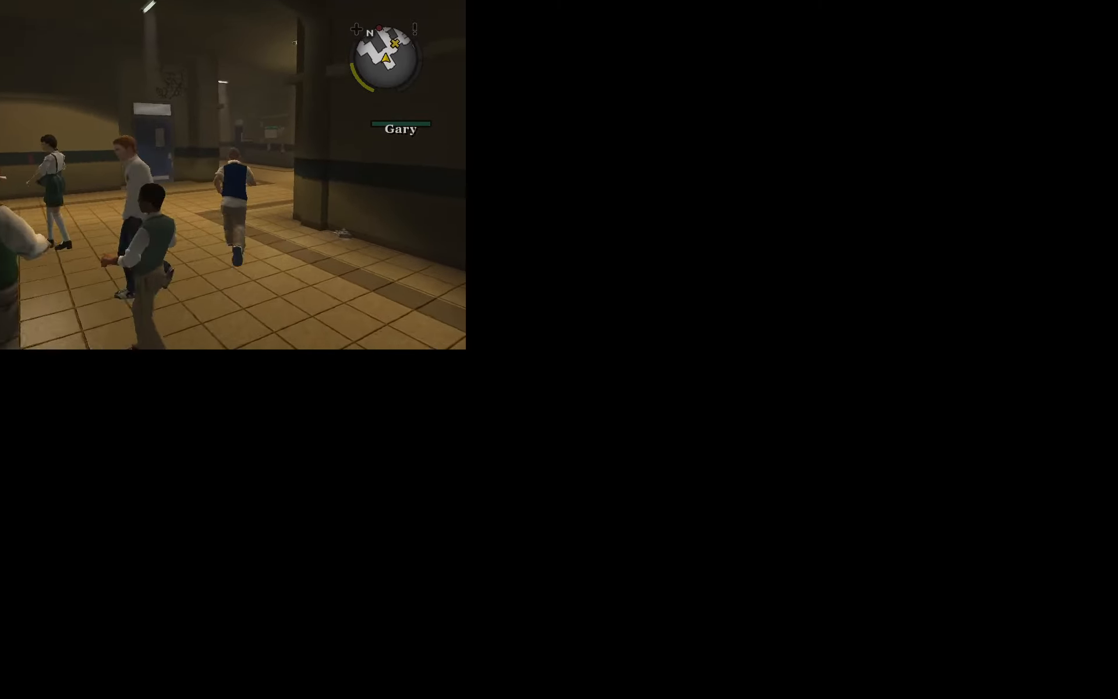
key("w")
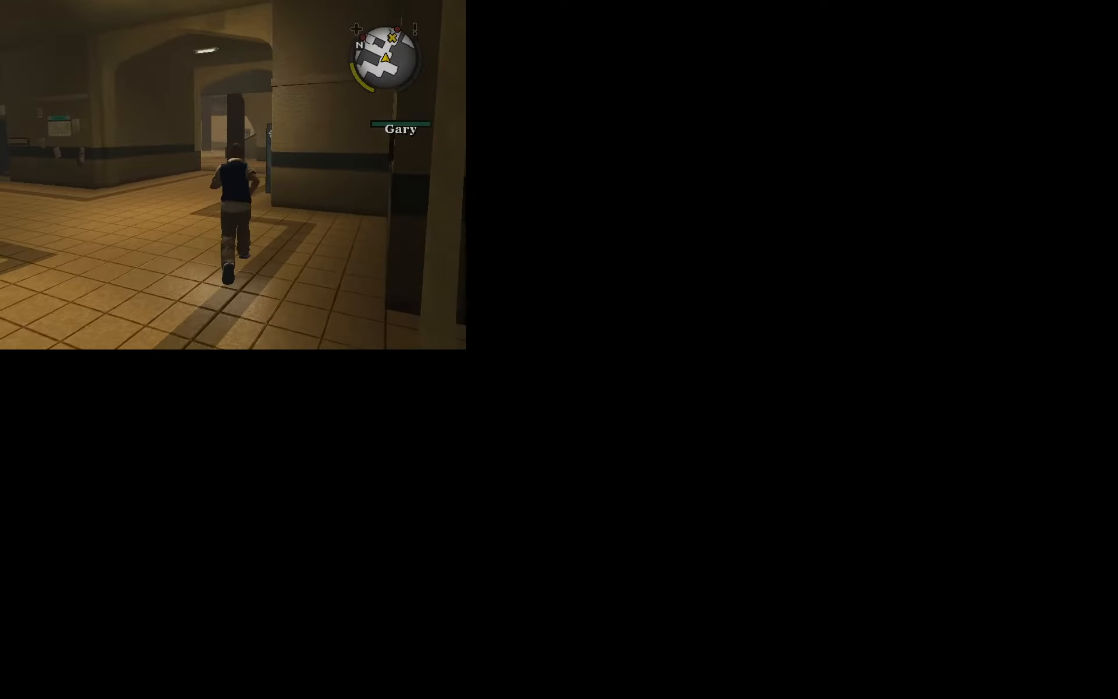
key("w")
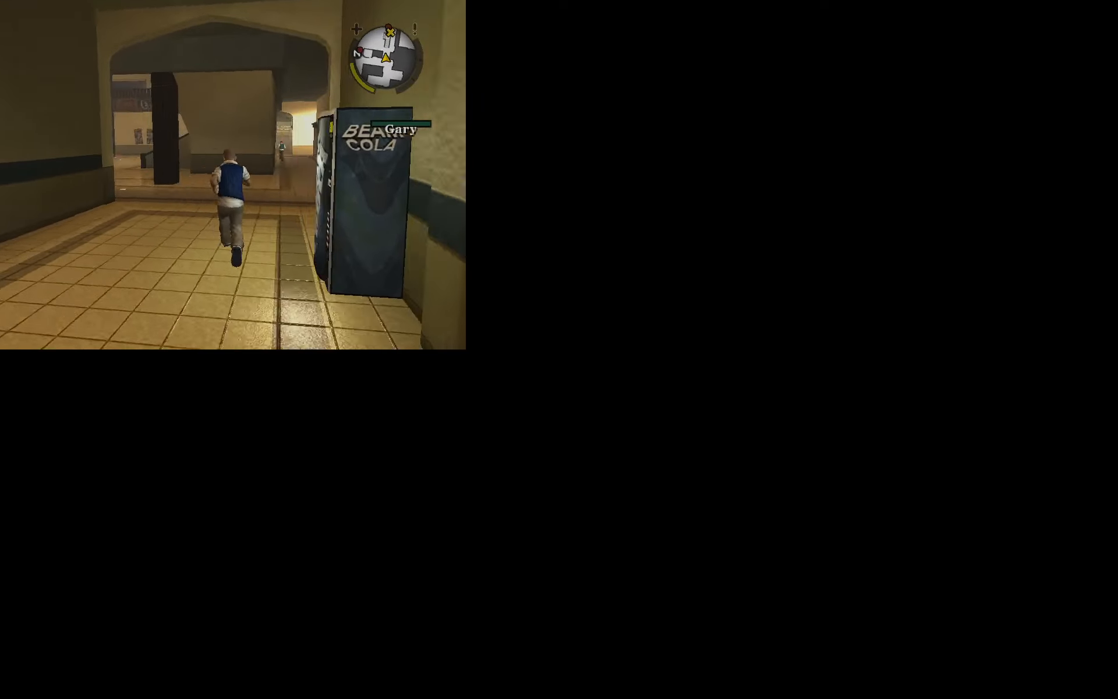
key("w")
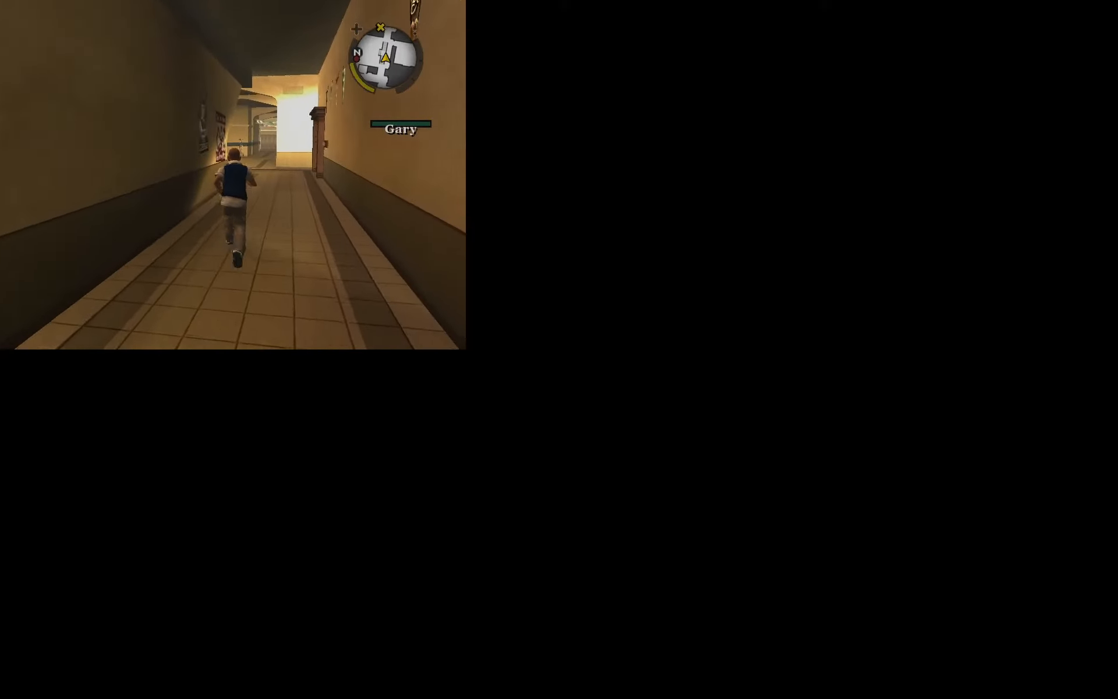
key("w")
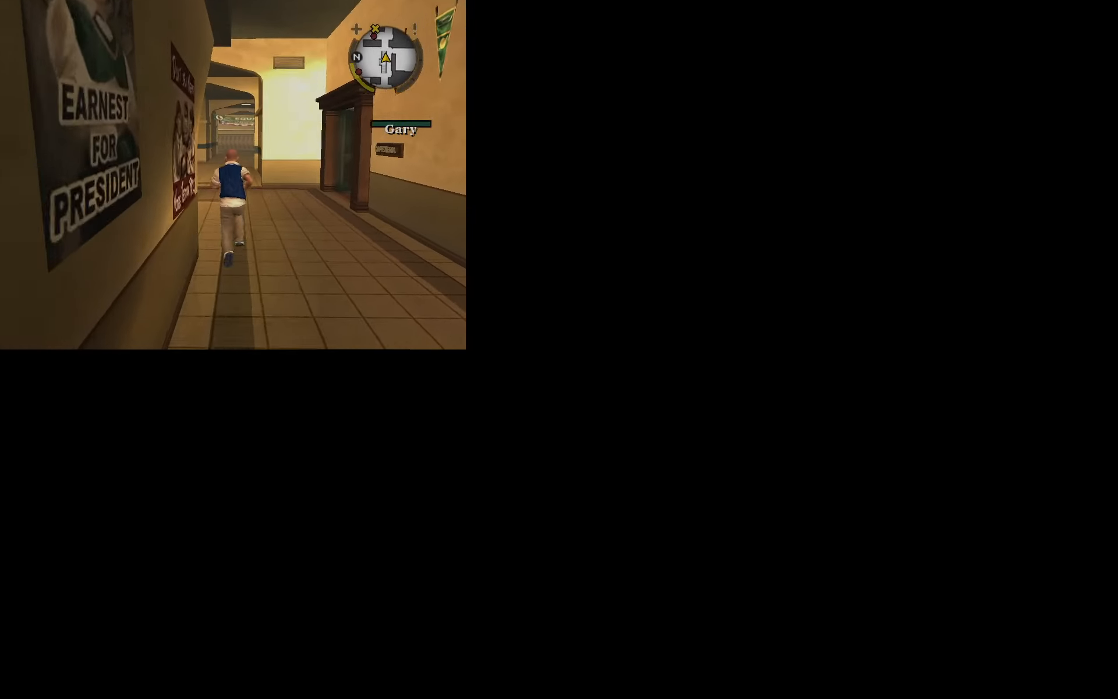
key("w")
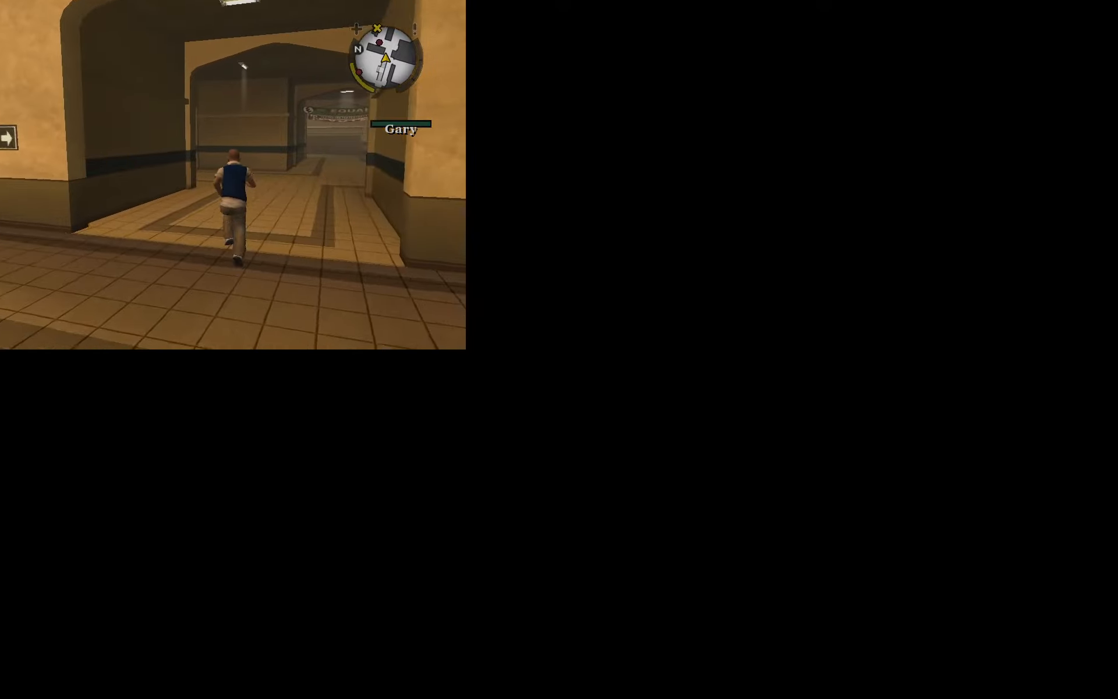
key("w")
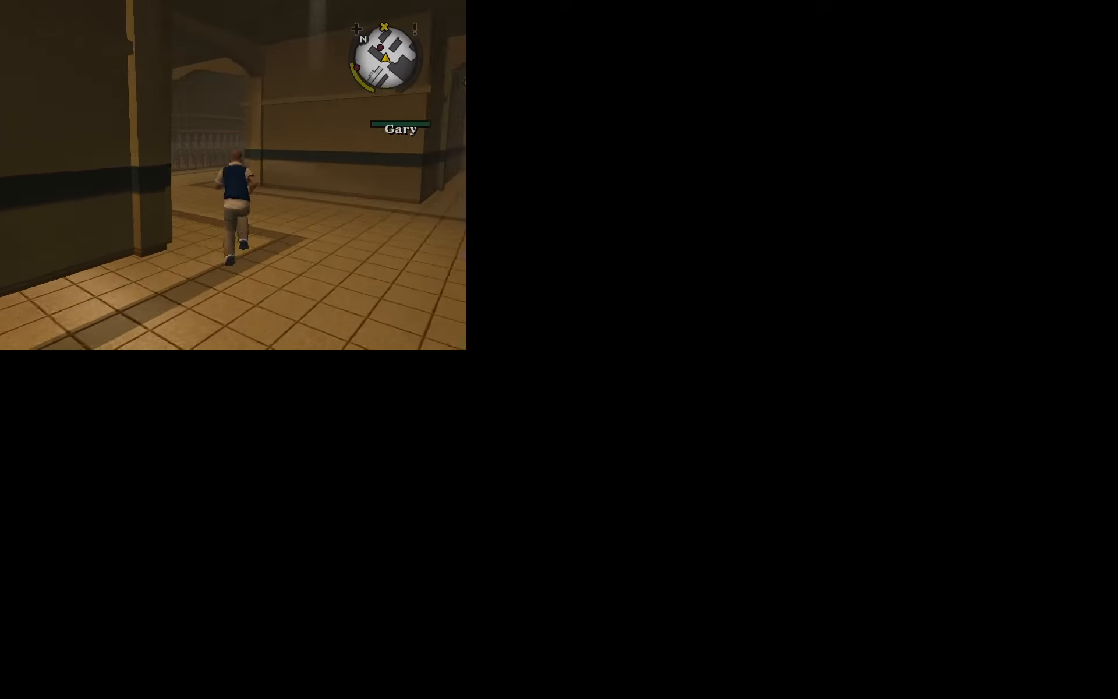
key("w")
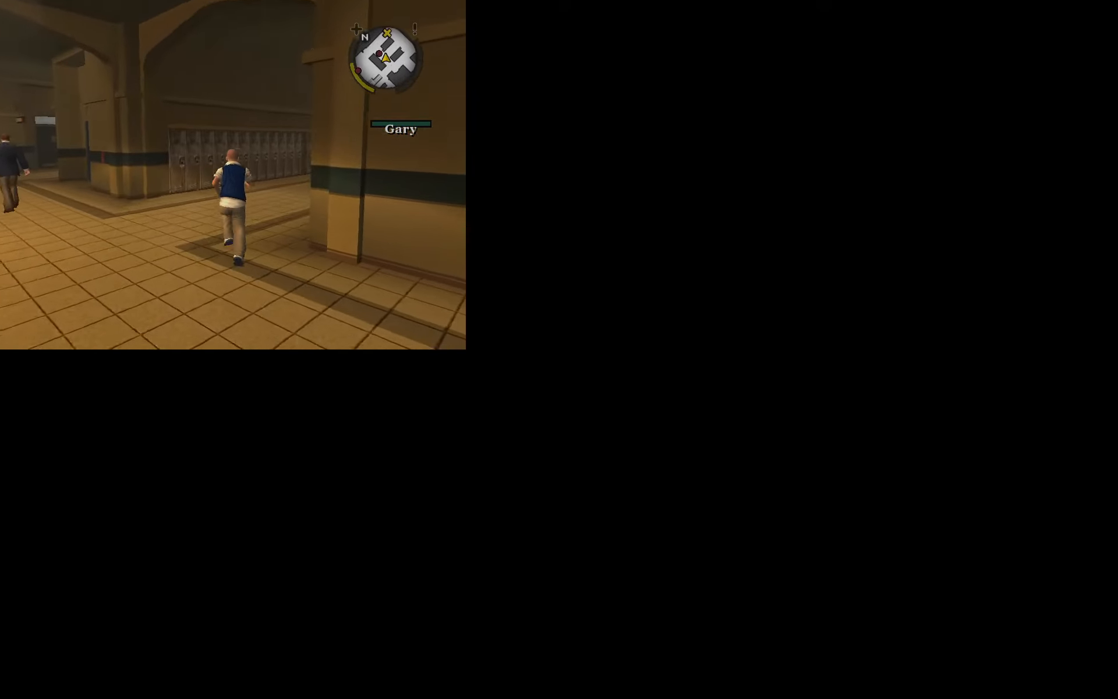
key("w")
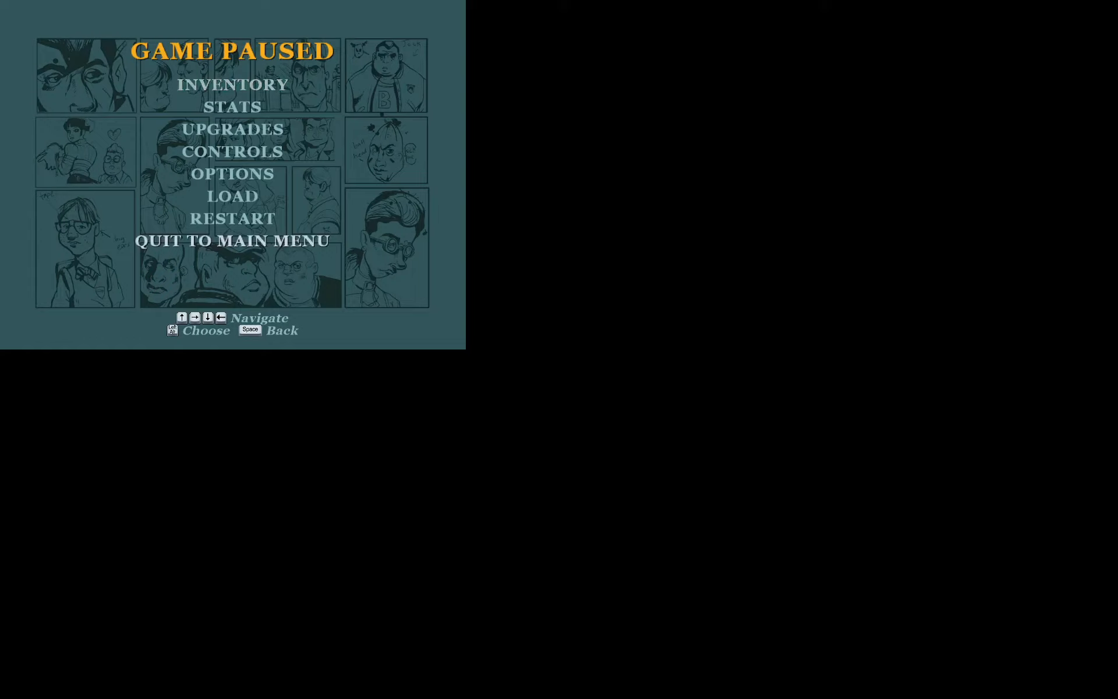
Choose Quit in the Game Paused menu
left_click(232, 241)
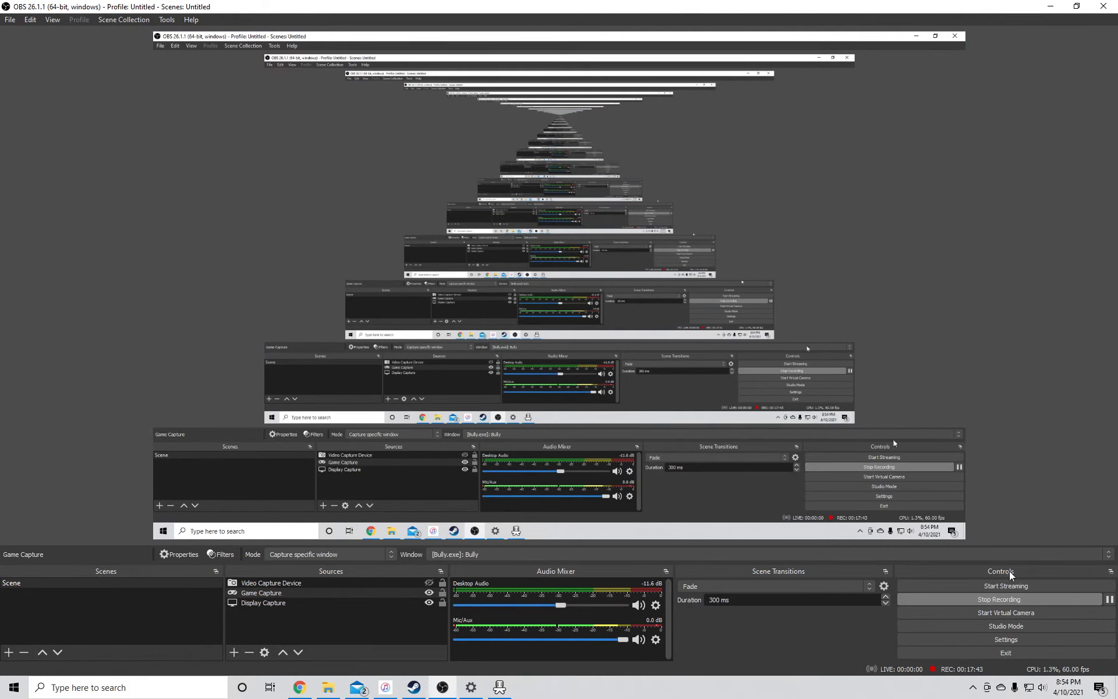
mouse_move(1112, 604)
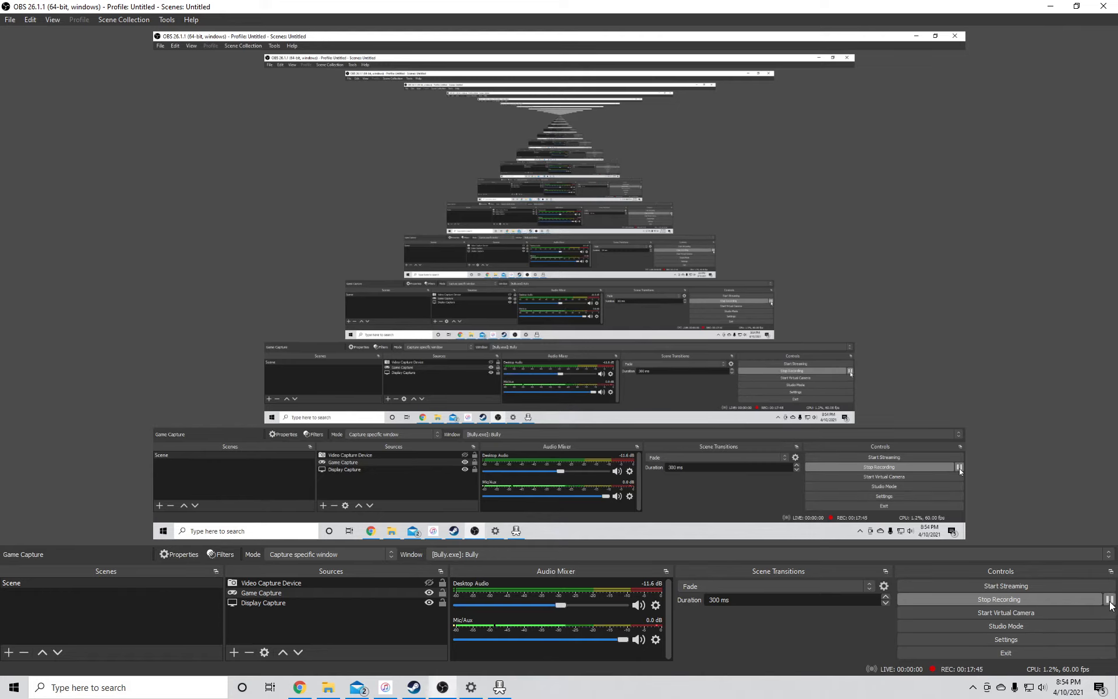
Pause the ongoing OBS recording
left_click(1102, 600)
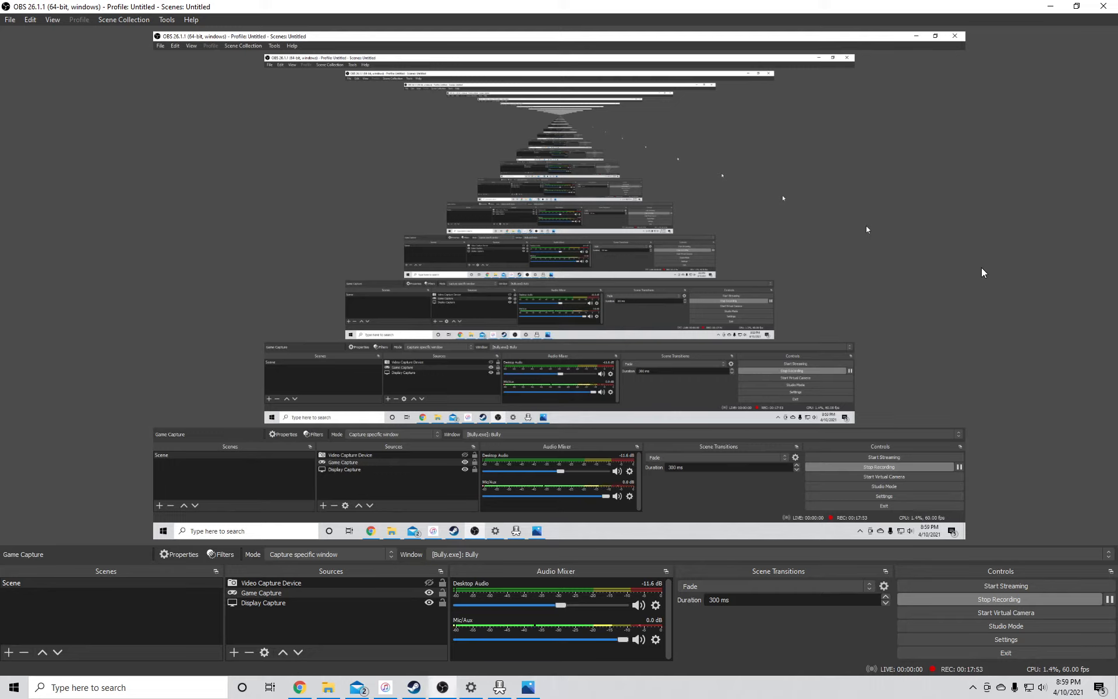
mouse_move(1012, 266)
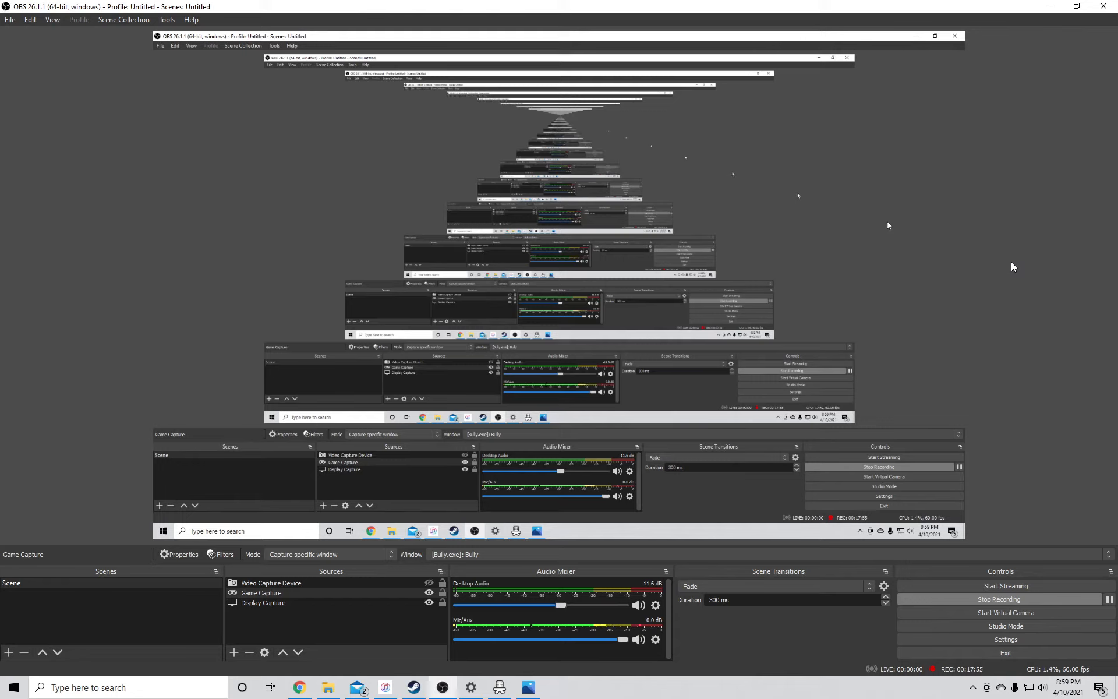
mouse_move(1020, 265)
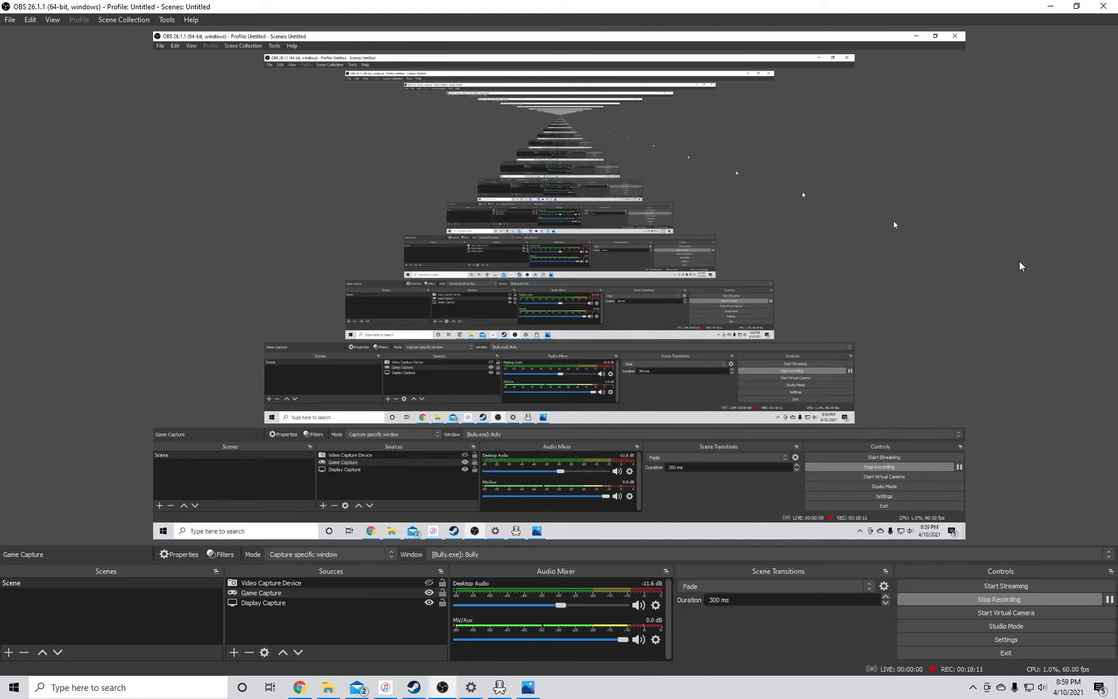
mouse_move(1014, 269)
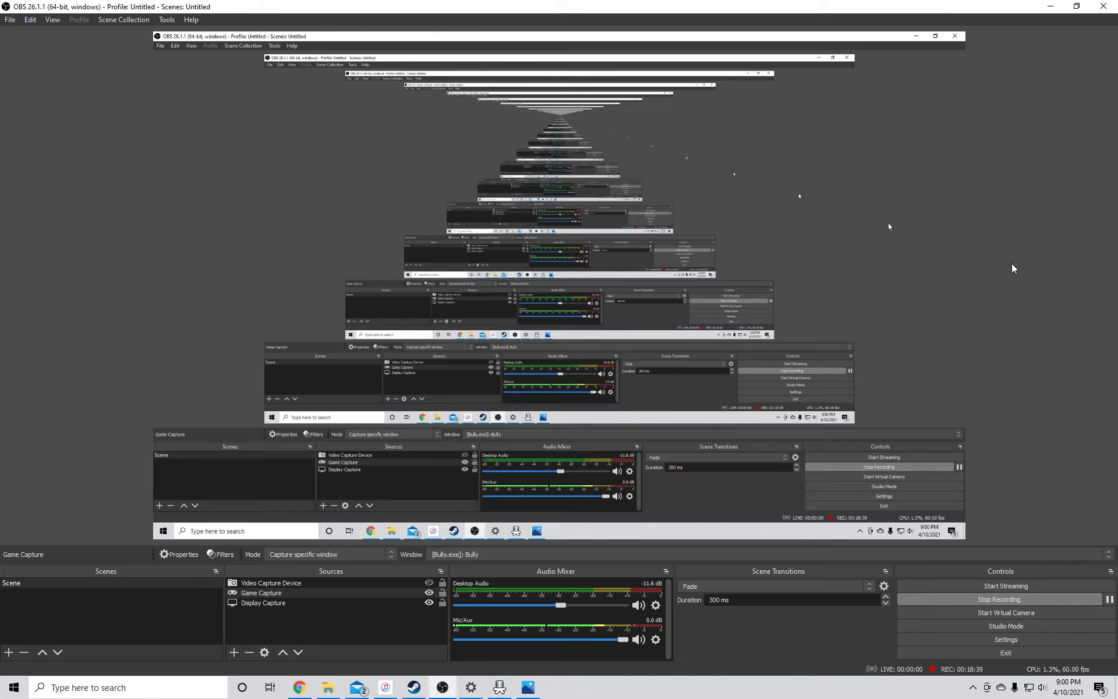
mouse_move(527, 687)
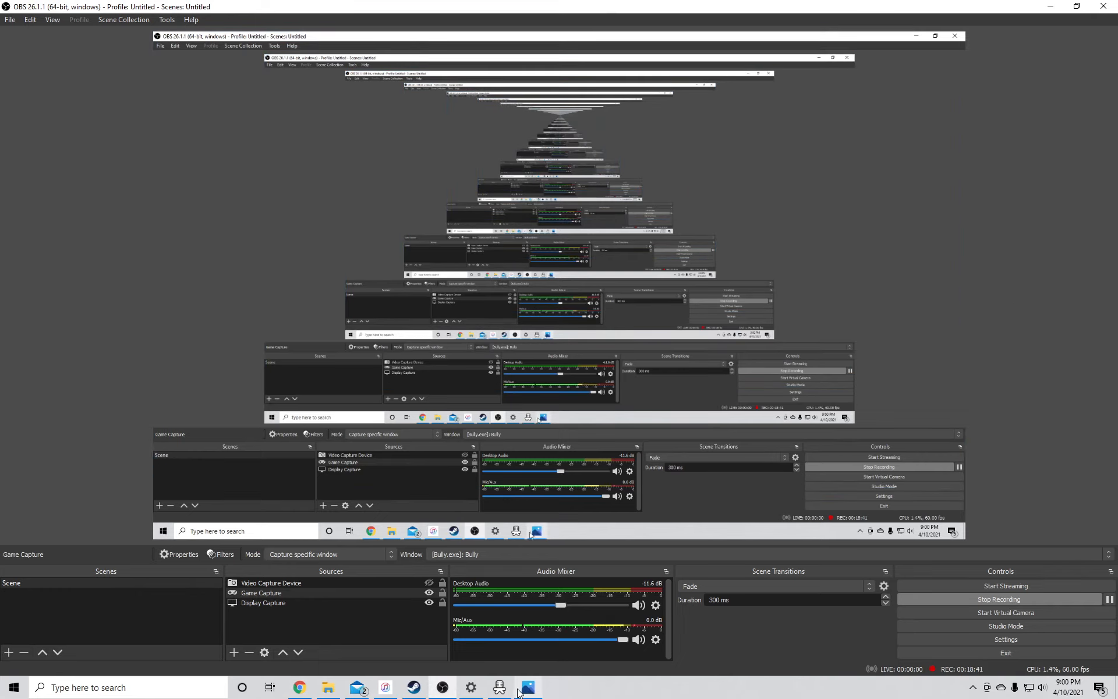
Switch to the Photos viewer showing the 'Final Score for Bully' image
left_click(527, 687)
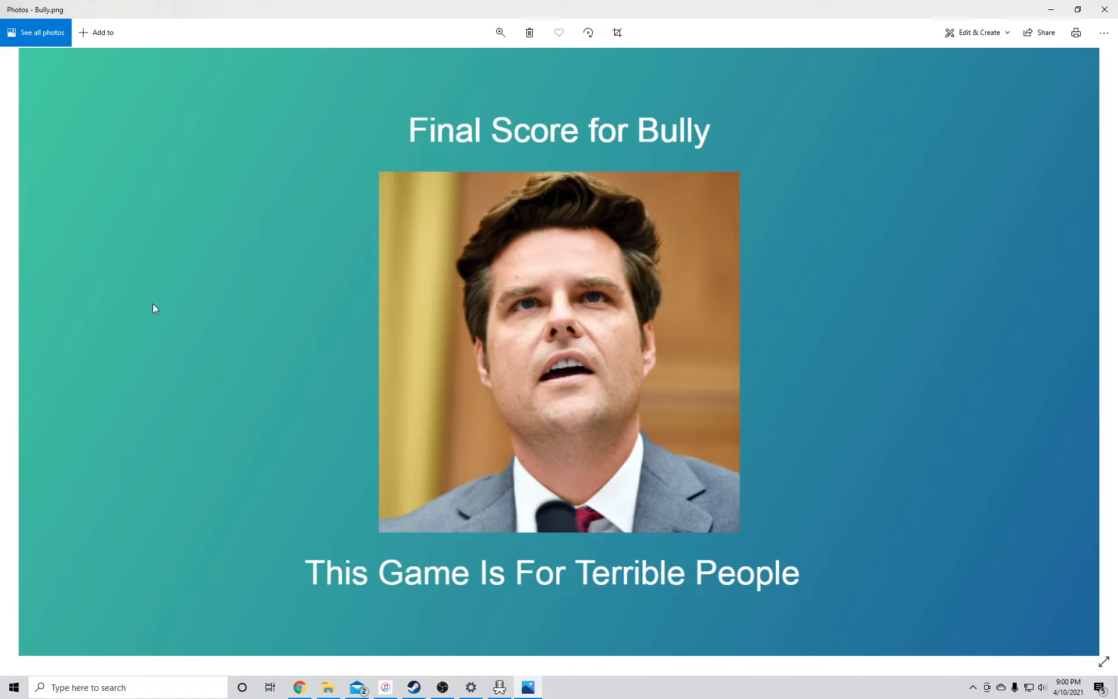
mouse_move(440, 150)
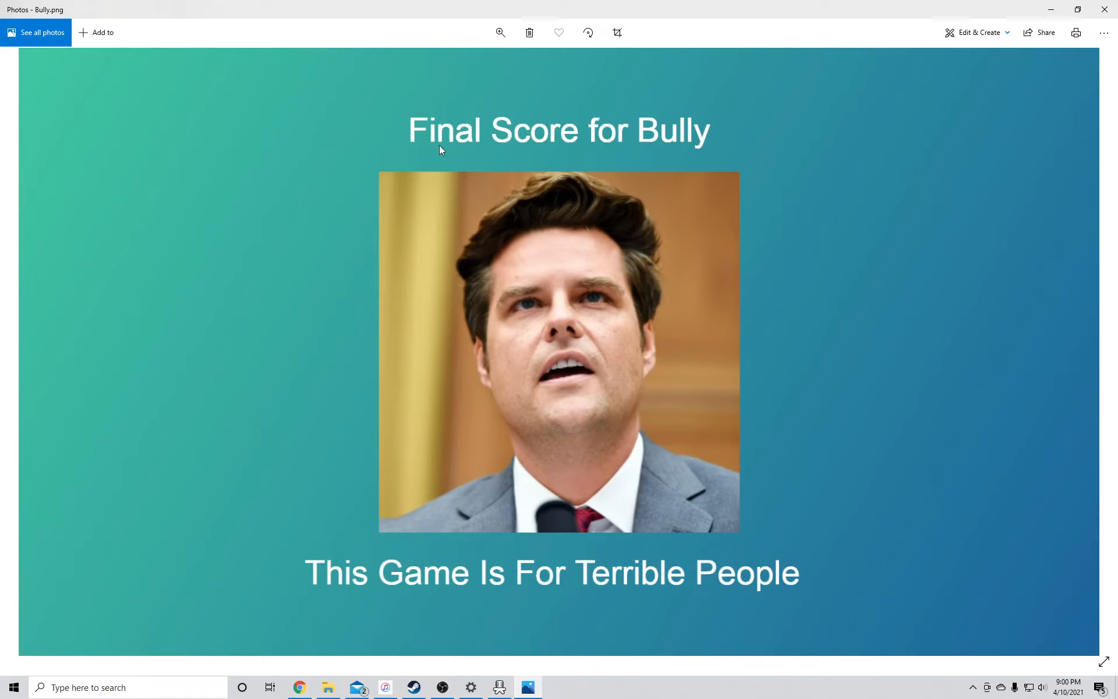
mouse_move(749, 325)
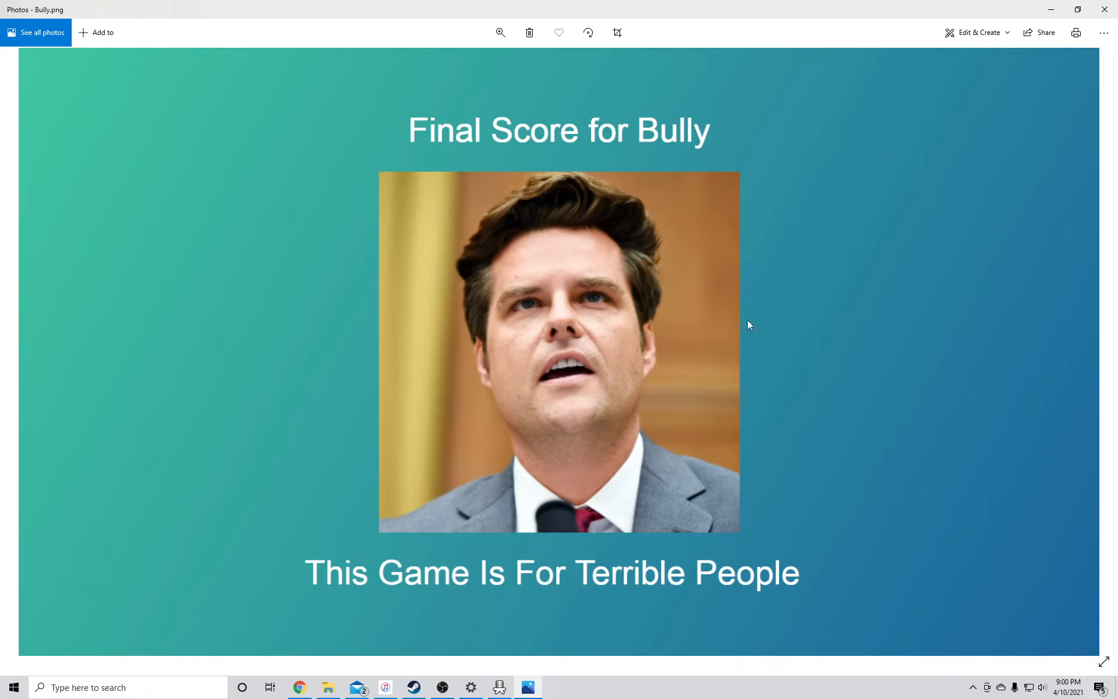
mouse_move(384, 201)
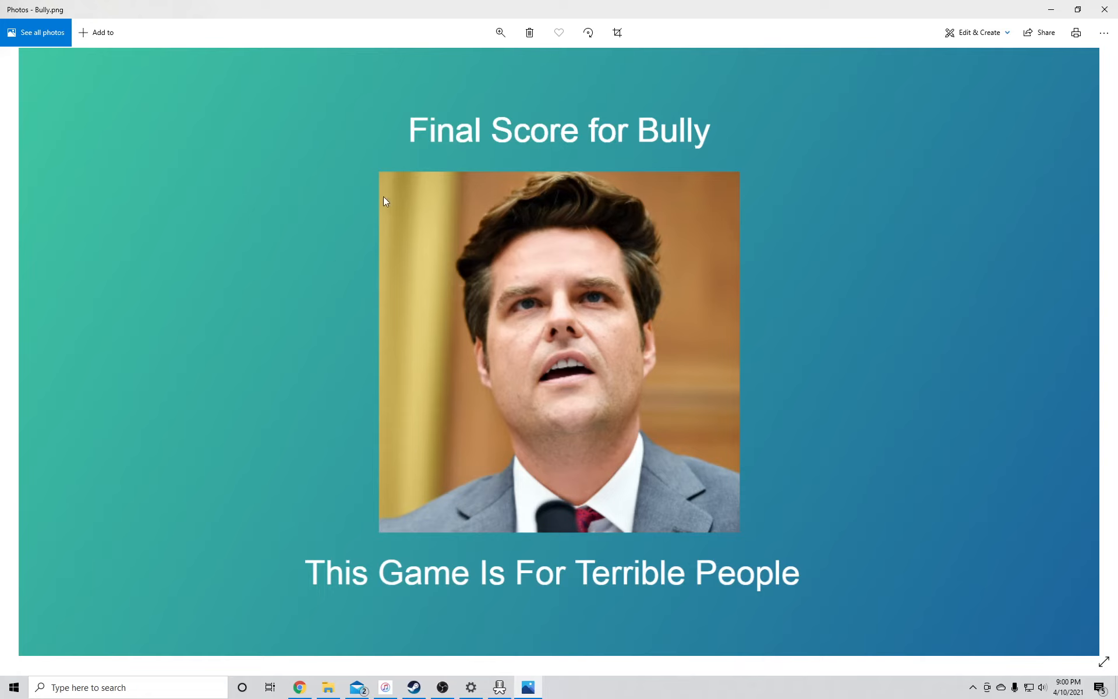
mouse_move(390, 199)
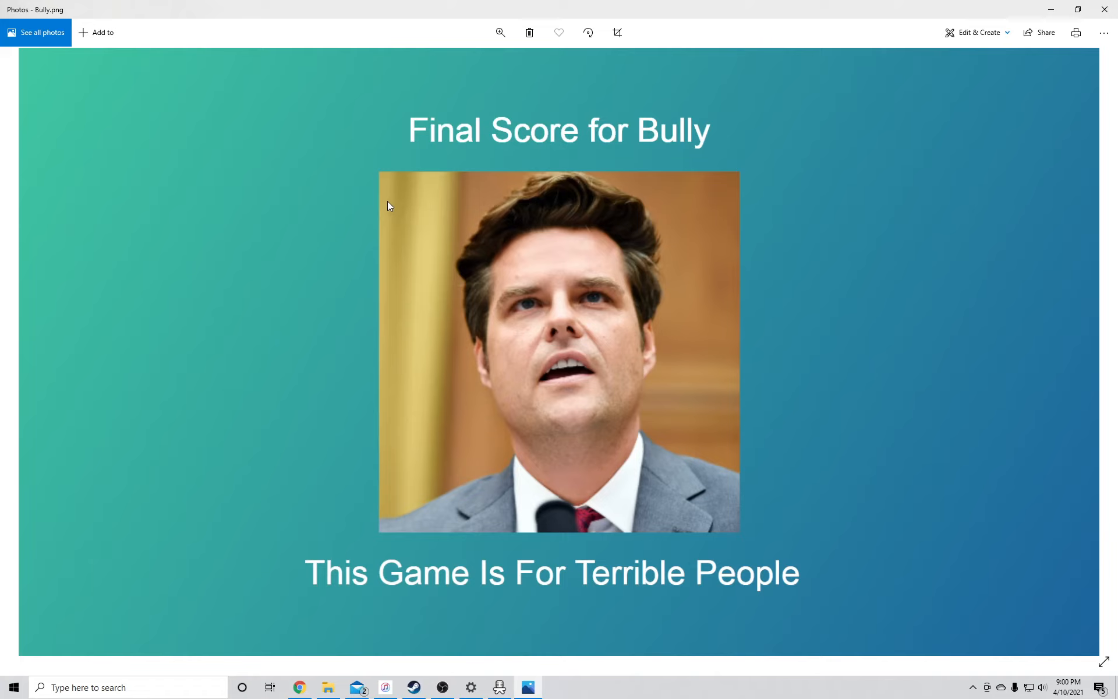
mouse_move(379, 218)
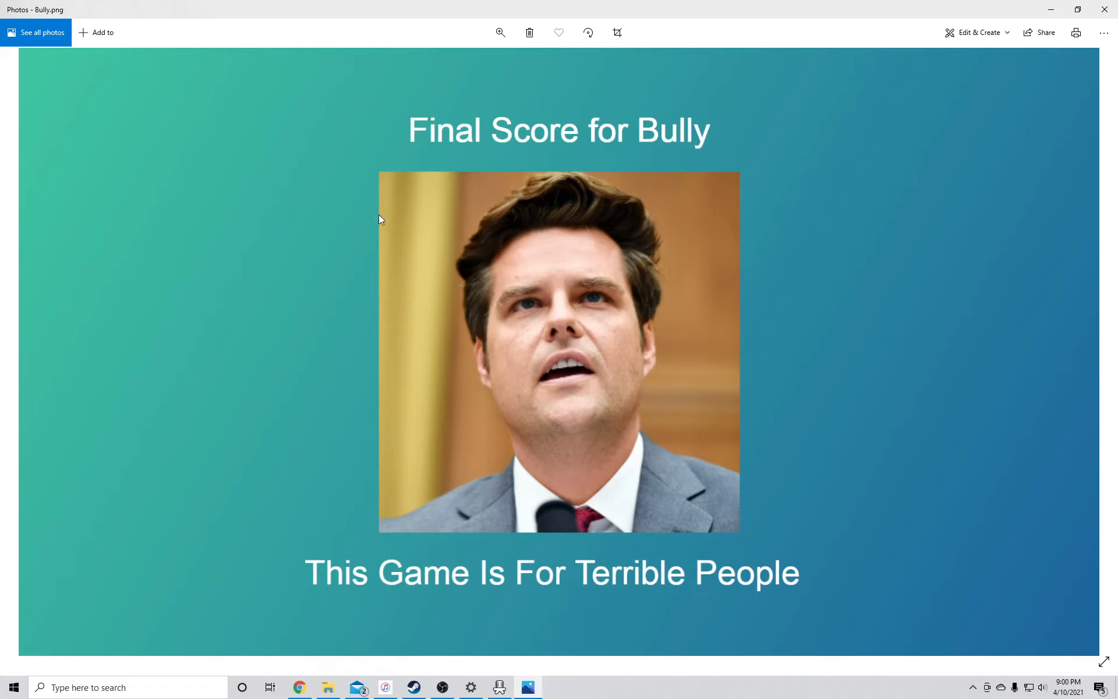
mouse_move(404, 207)
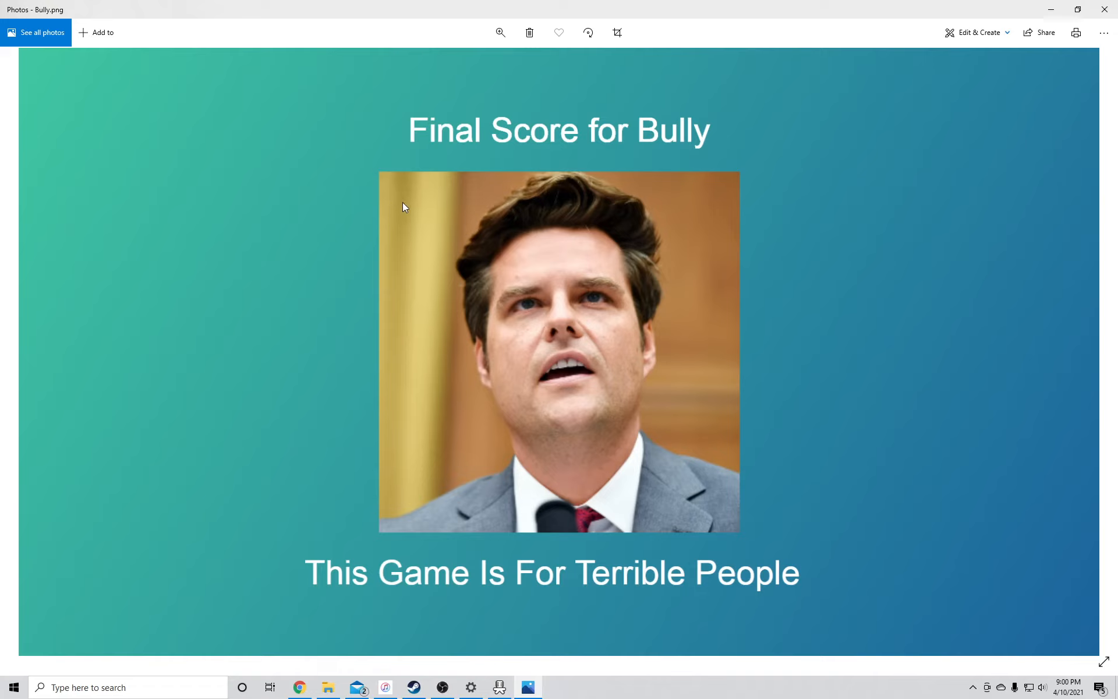
mouse_move(396, 219)
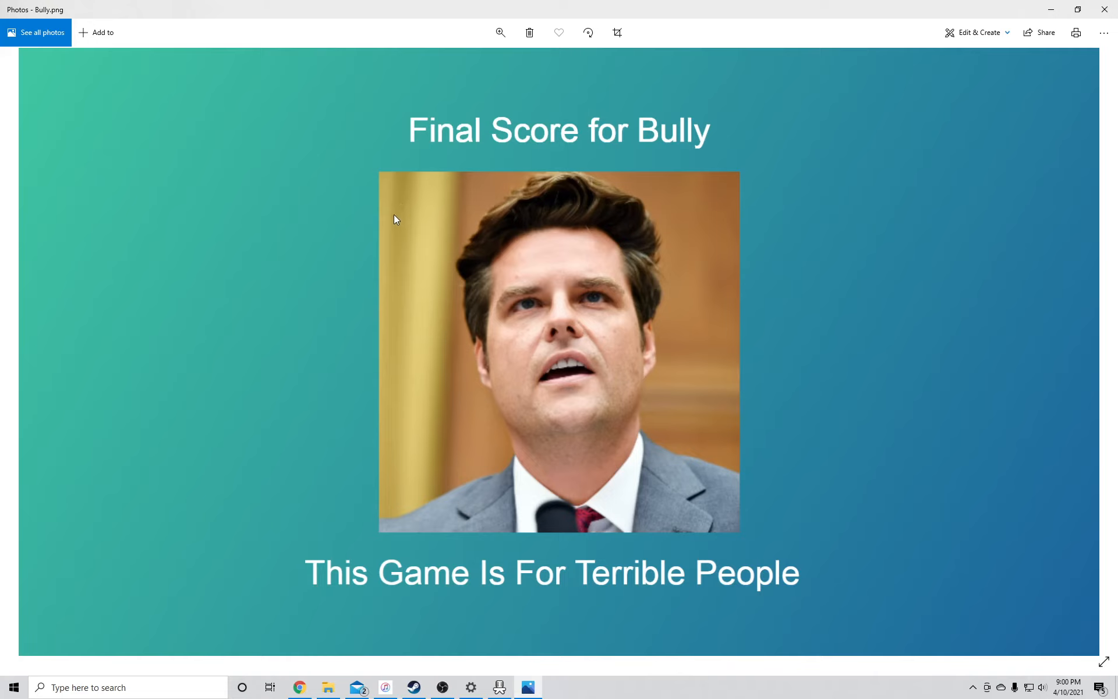
mouse_move(400, 213)
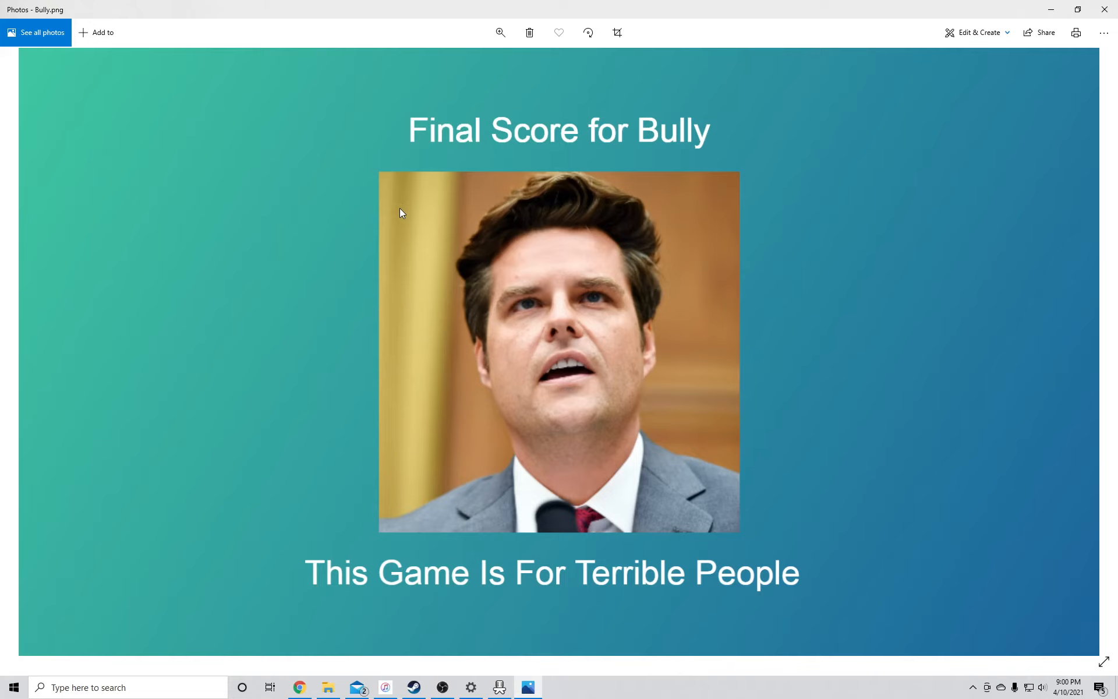
mouse_move(384, 228)
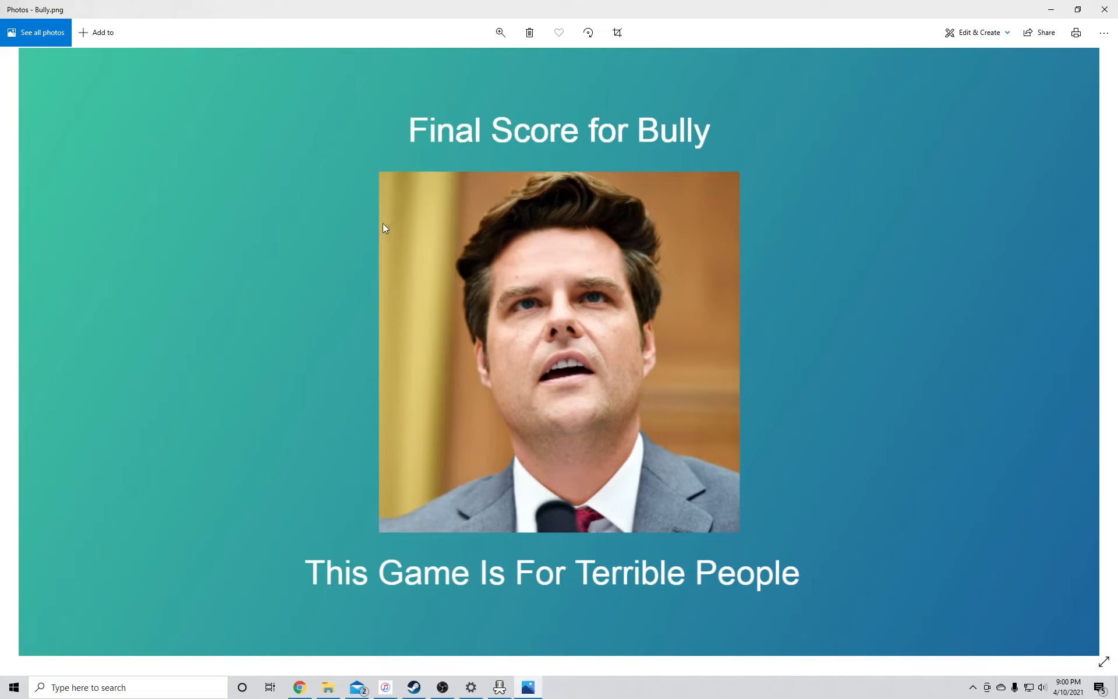
mouse_move(393, 216)
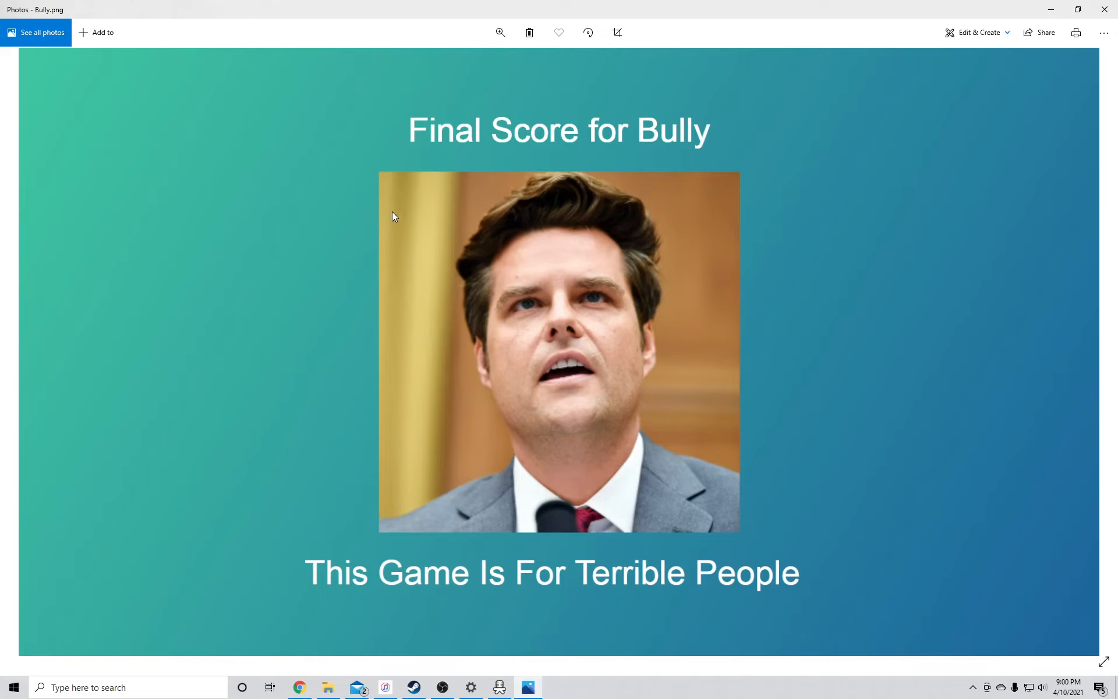
mouse_move(1054, 212)
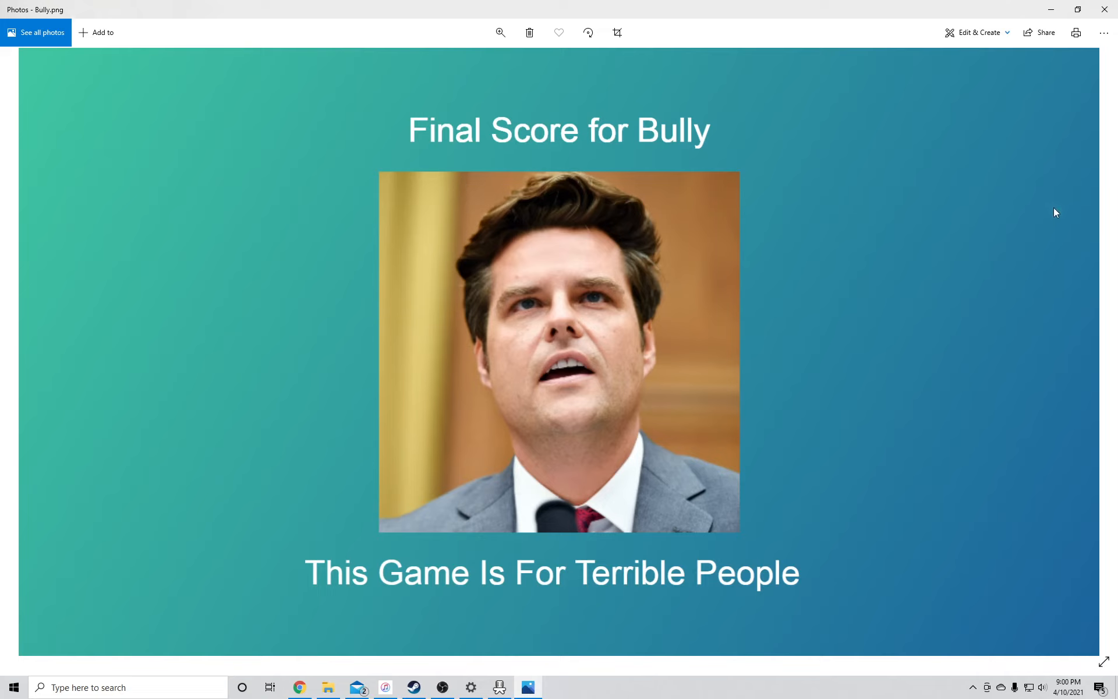
mouse_move(531, 365)
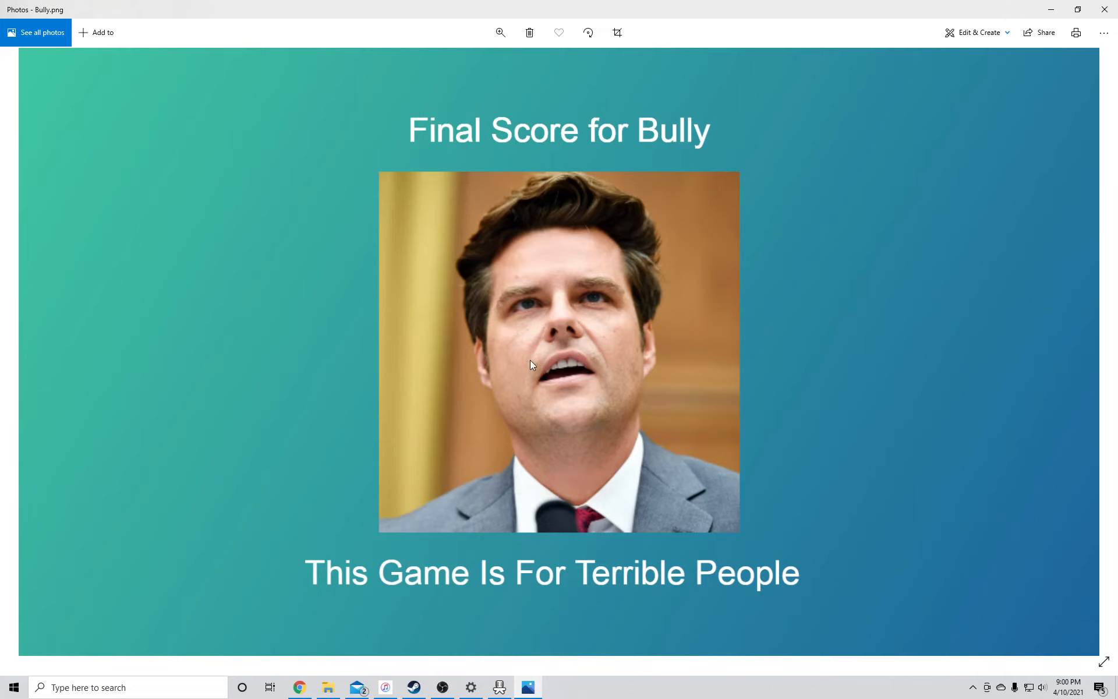
mouse_move(630, 360)
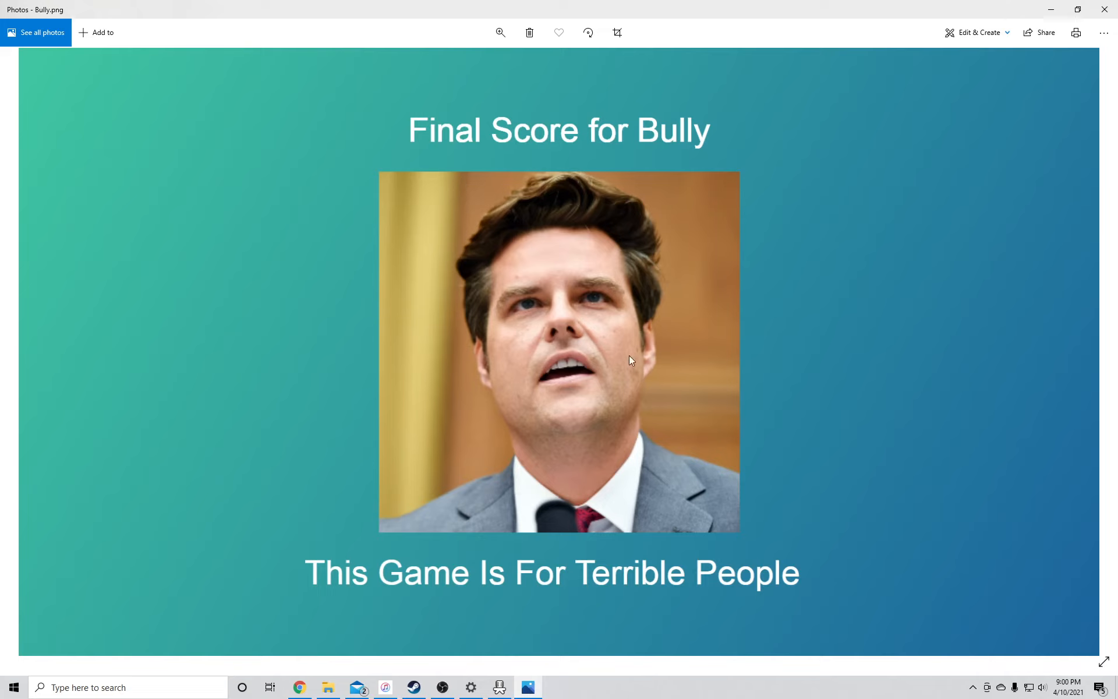
mouse_move(702, 416)
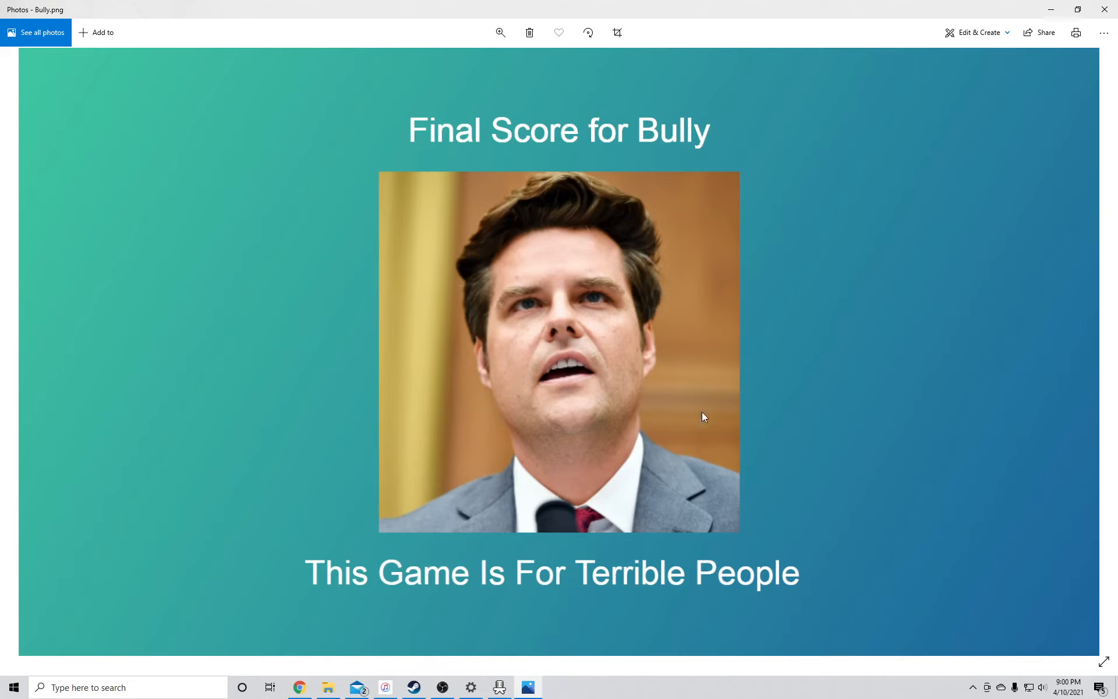
mouse_move(344, 346)
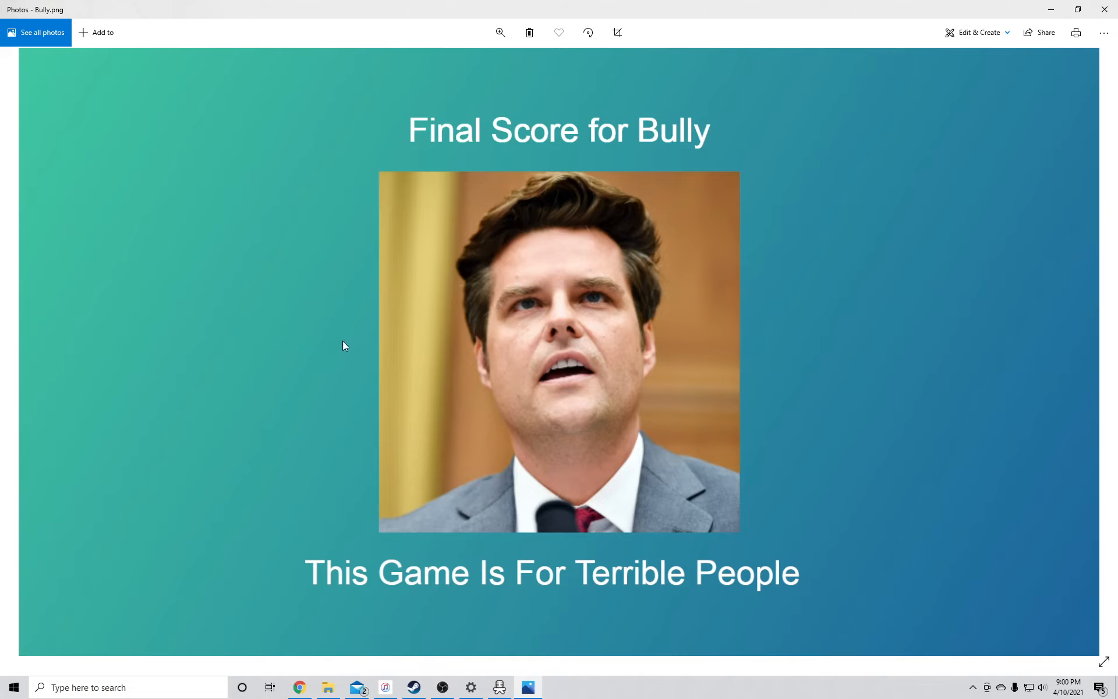
mouse_move(779, 295)
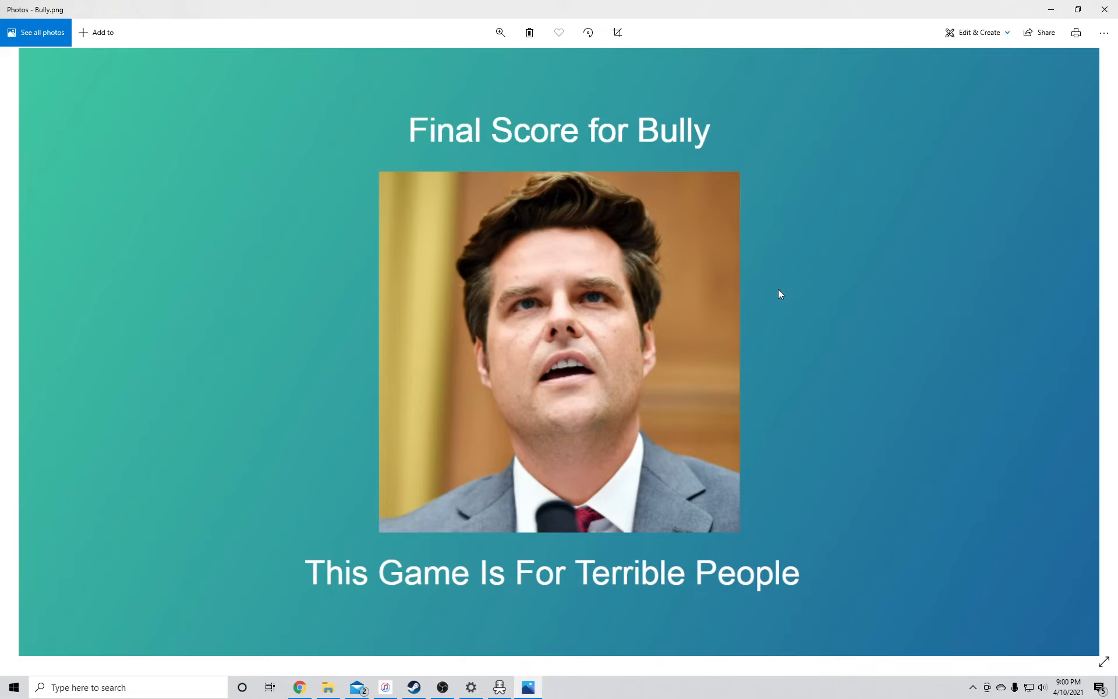
mouse_move(643, 343)
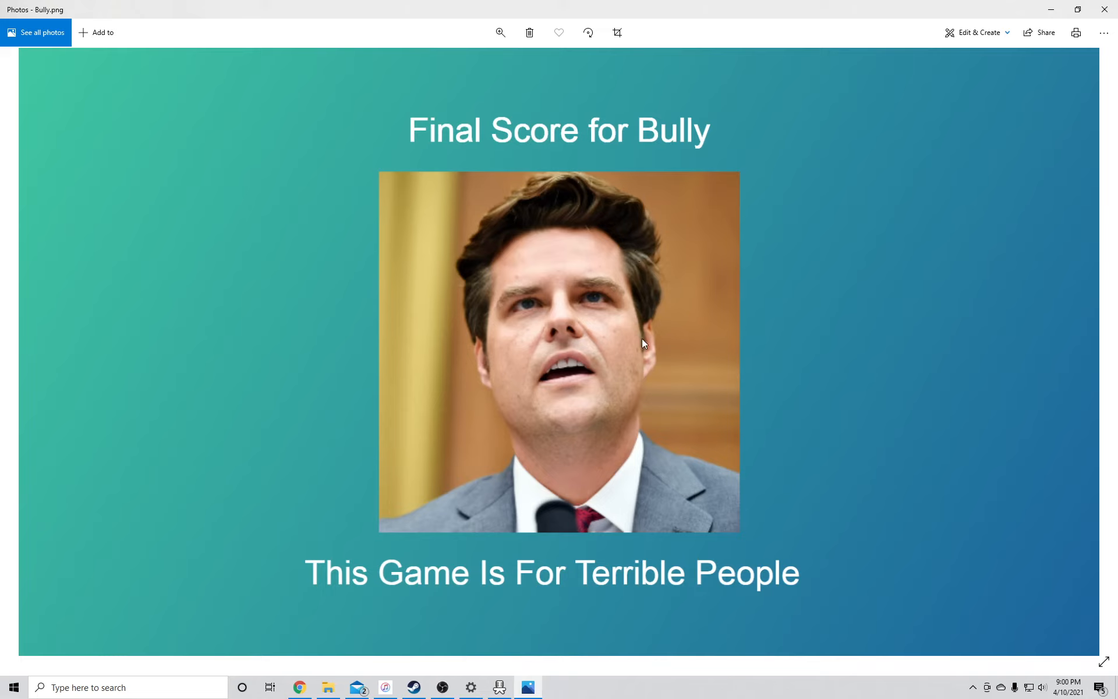
mouse_move(350, 266)
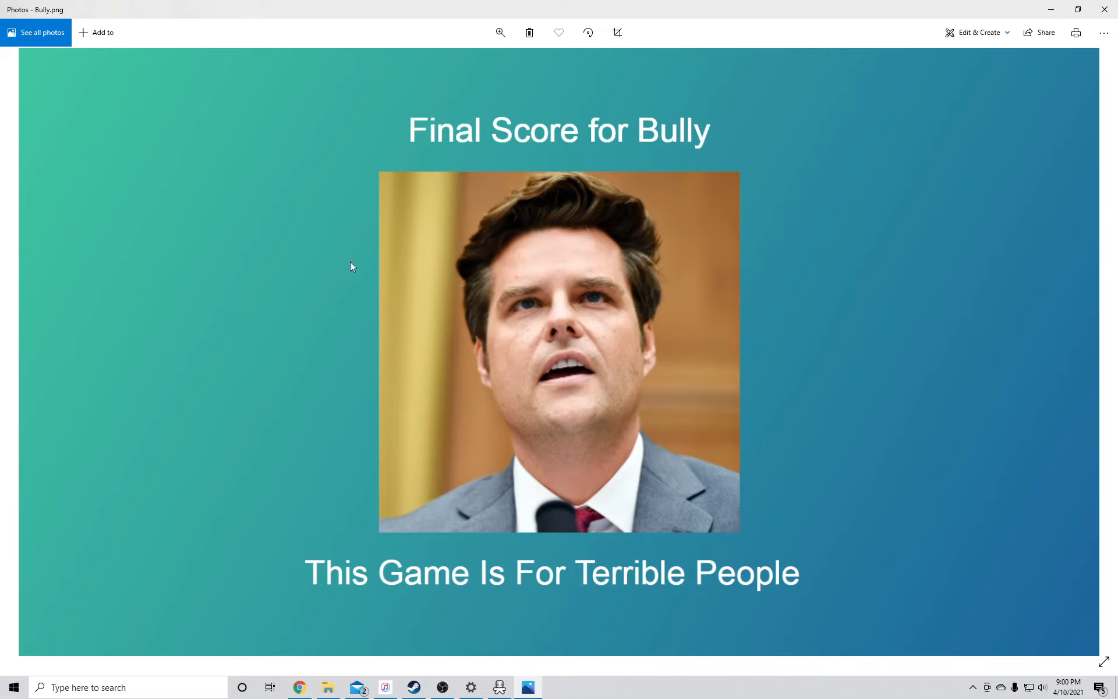
mouse_move(1030, 137)
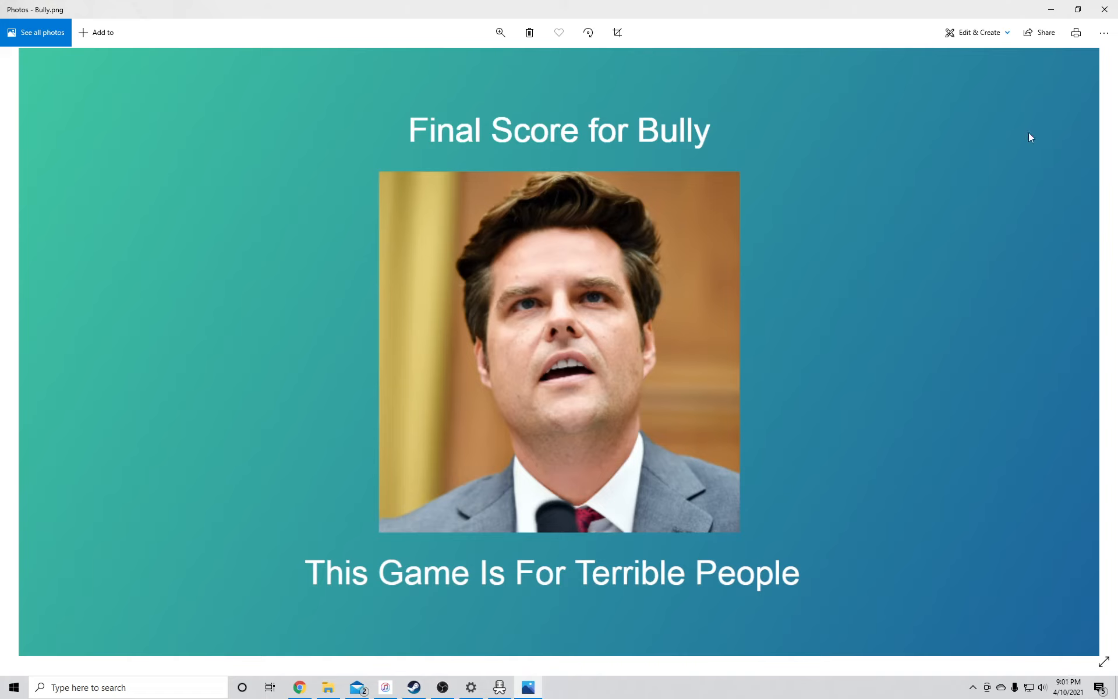
mouse_move(856, 254)
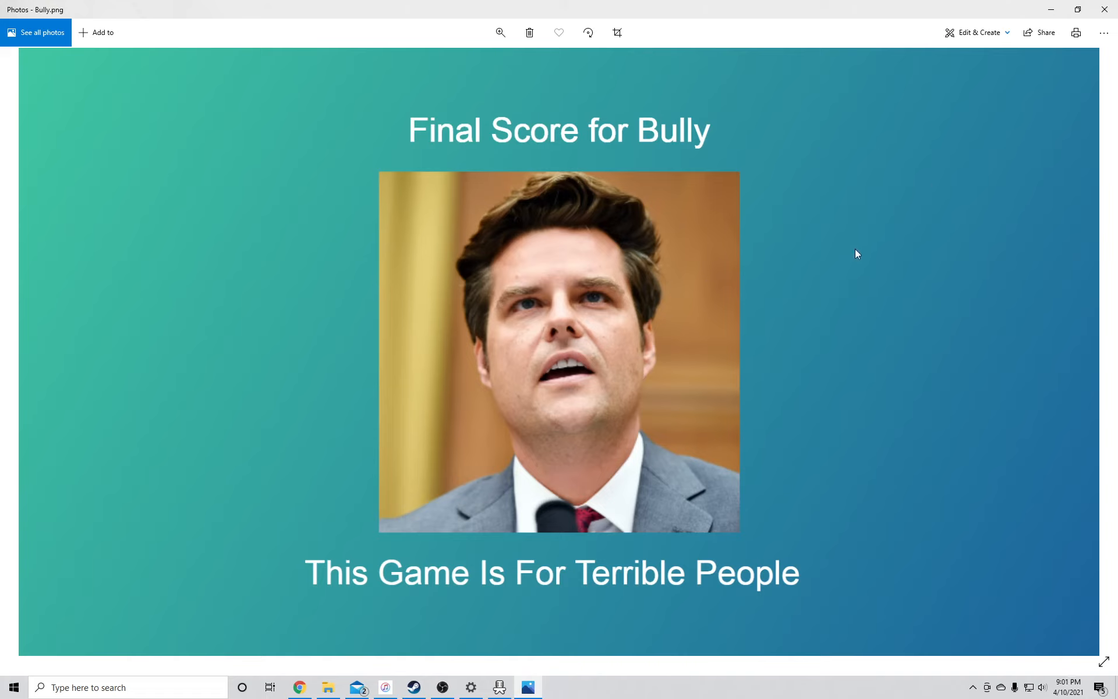
mouse_move(848, 265)
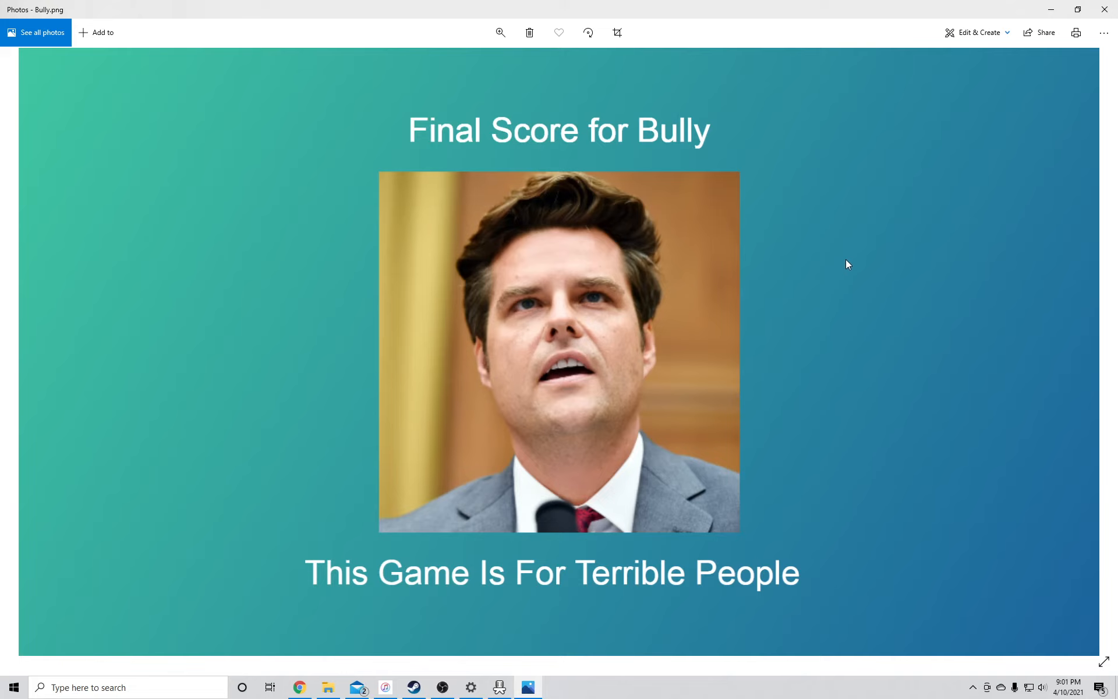
mouse_move(823, 296)
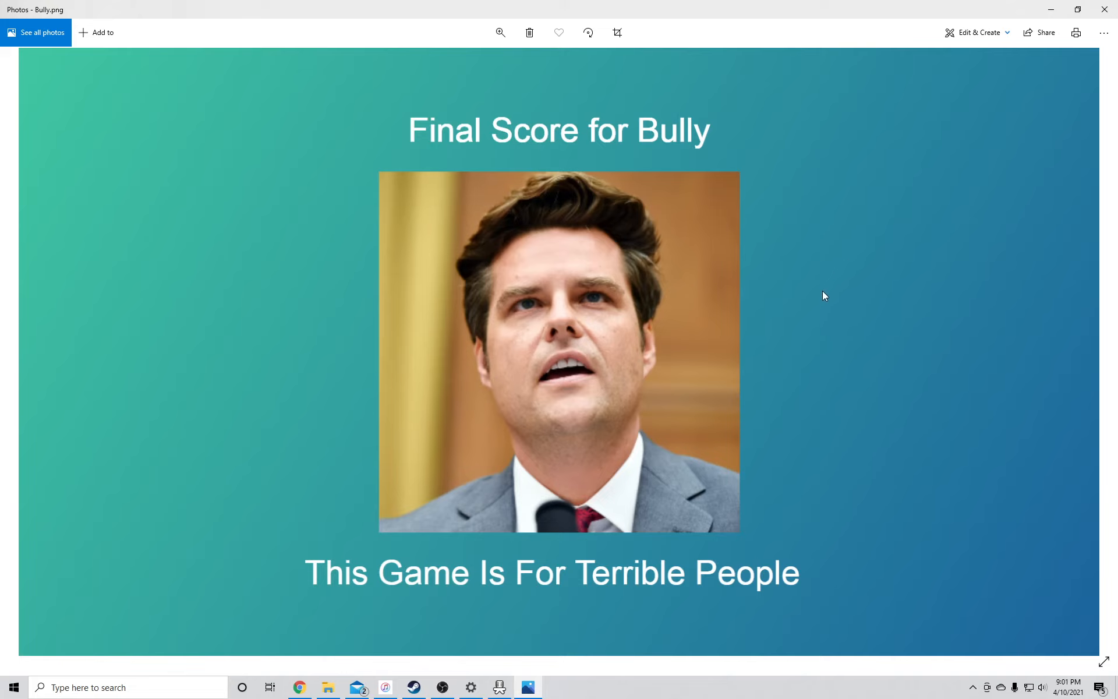
mouse_move(840, 257)
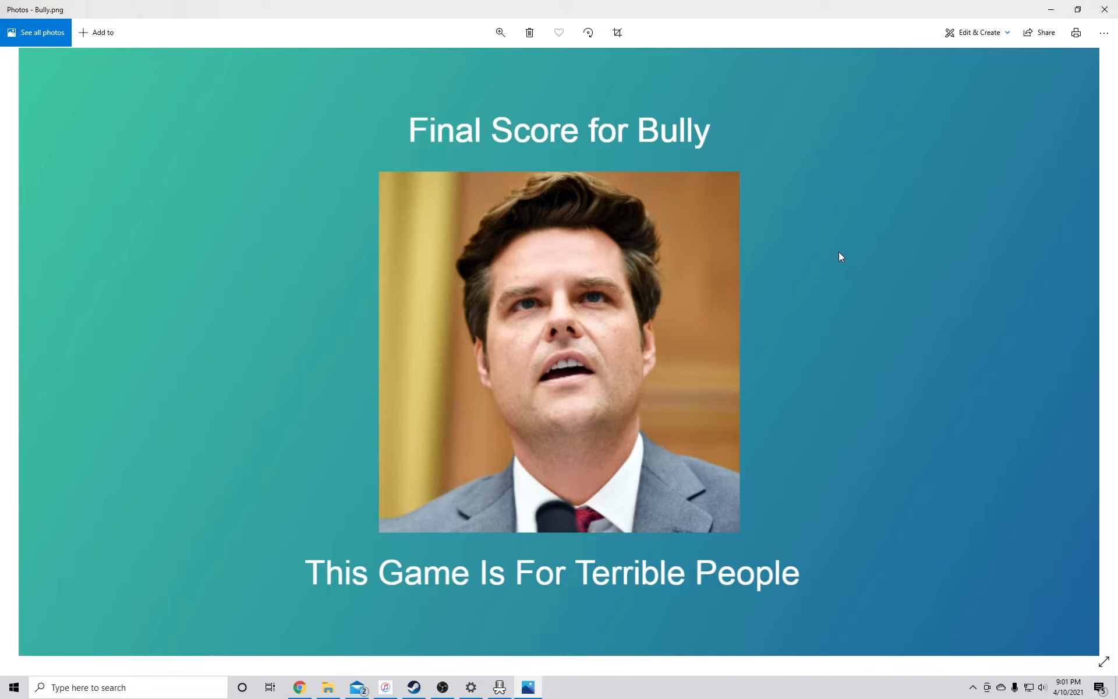
mouse_move(775, 620)
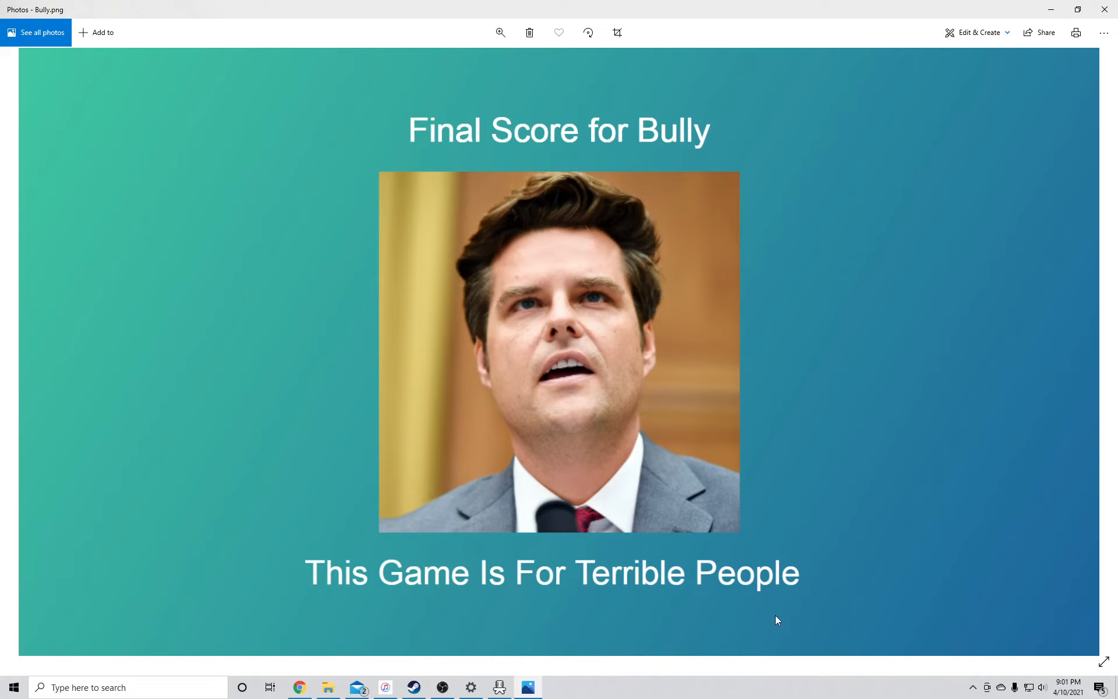
mouse_move(831, 565)
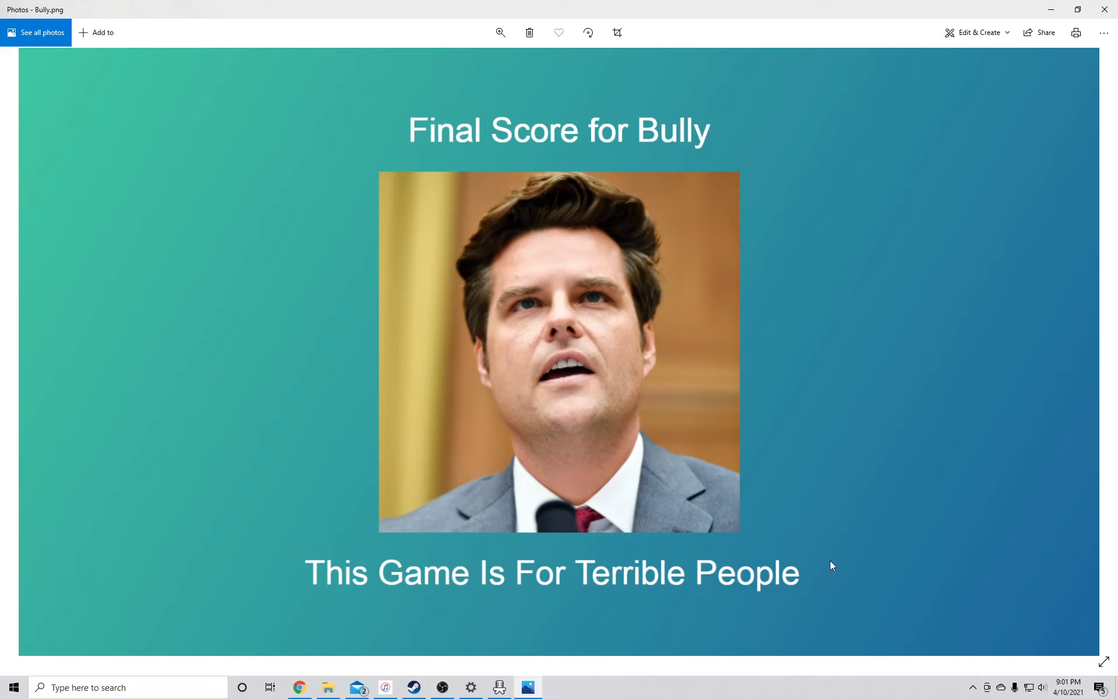
mouse_move(429, 293)
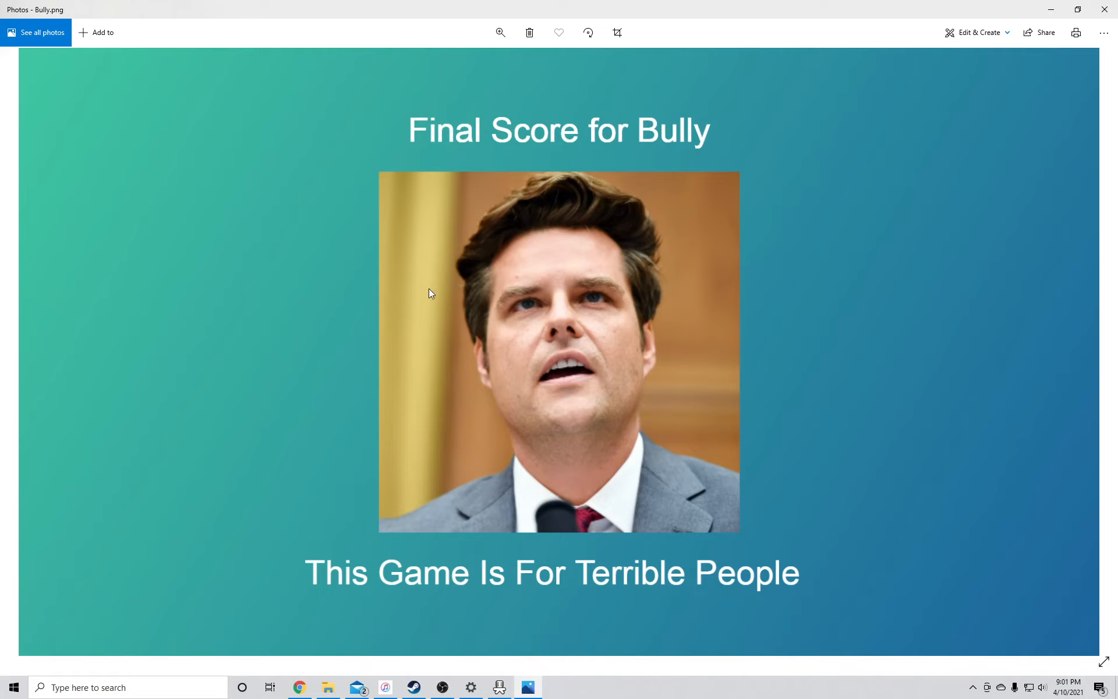
mouse_move(589, 453)
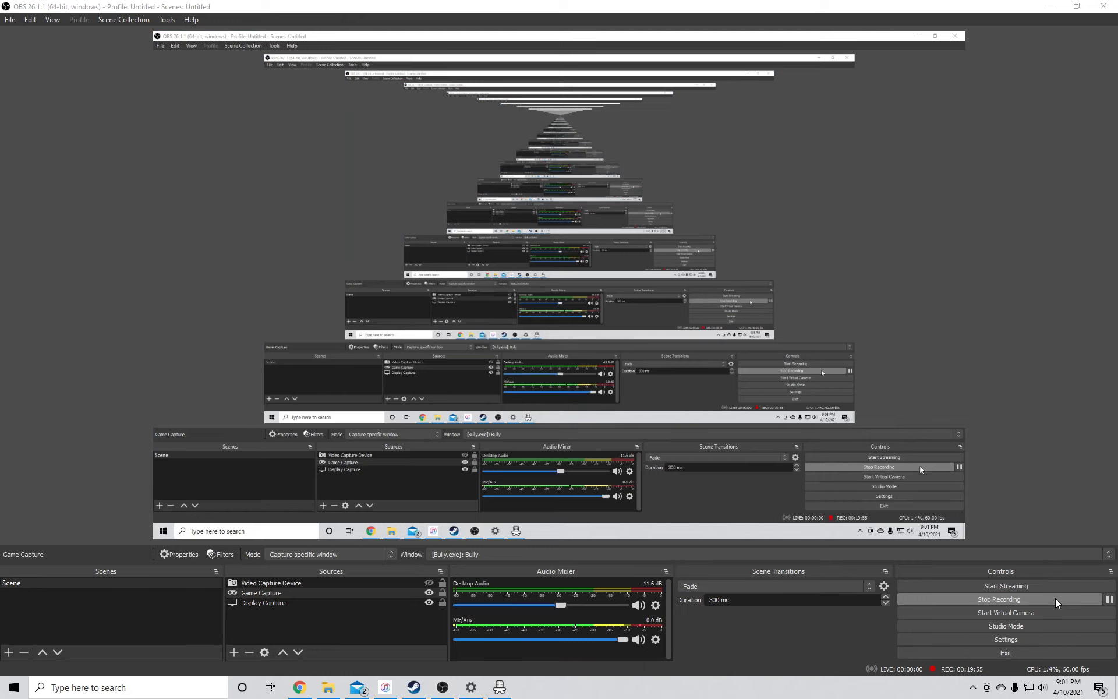
mouse_move(1066, 603)
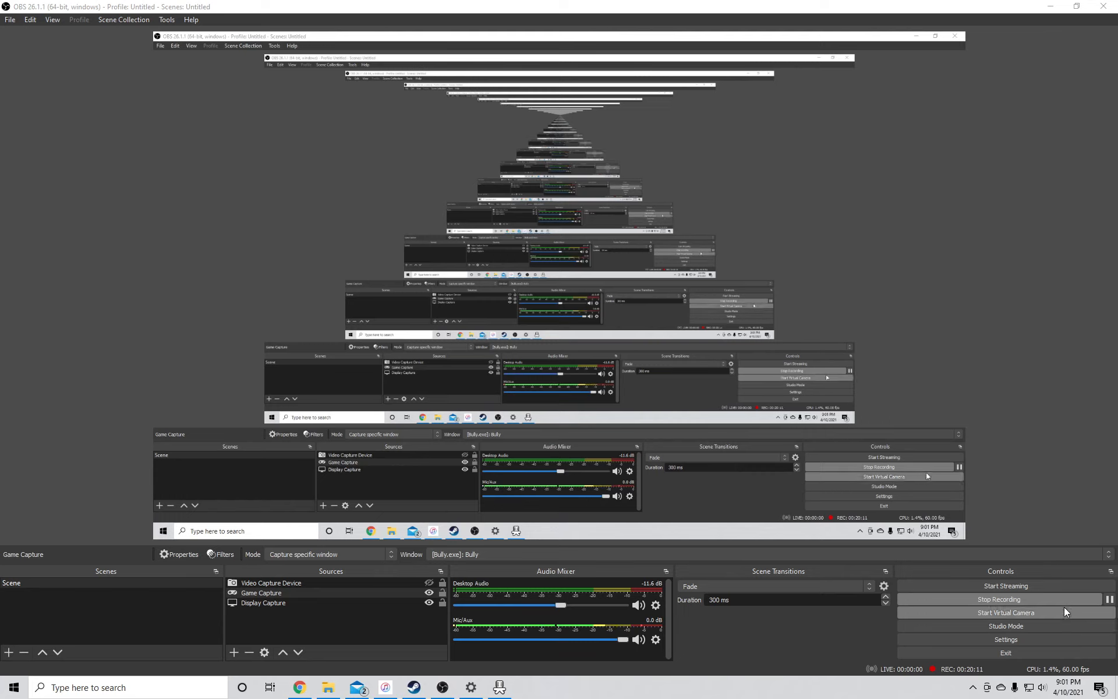
mouse_move(1030, 544)
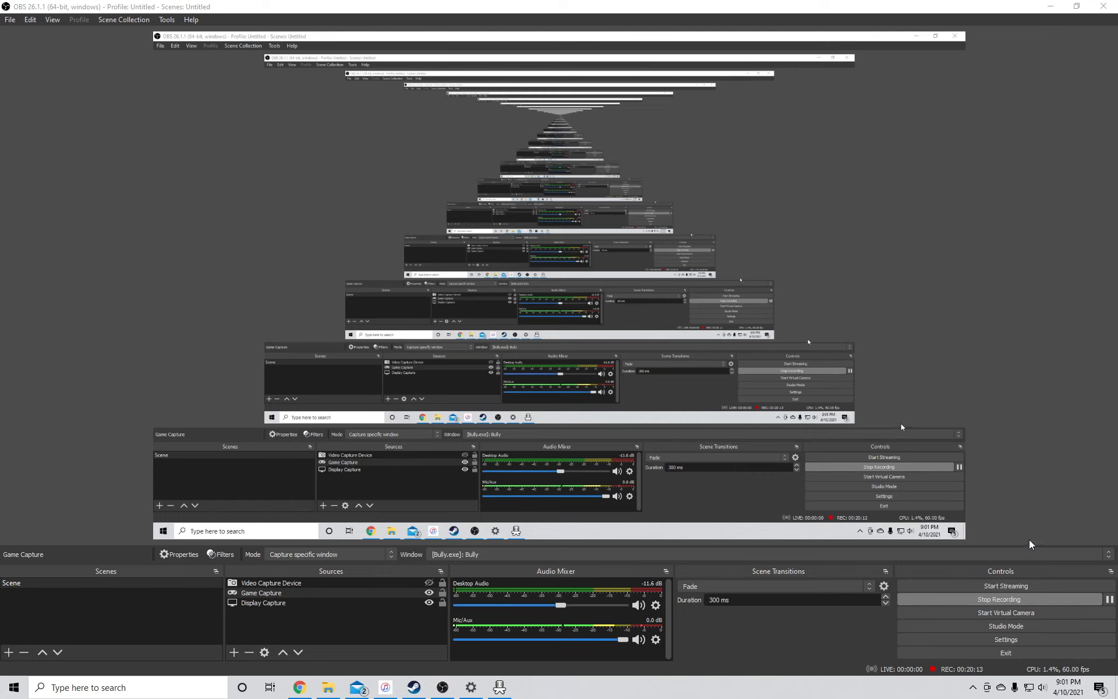
mouse_move(1043, 540)
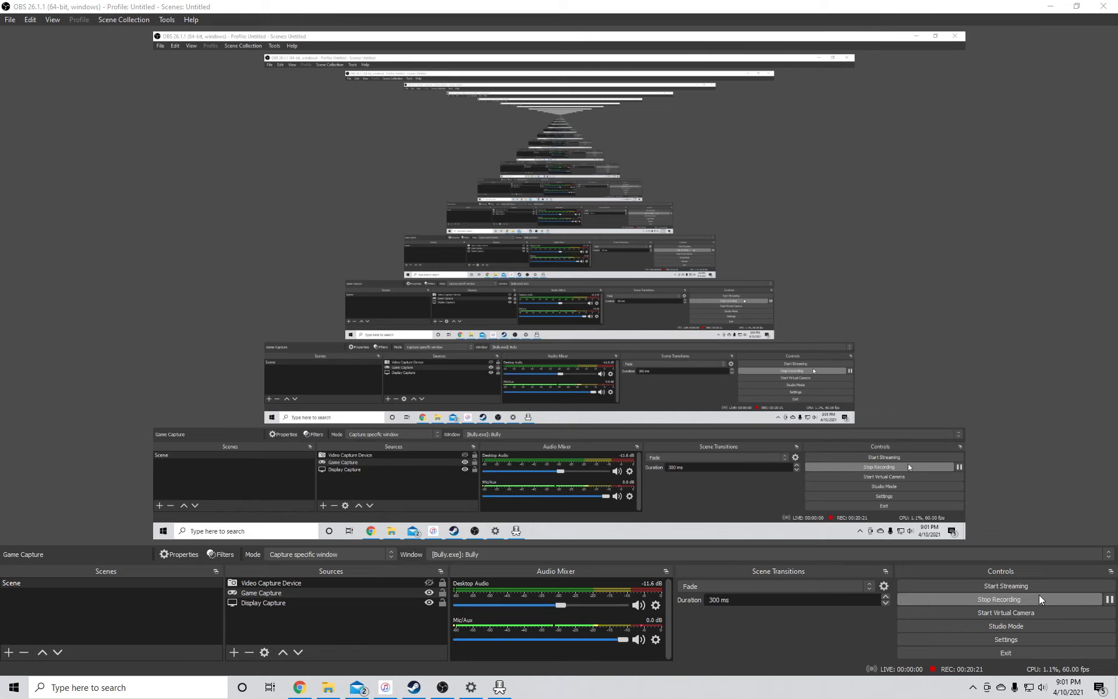
mouse_move(1039, 605)
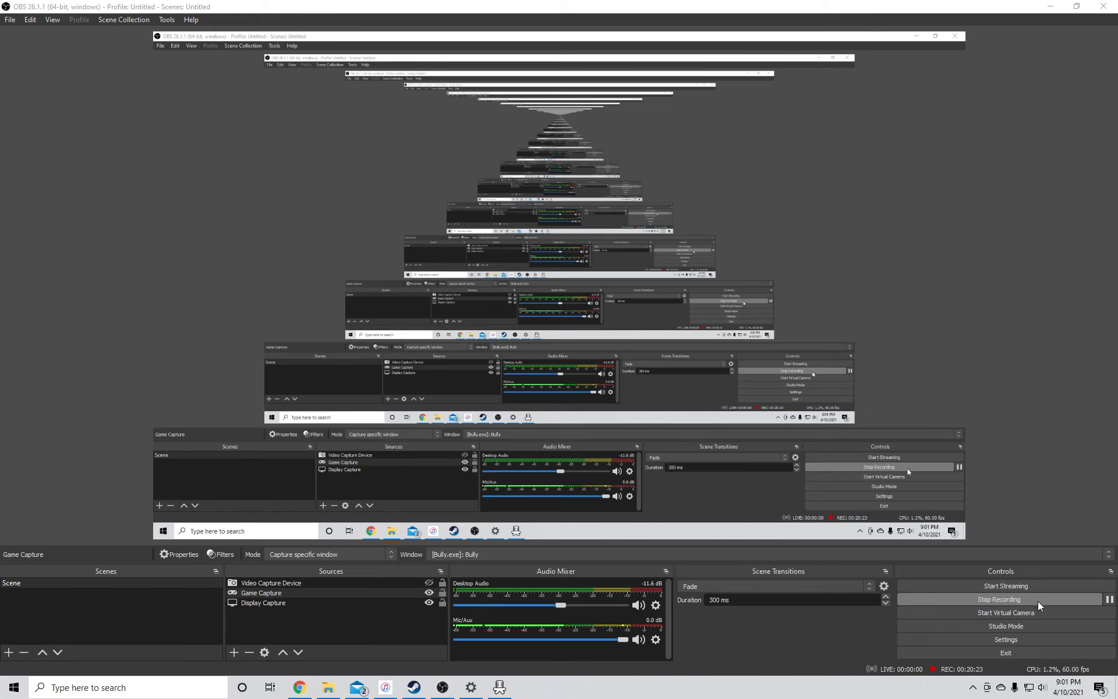
mouse_move(1042, 602)
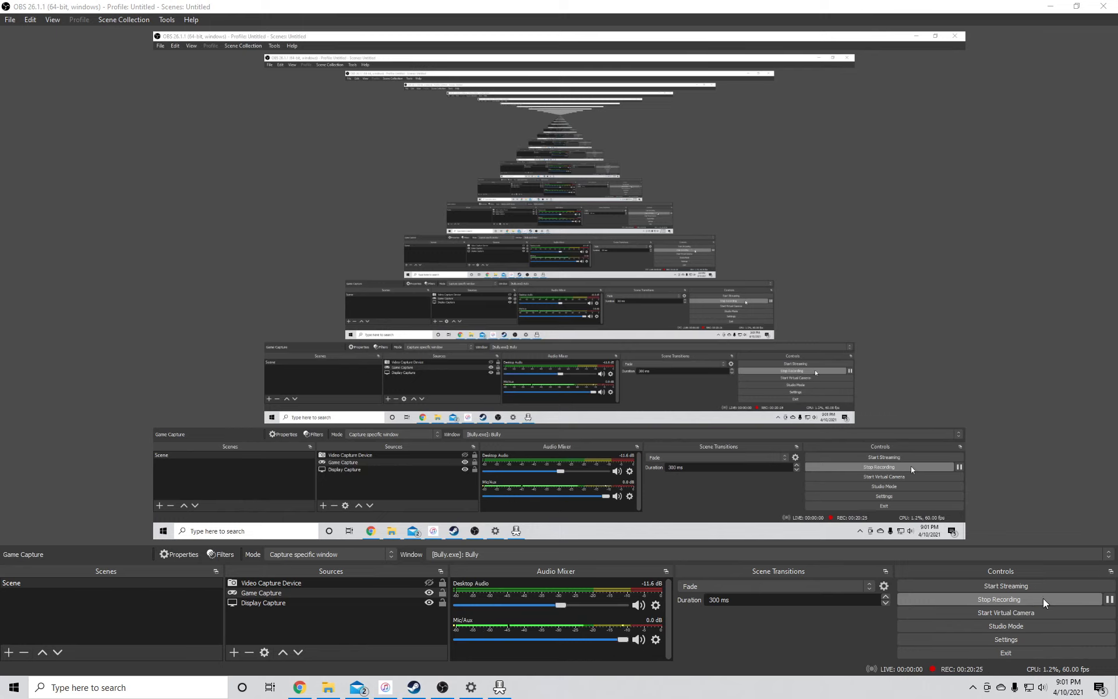